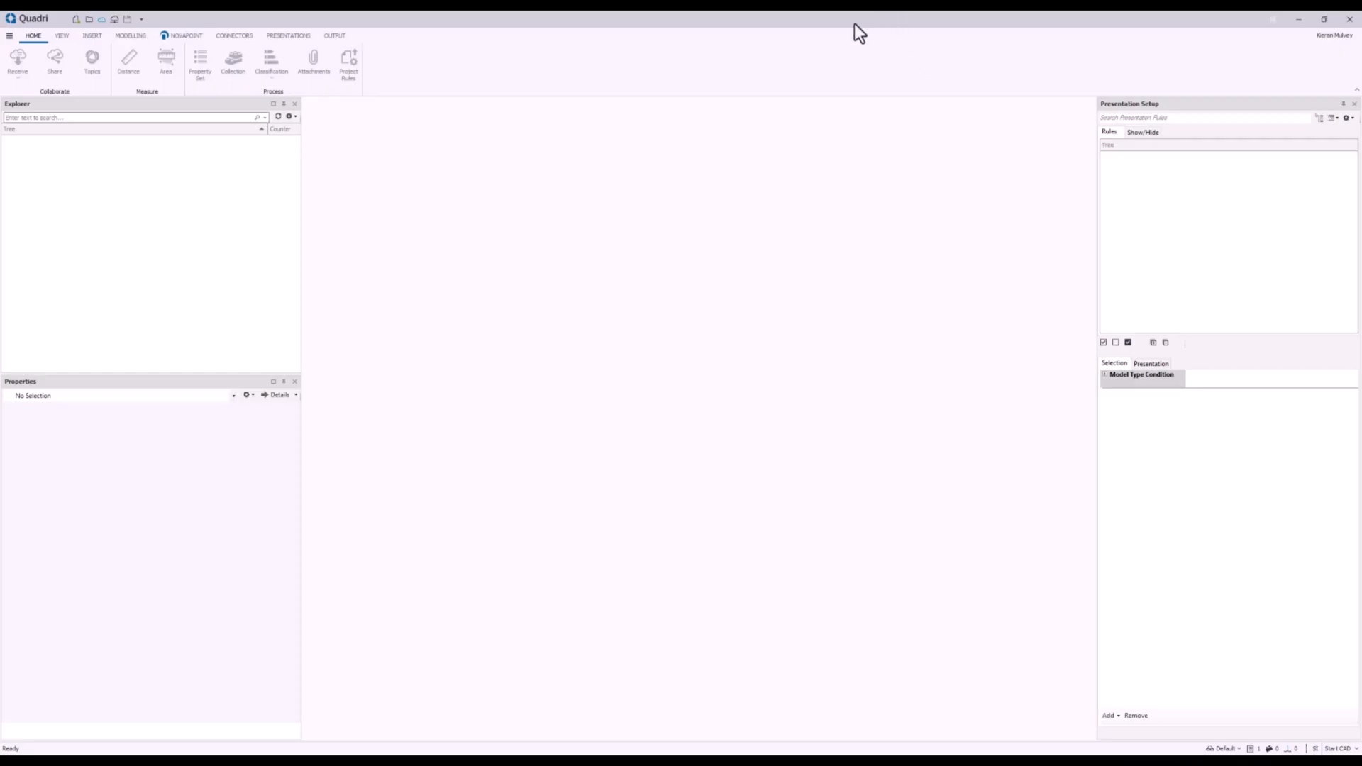
mouse_move(12, 51)
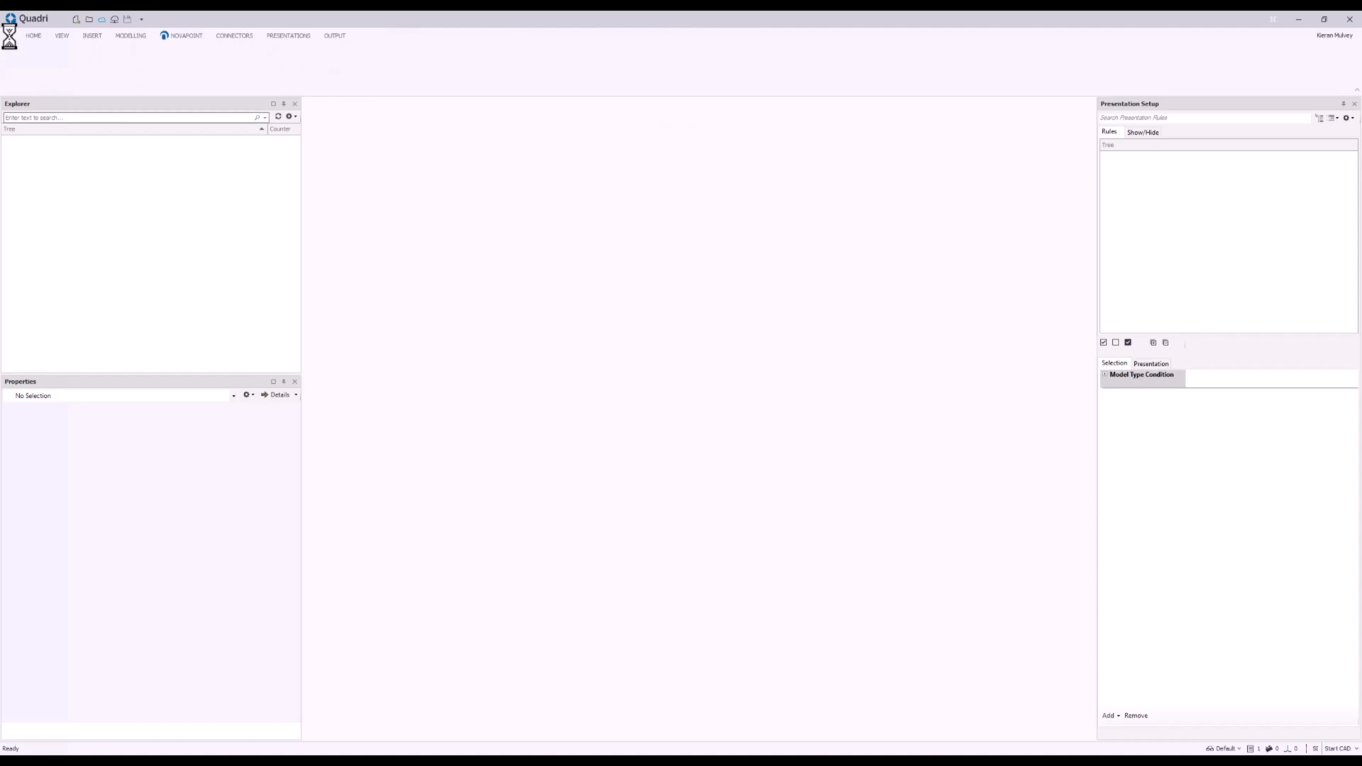
Join the Novapoint Training project via File > Join, keeping the default workset name
click(33, 35)
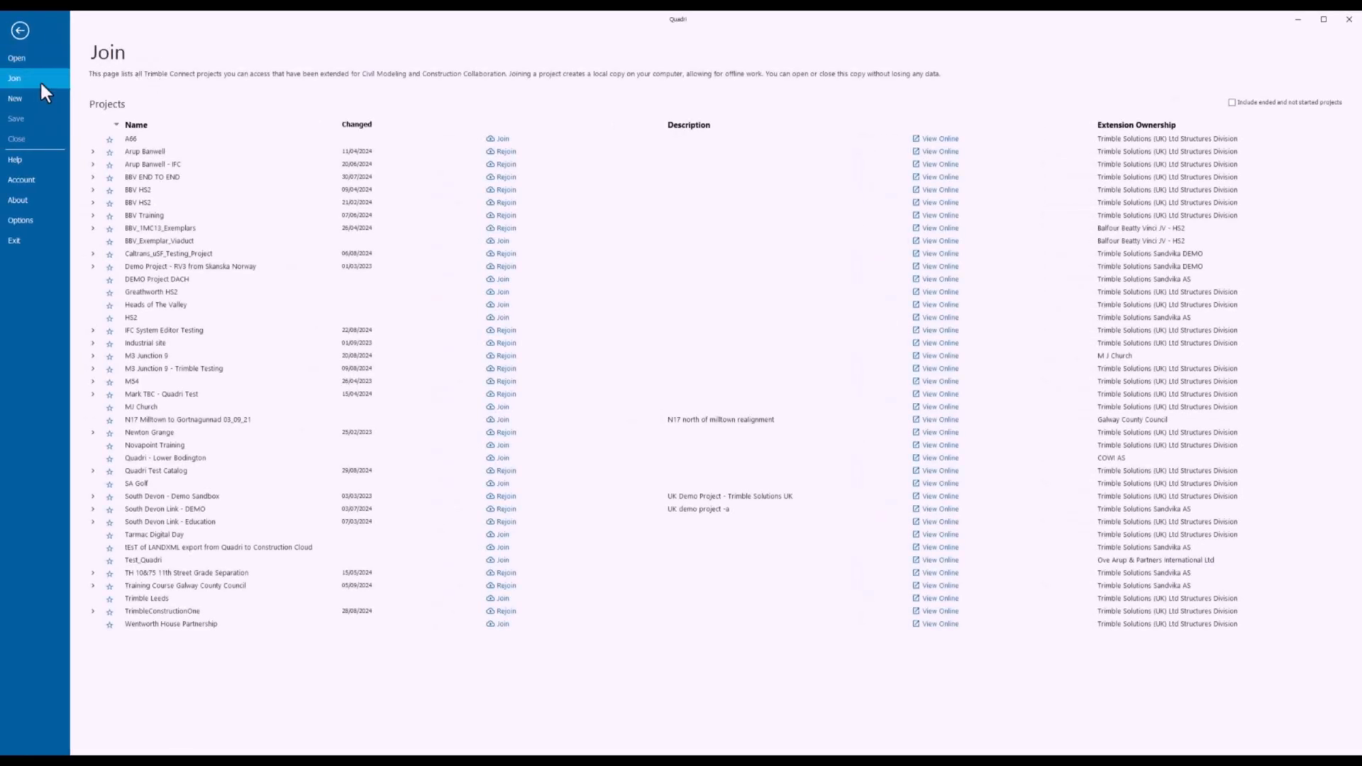
mouse_move(14, 78)
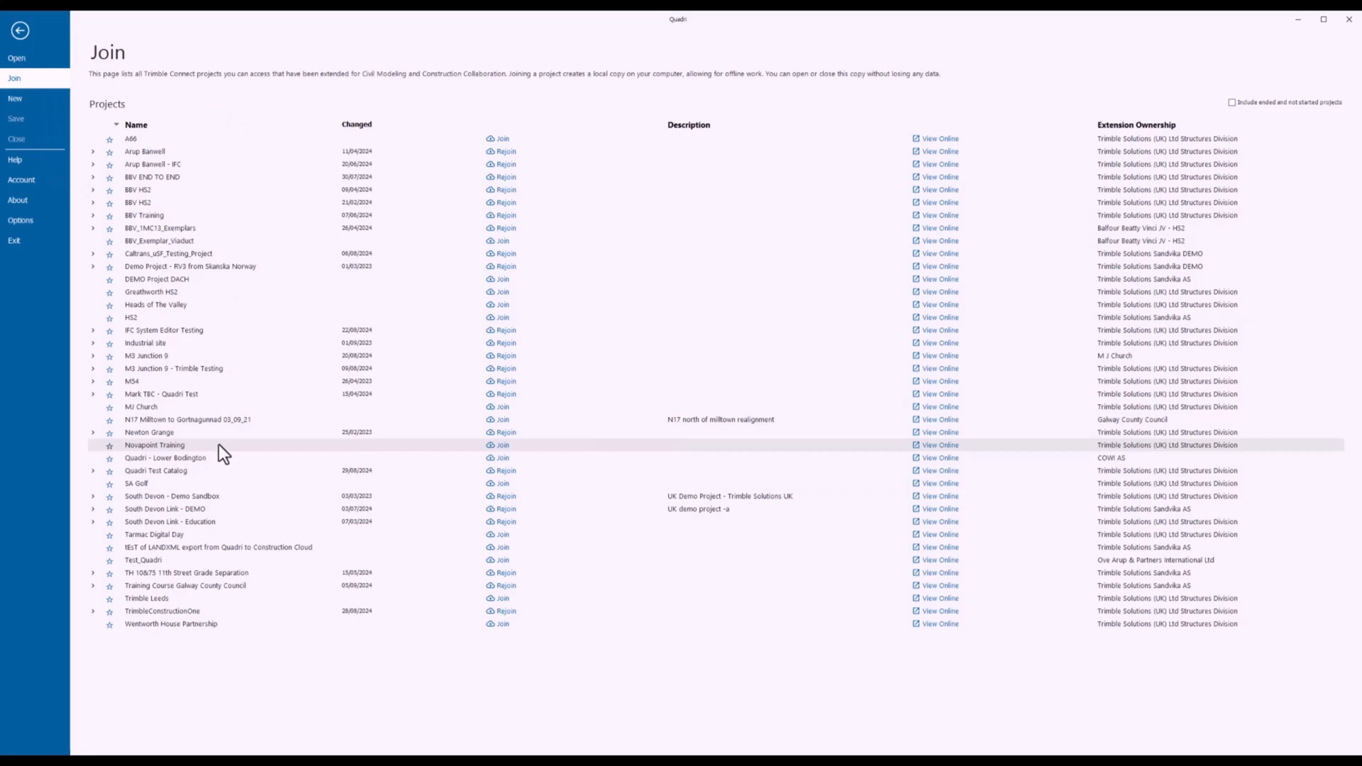
click(502, 445)
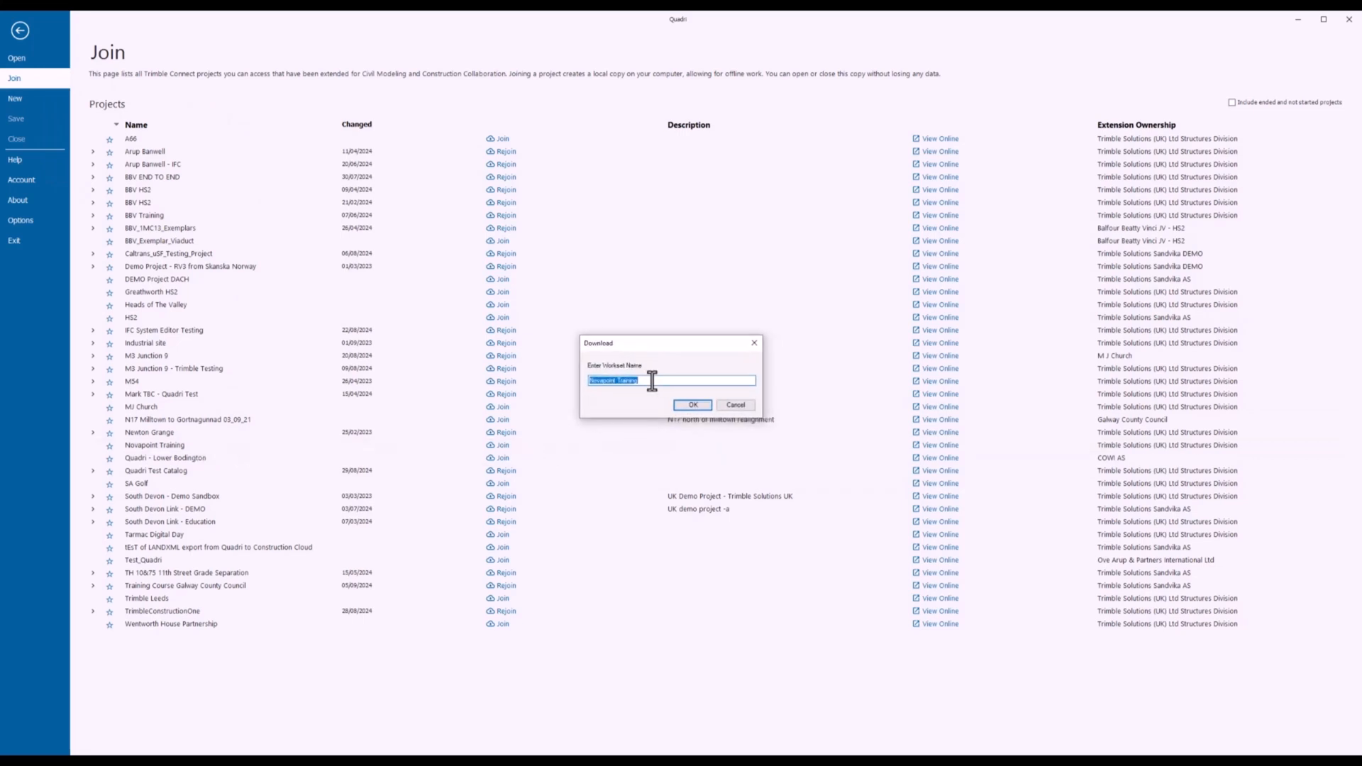
click(735, 405)
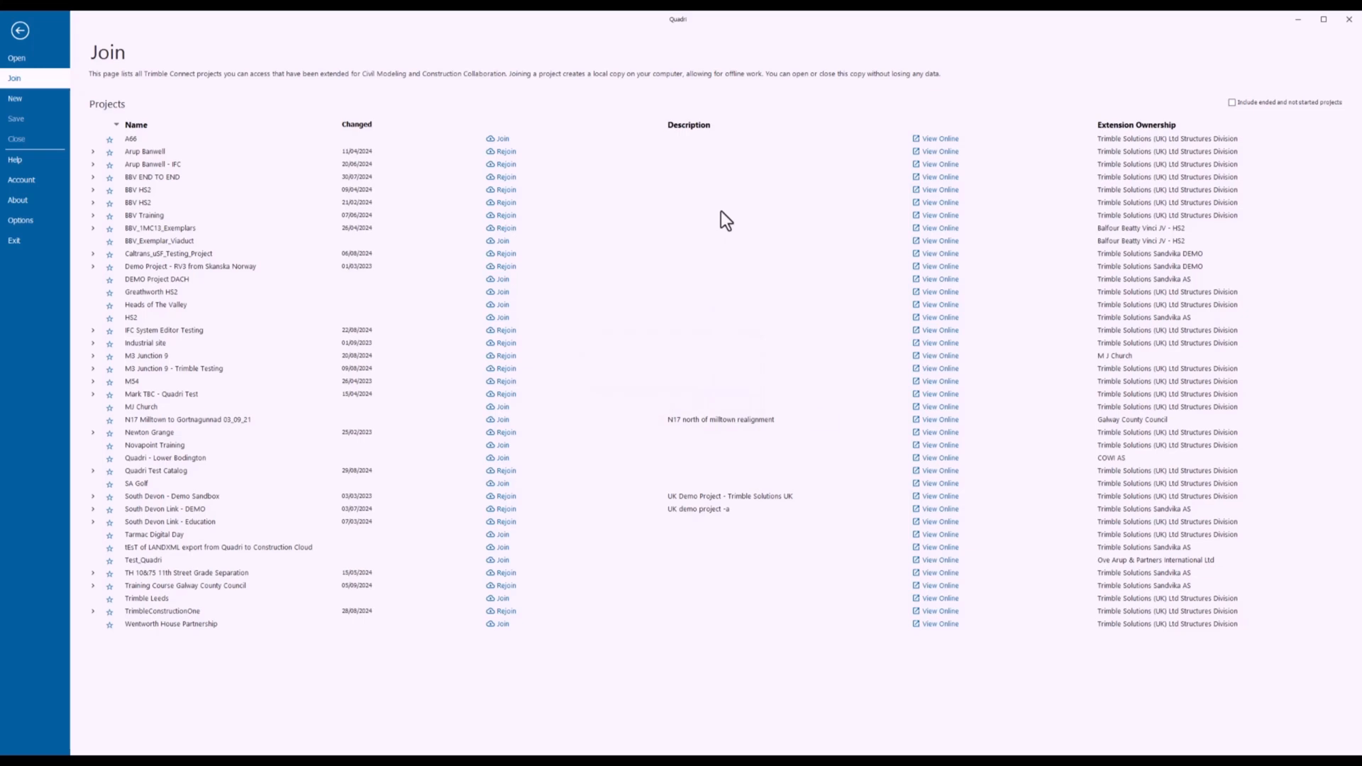
click(502, 445)
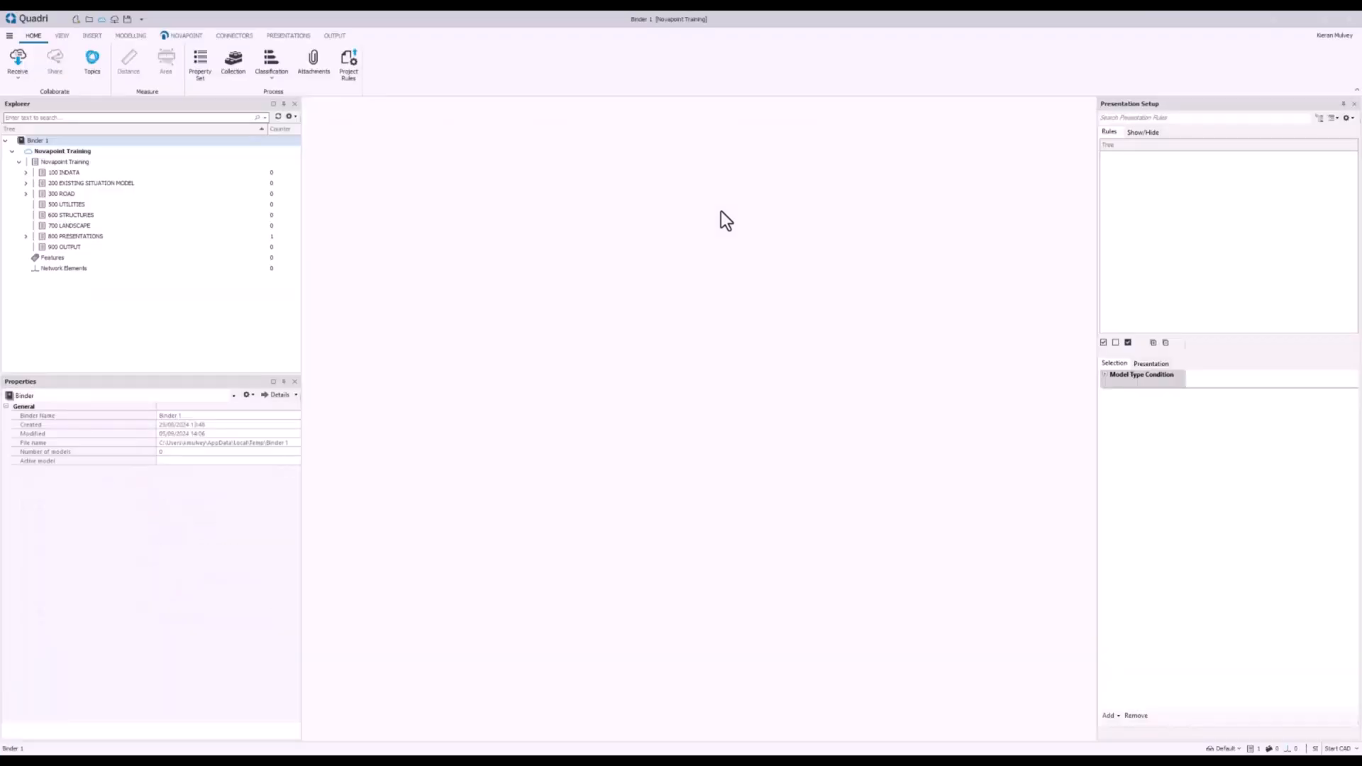
mouse_move(340, 212)
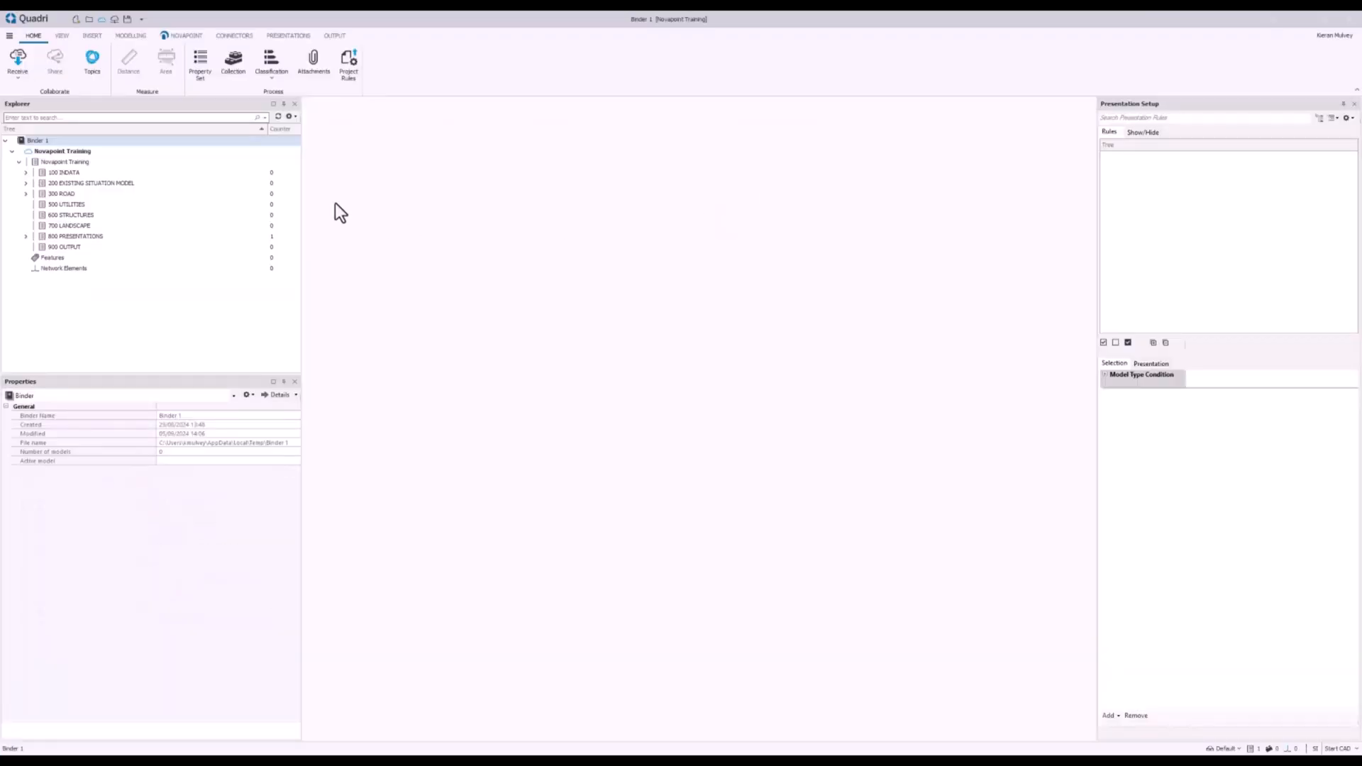
Inspect the 100 INDATA, 200 EXISTING SITUATION MODEL and 300 ROAD tasks in the Explorer tree
click(64, 172)
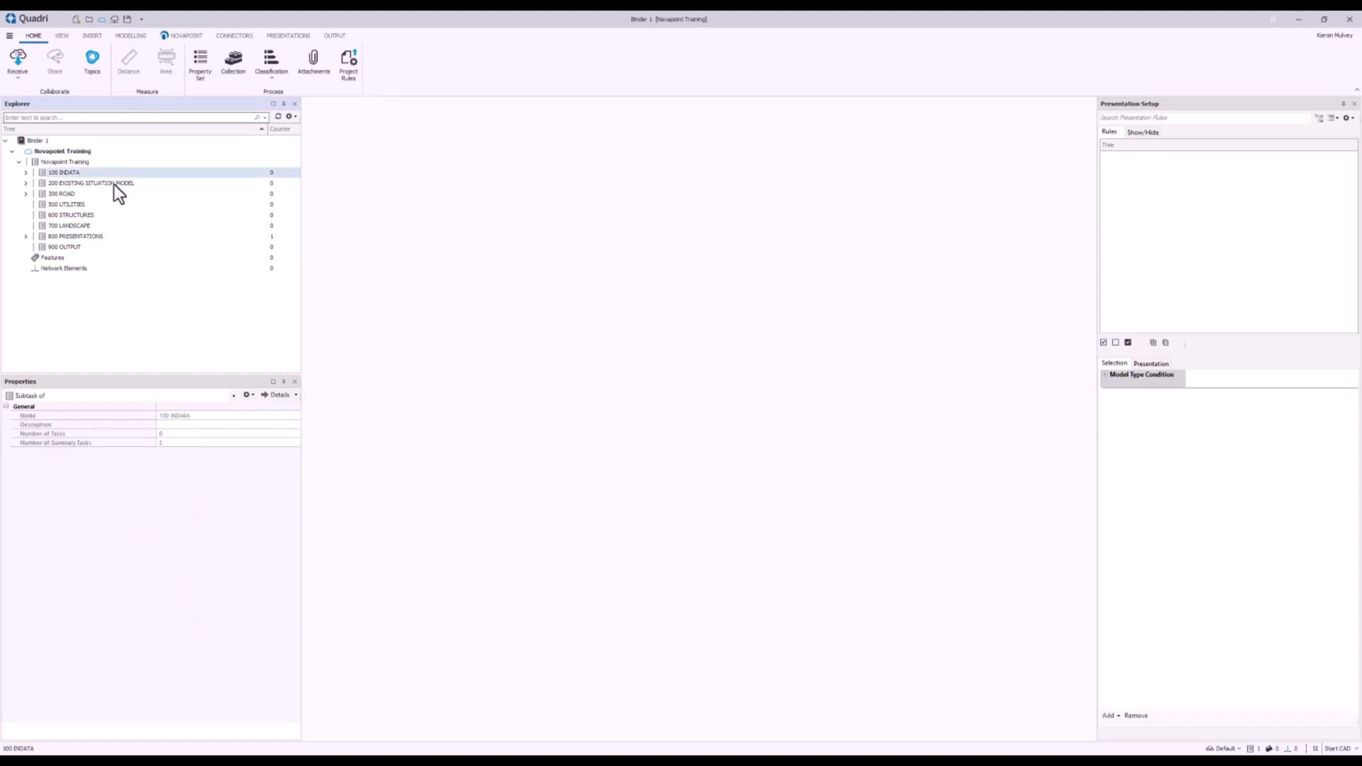
click(90, 183)
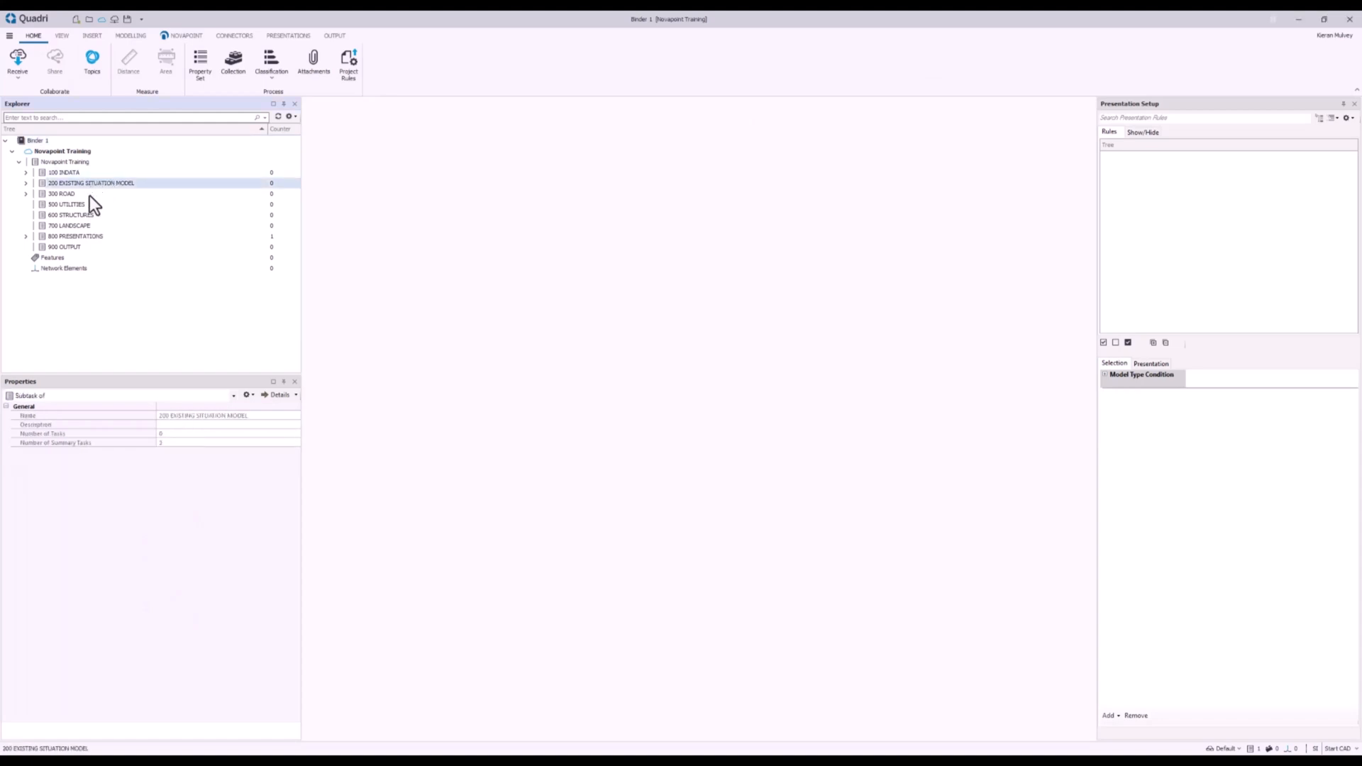
click(62, 193)
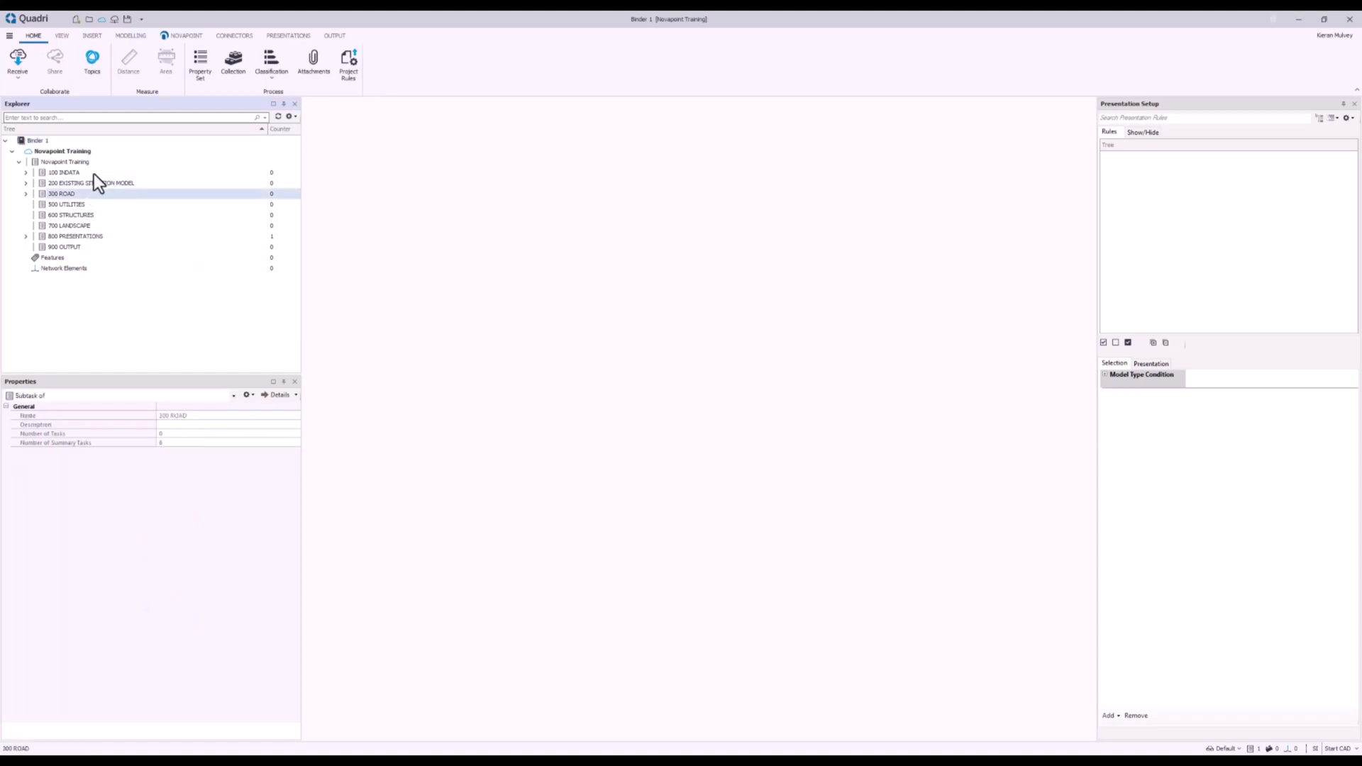
click(89, 182)
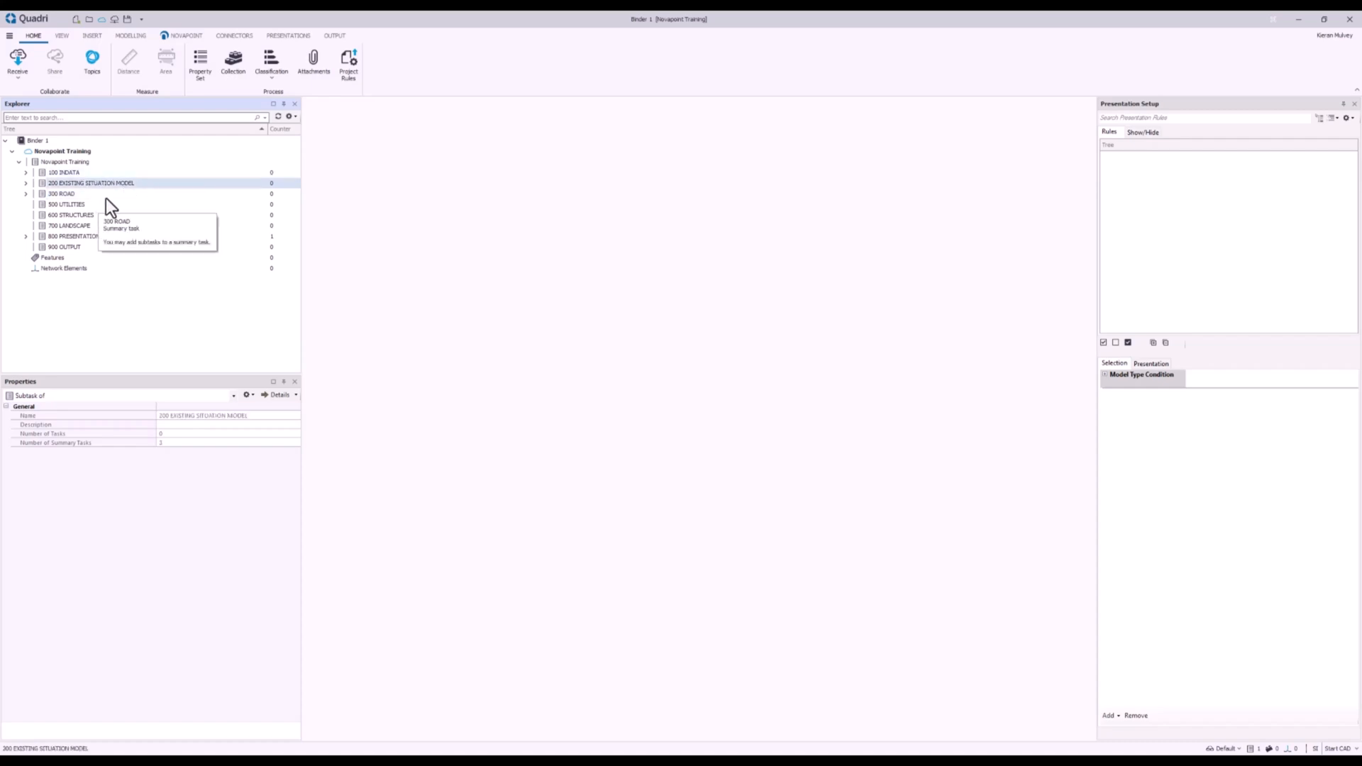
mouse_move(95, 183)
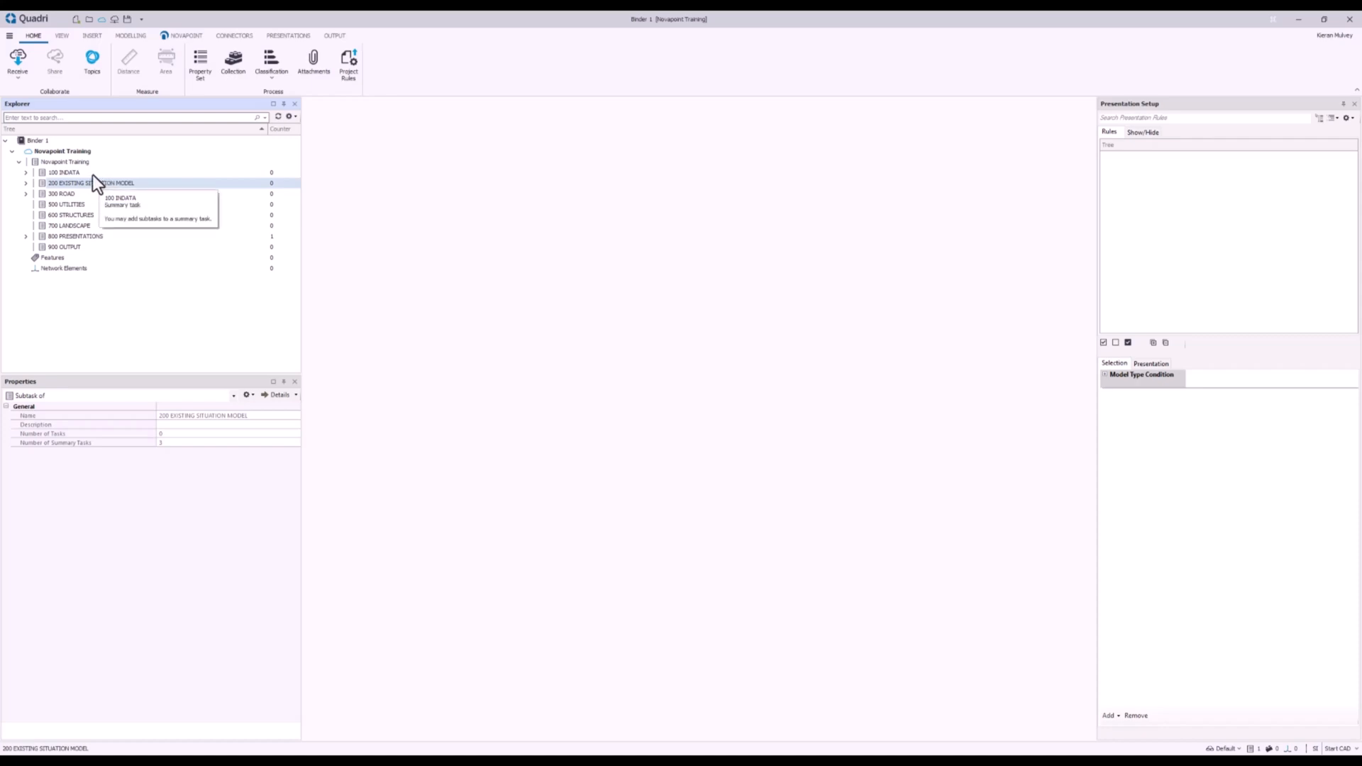
click(64, 172)
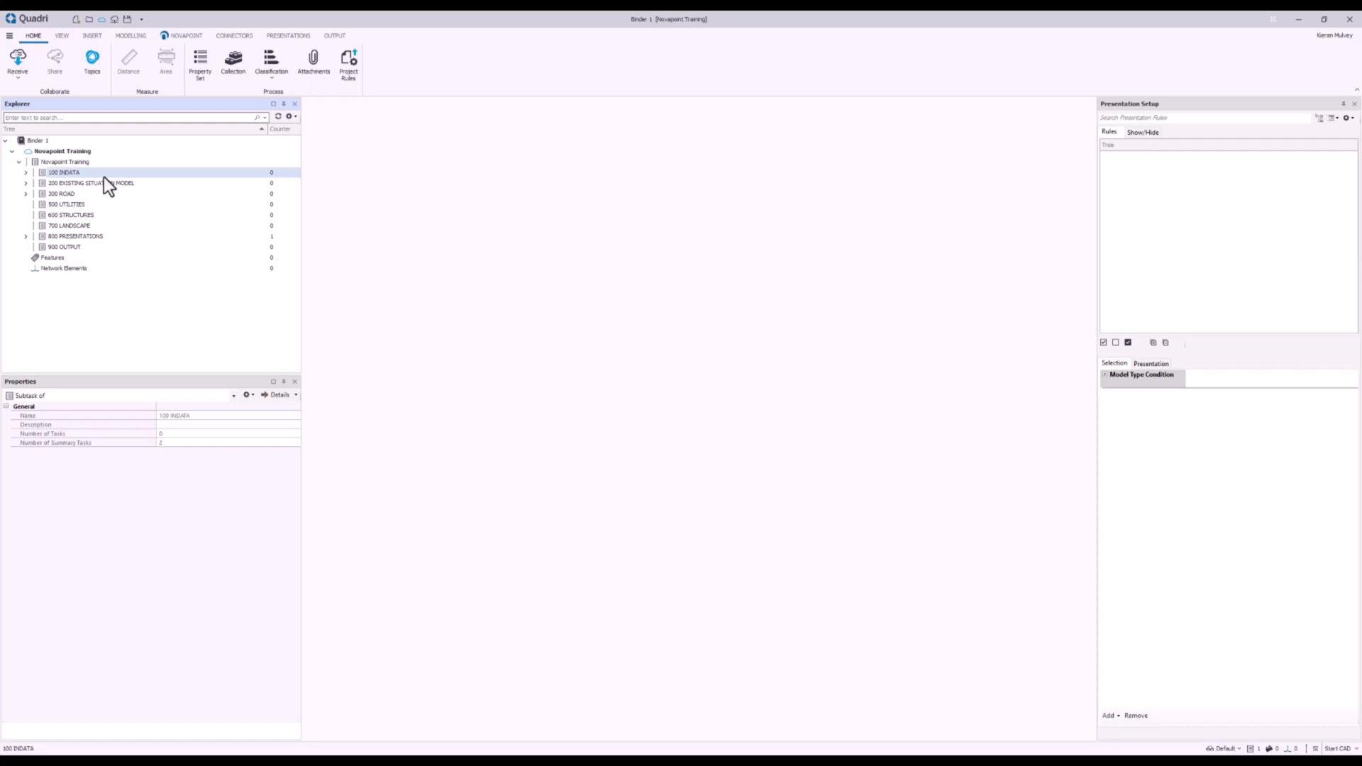
Expand 100 INDATA and select its 101 TIN subtask as the import target
click(25, 172)
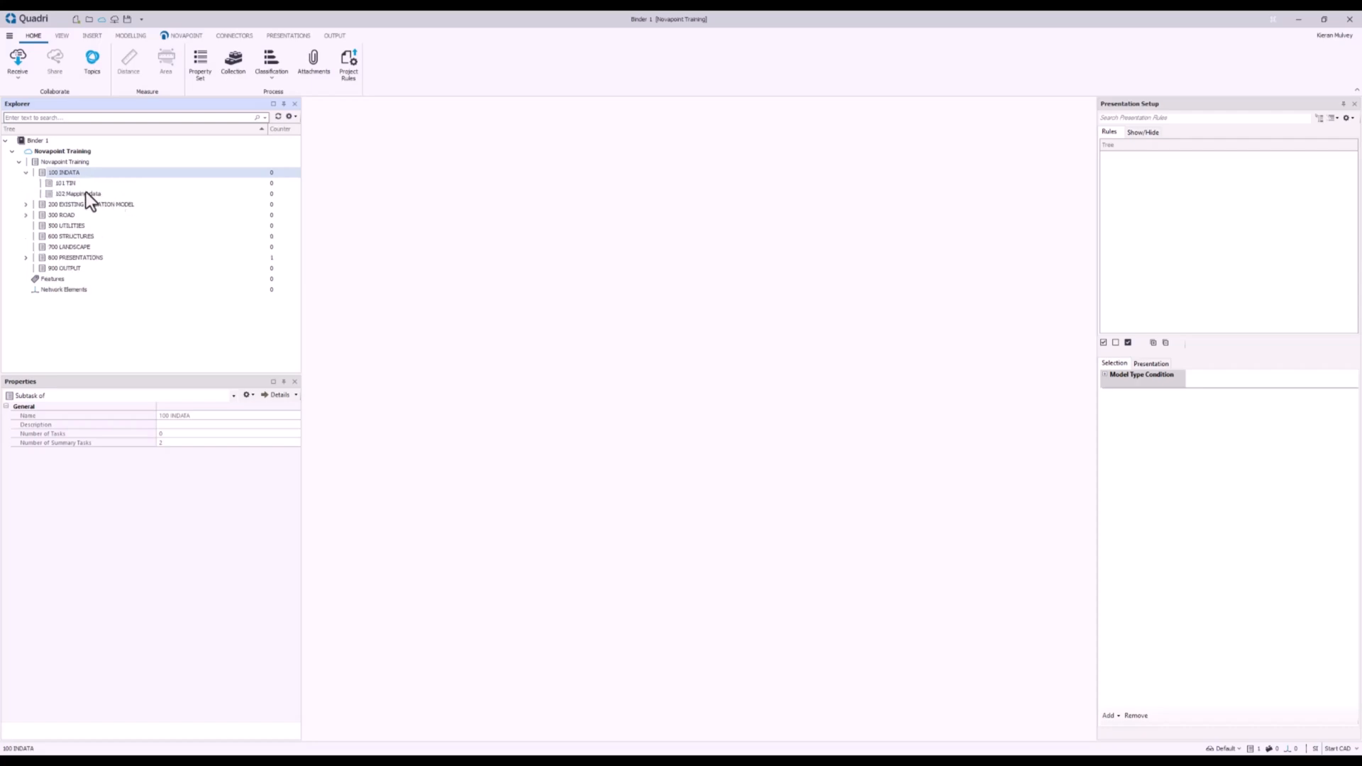
click(66, 182)
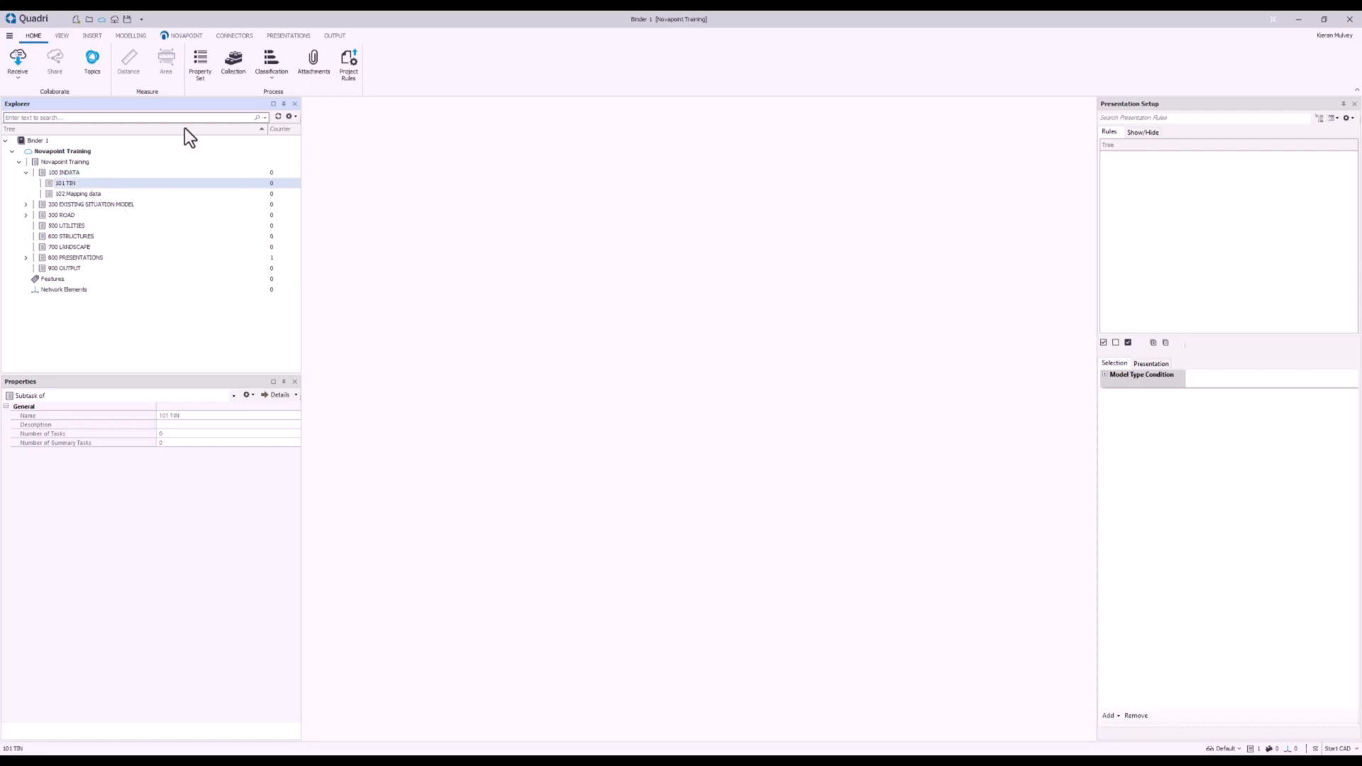
Start an Import Files task under 101 TIN and rename it 'Import TIN Data'
click(93, 35)
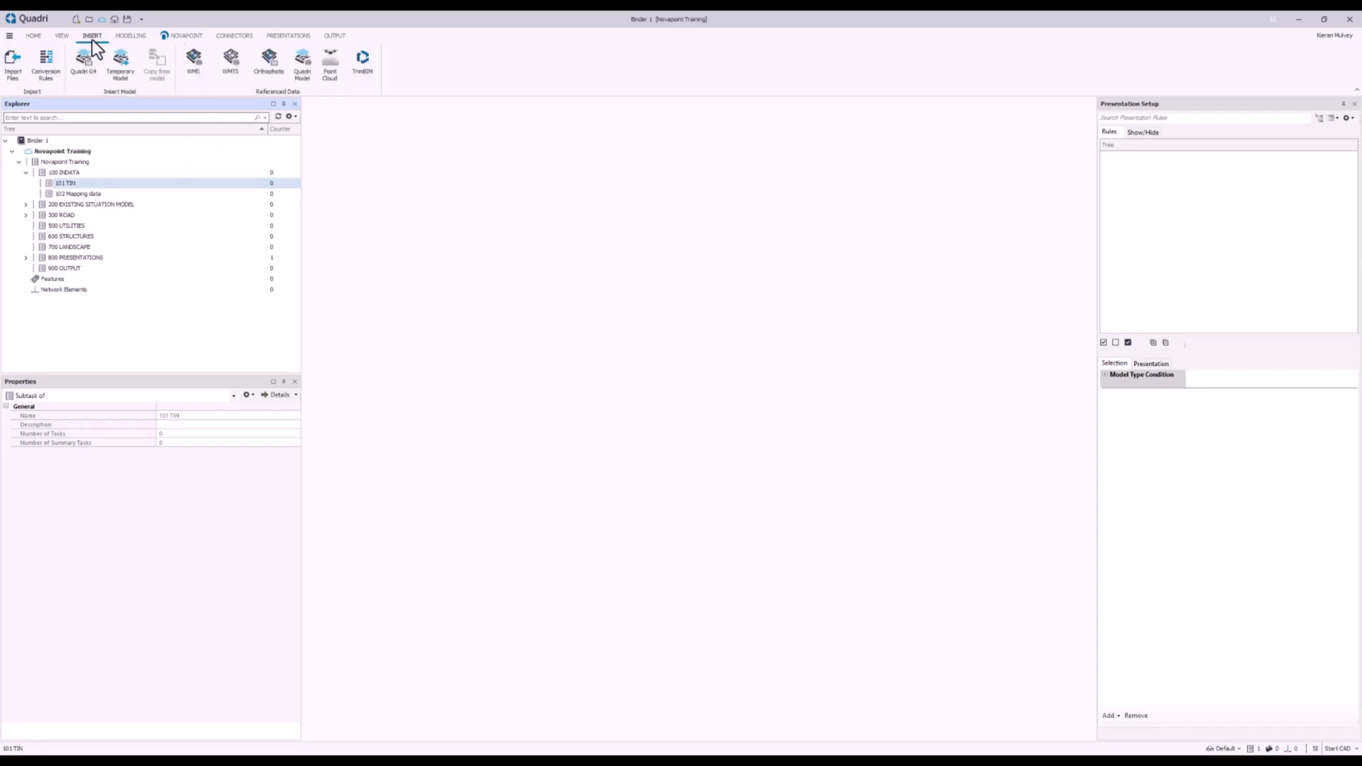
click(12, 63)
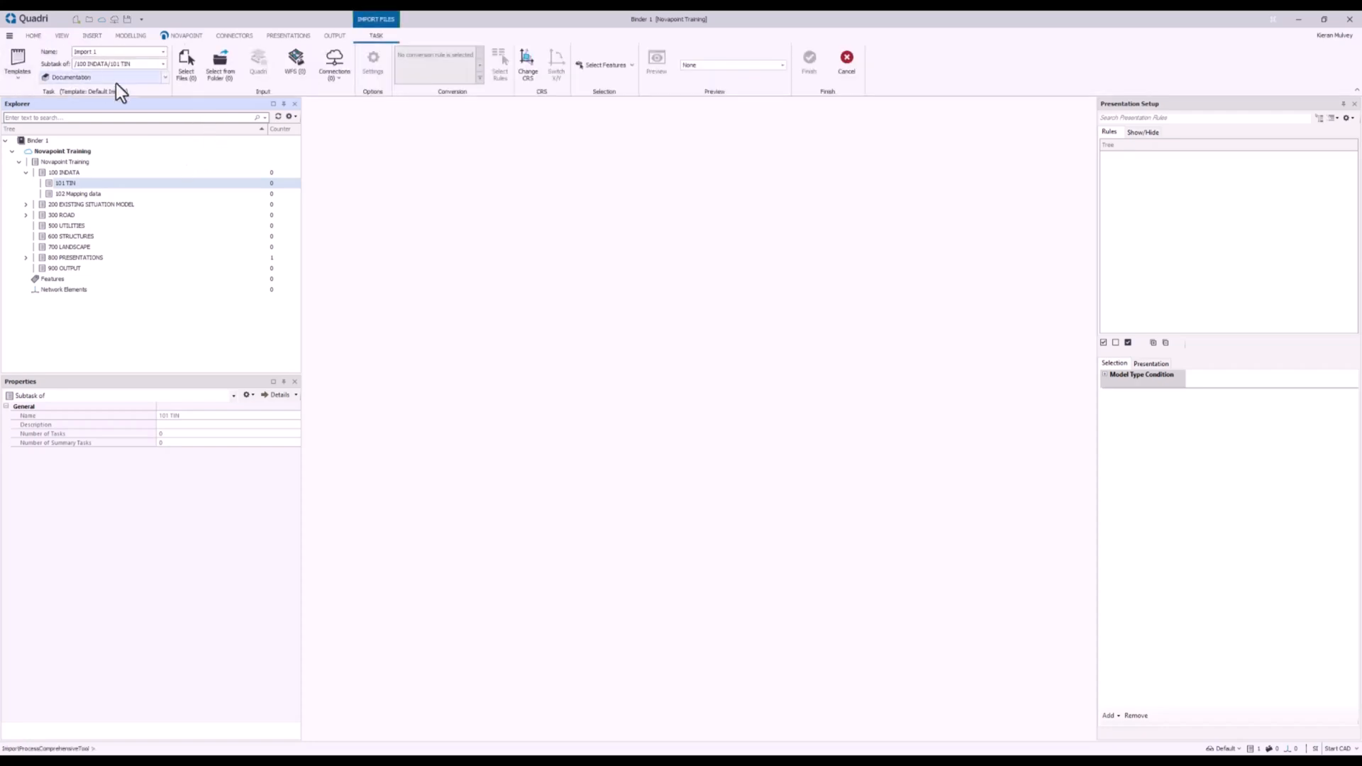
triple_click(117, 51)
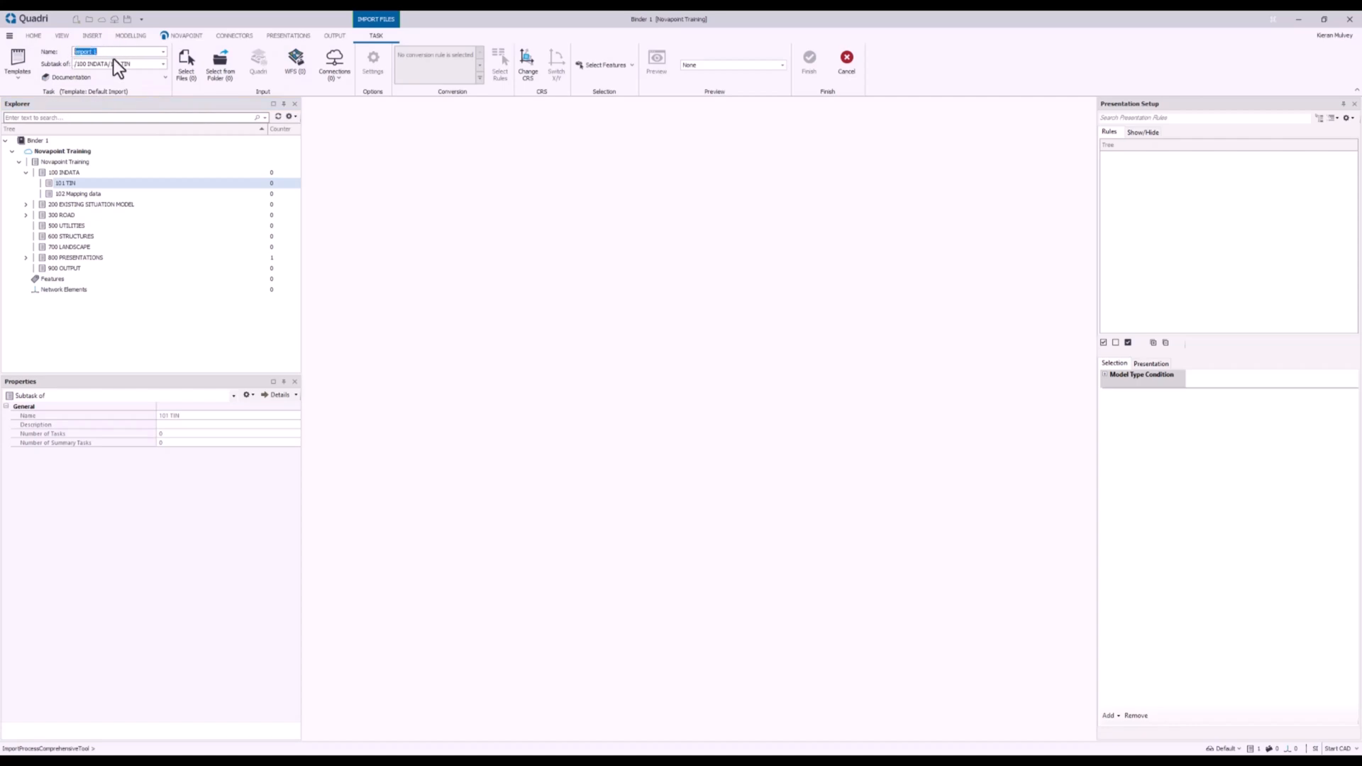
key(capslock)
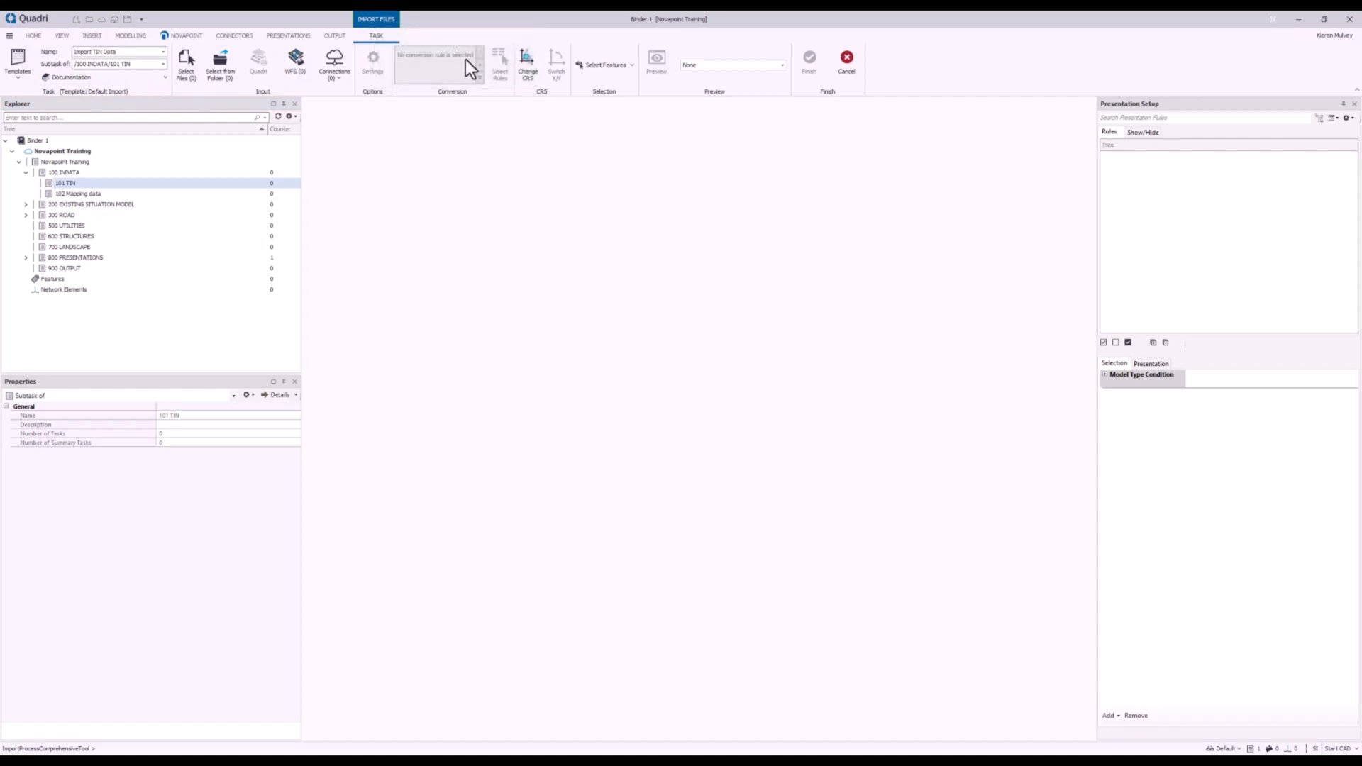
mouse_move(326, 98)
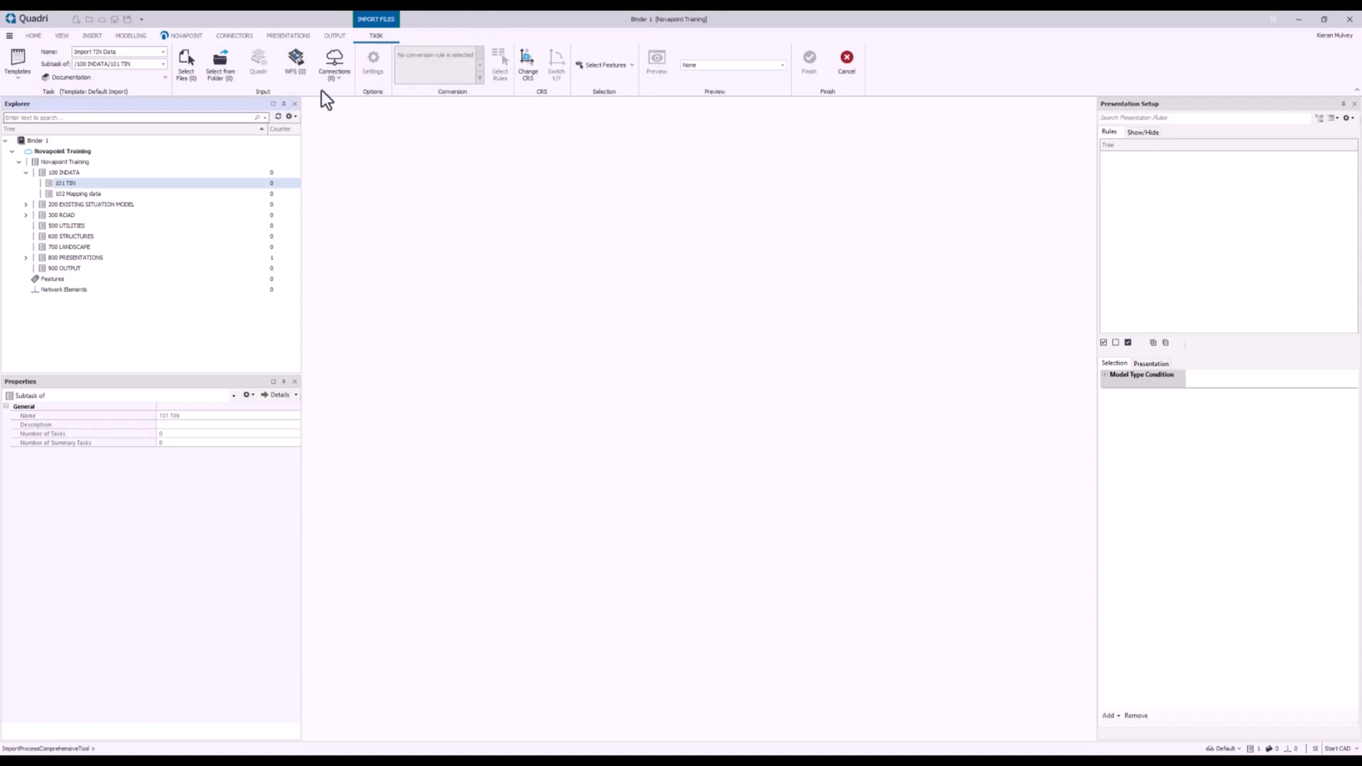
mouse_move(357, 105)
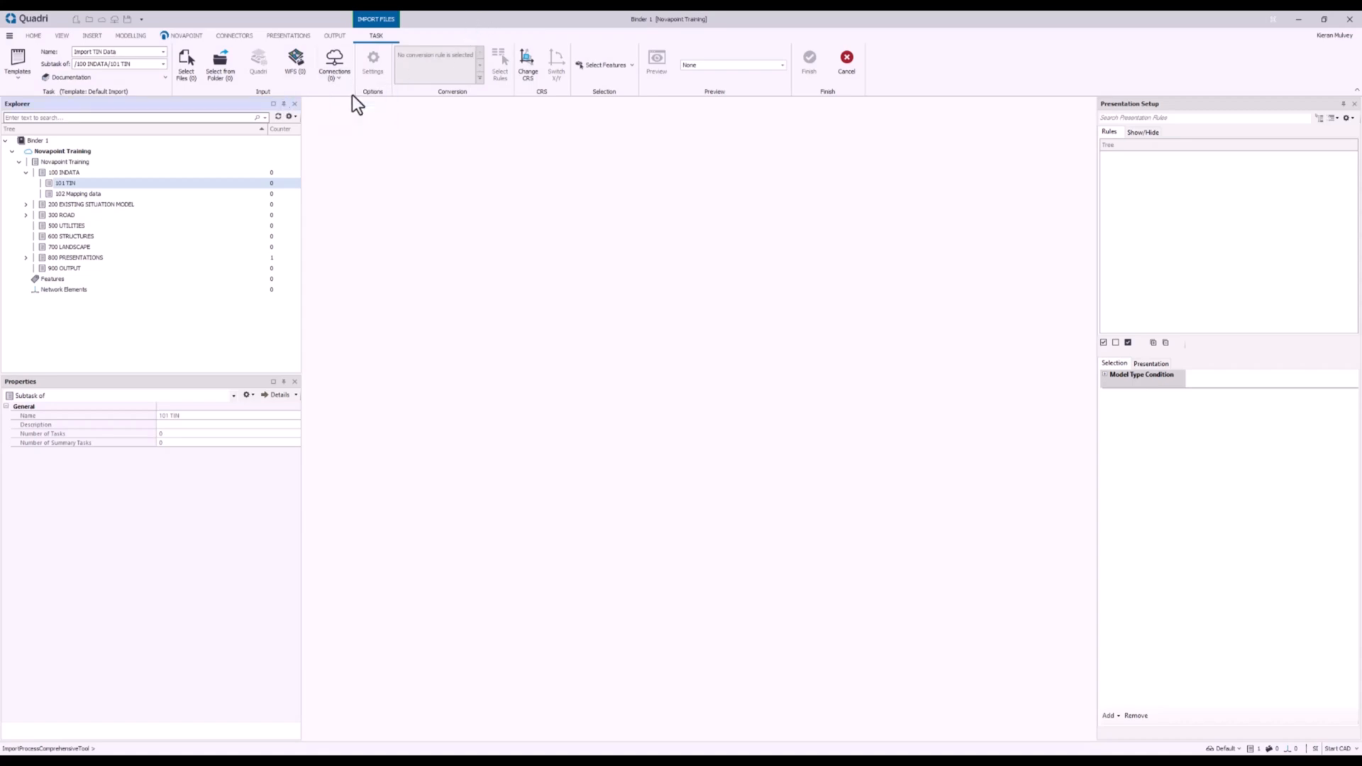
mouse_move(528, 41)
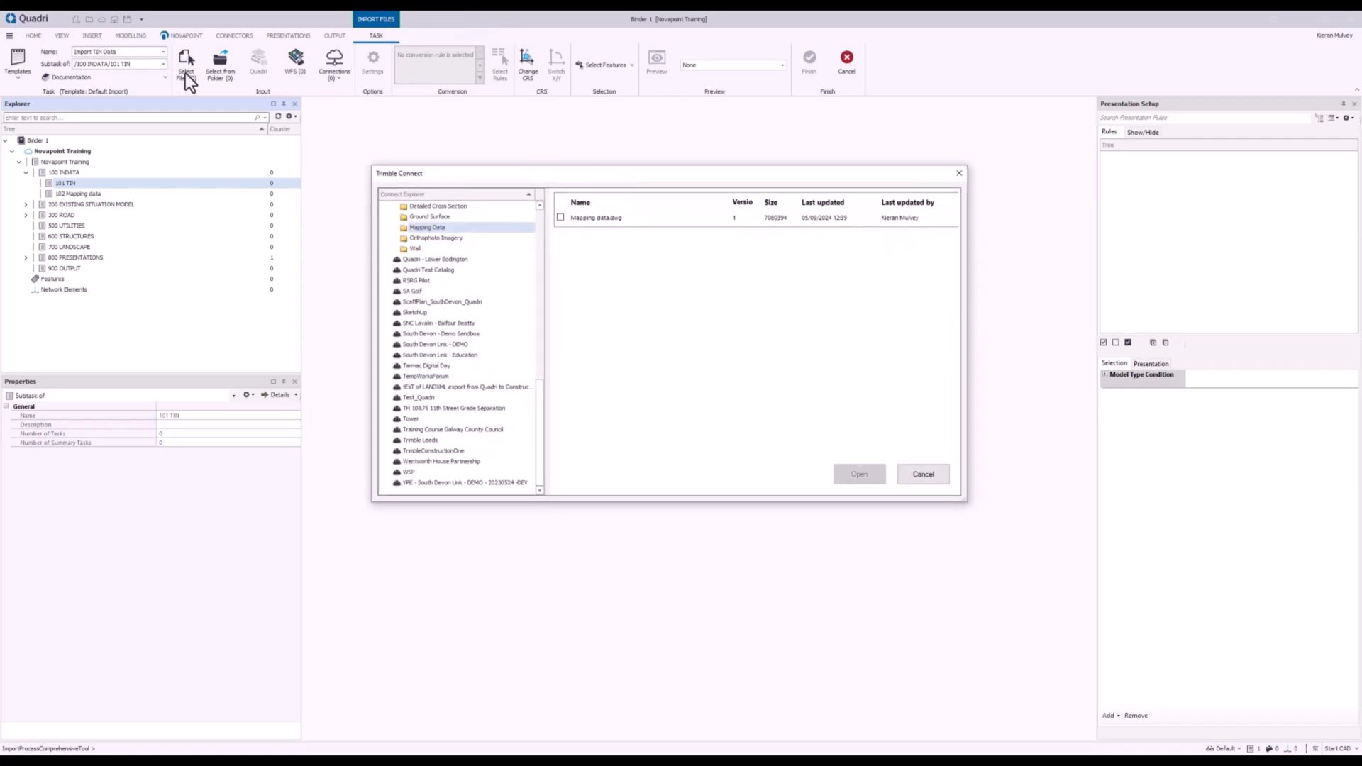
mouse_move(541, 450)
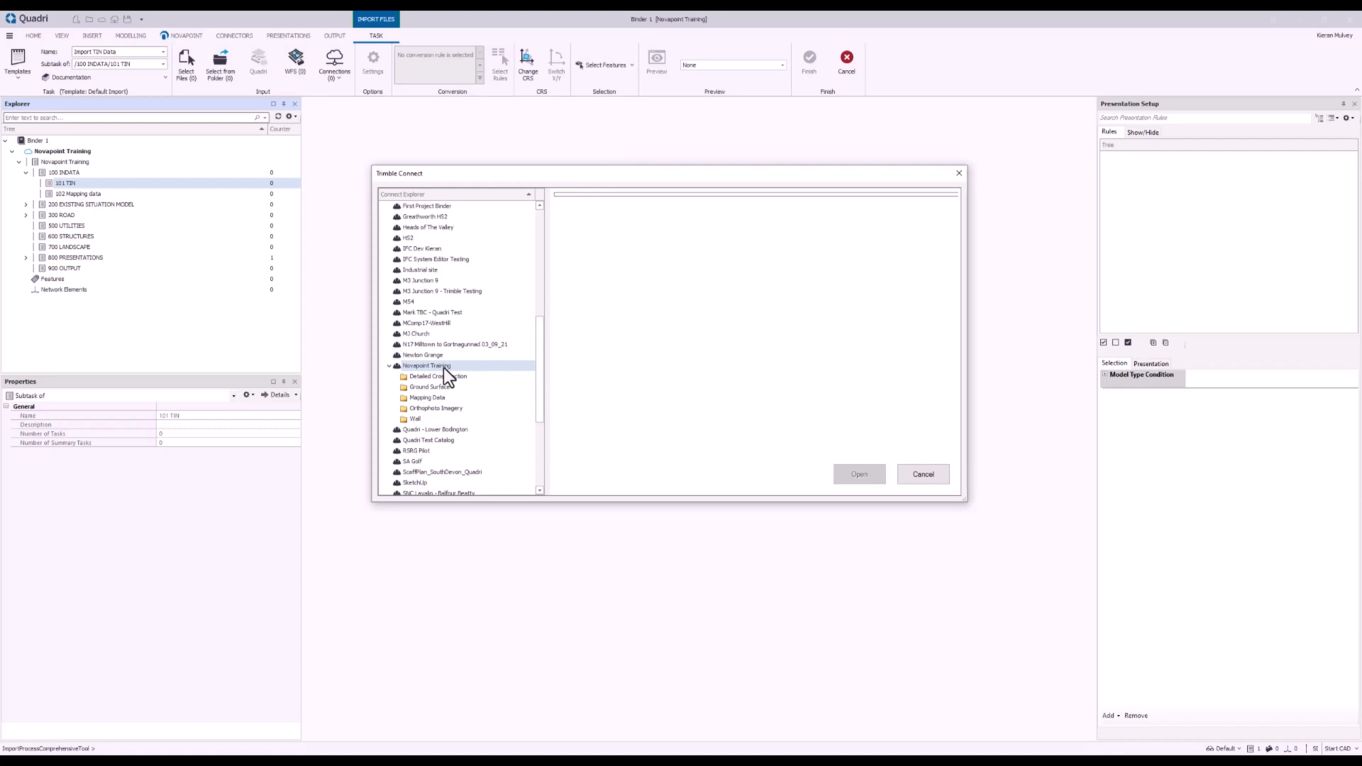
mouse_move(450, 411)
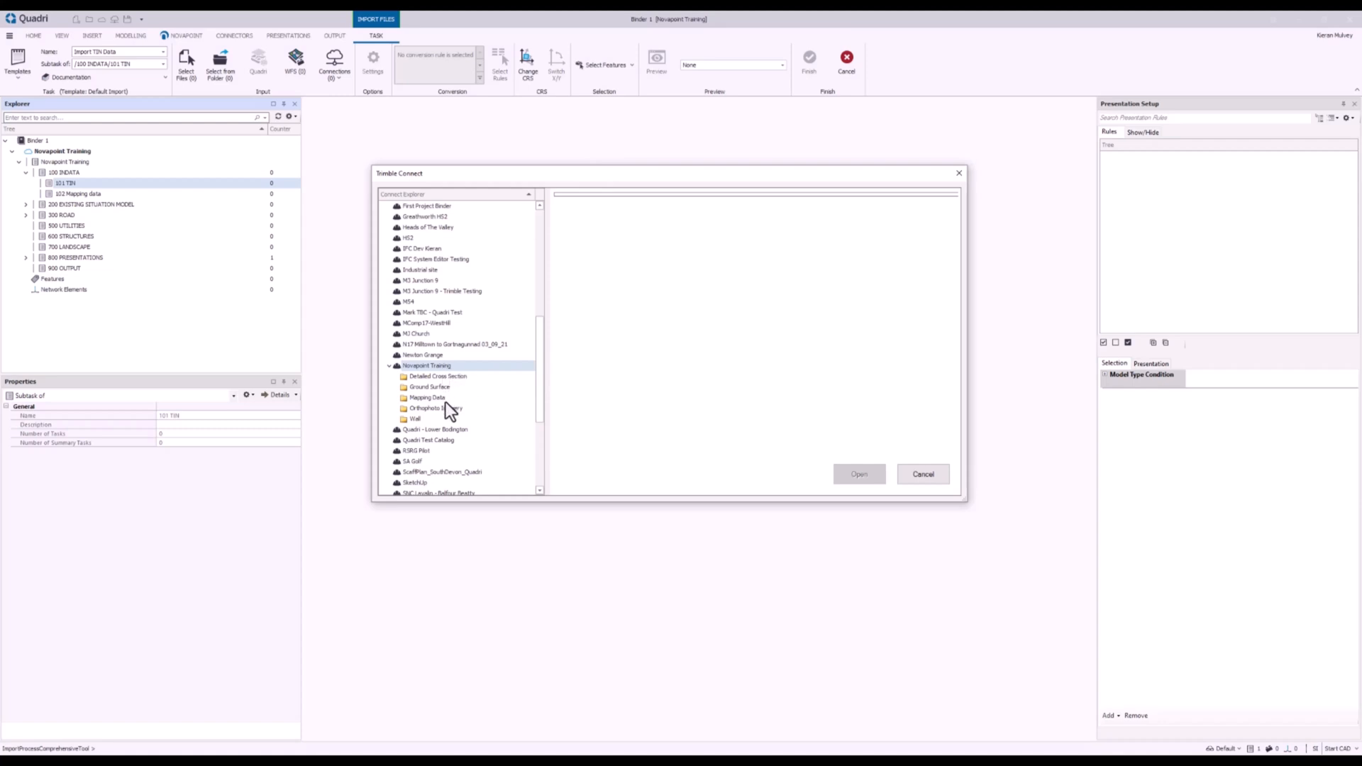
mouse_move(449, 388)
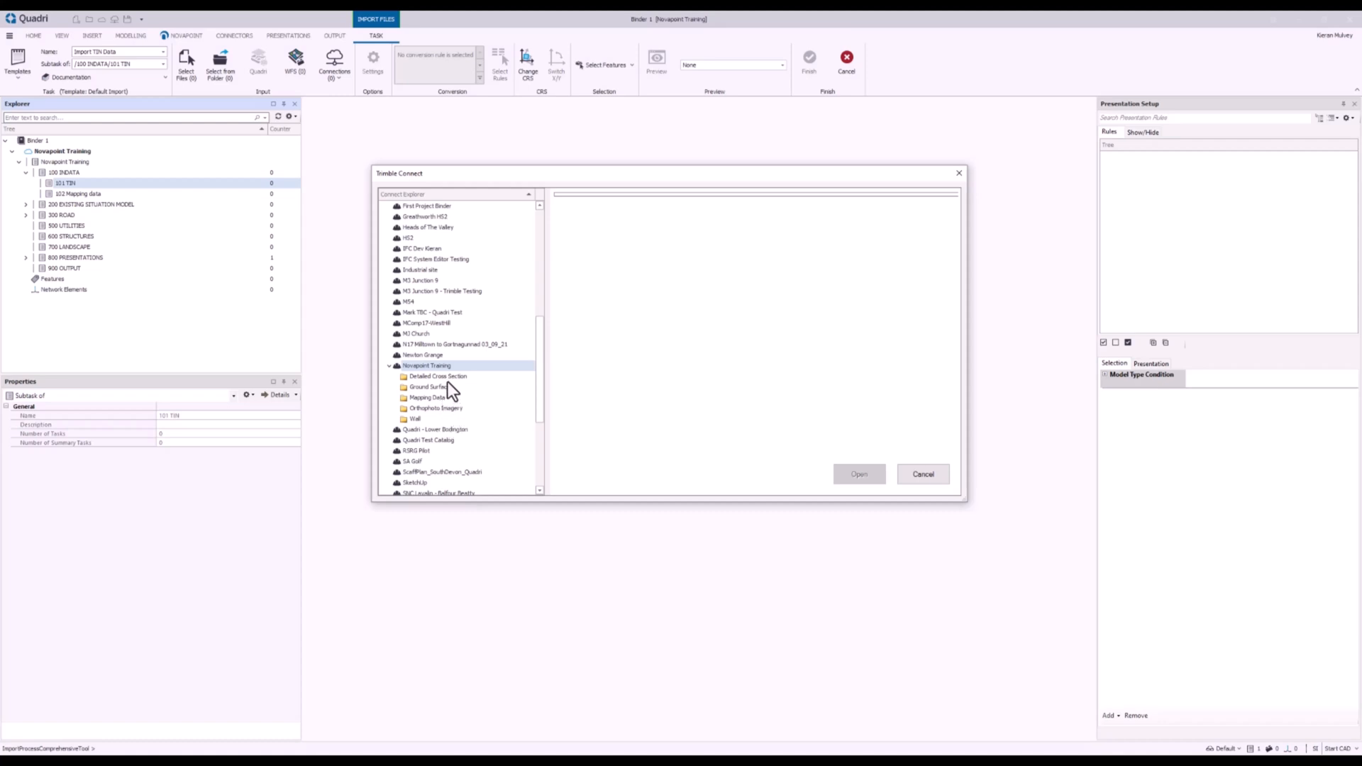
Select Ground Surfaces.xml from the Trimble Connect Ground Surface folder for import
click(430, 387)
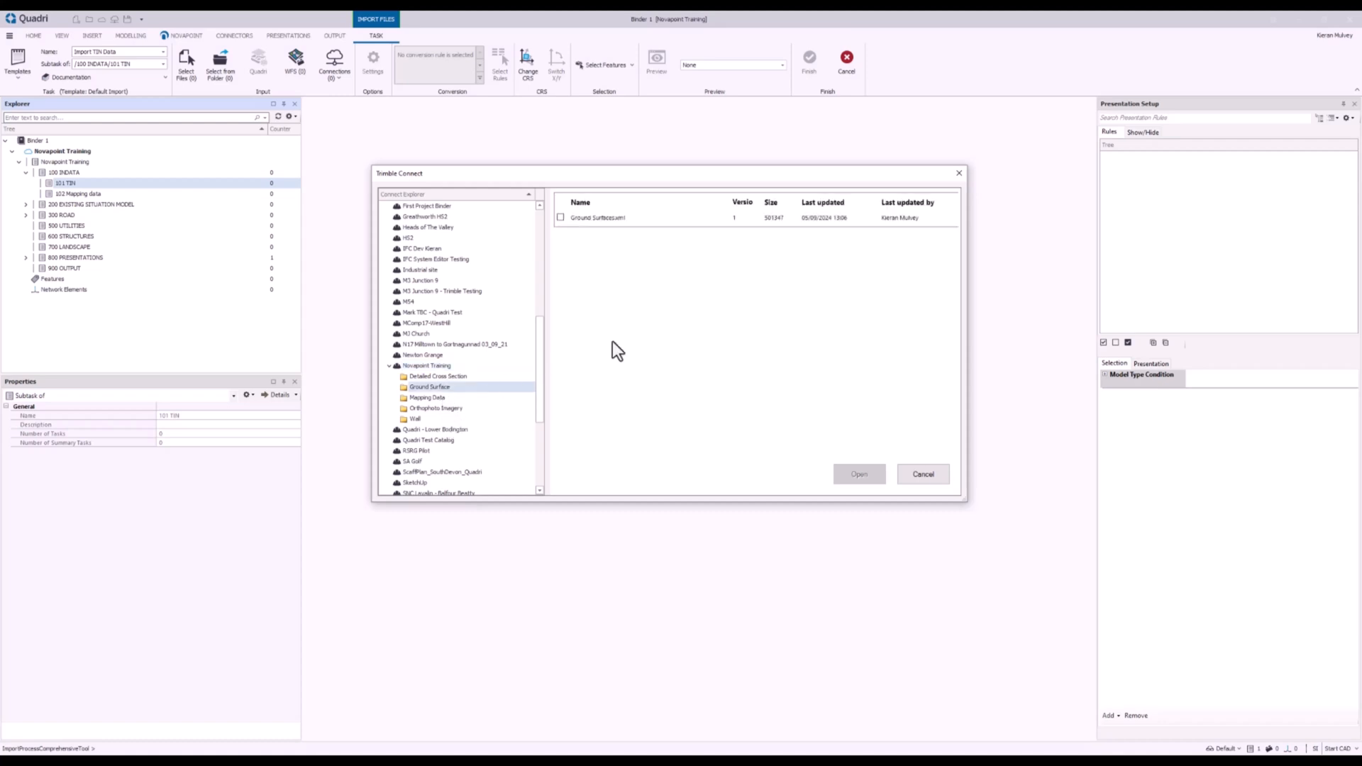
click(560, 217)
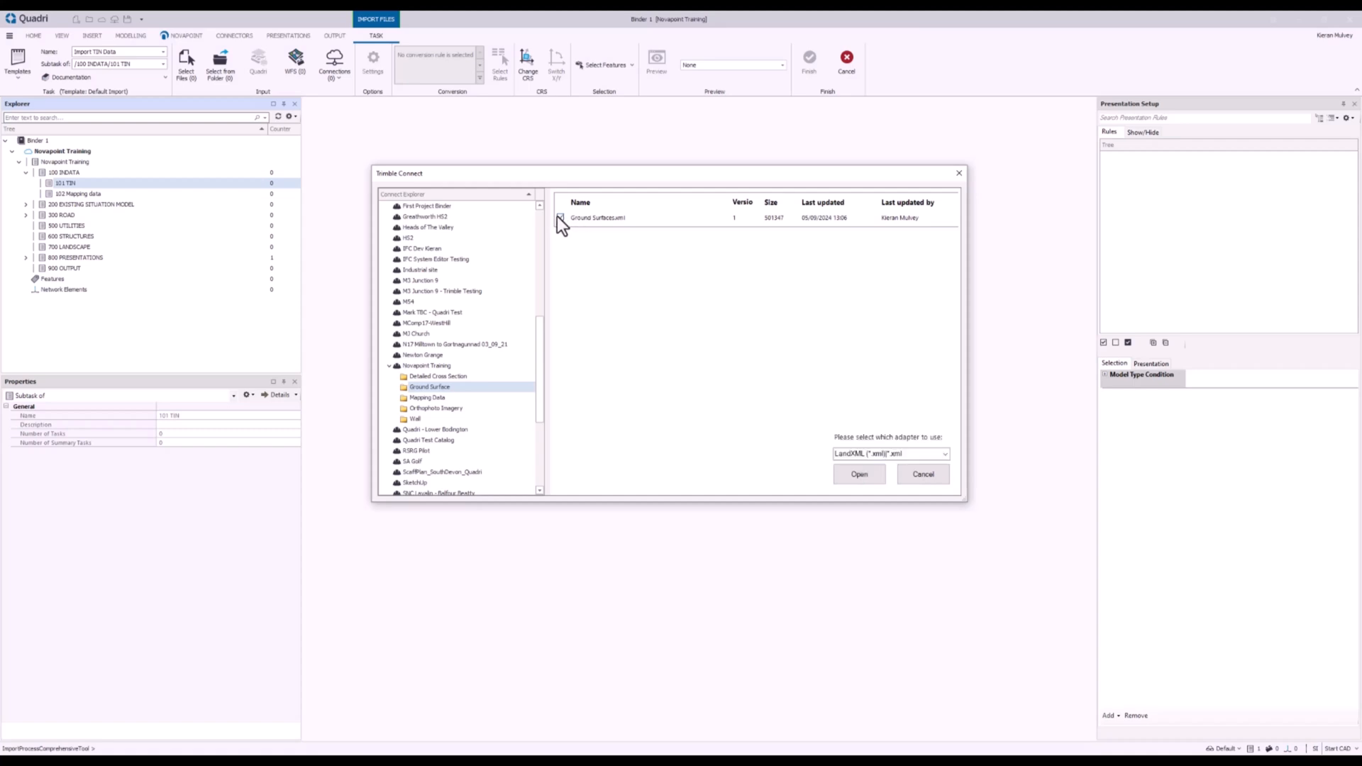
click(560, 217)
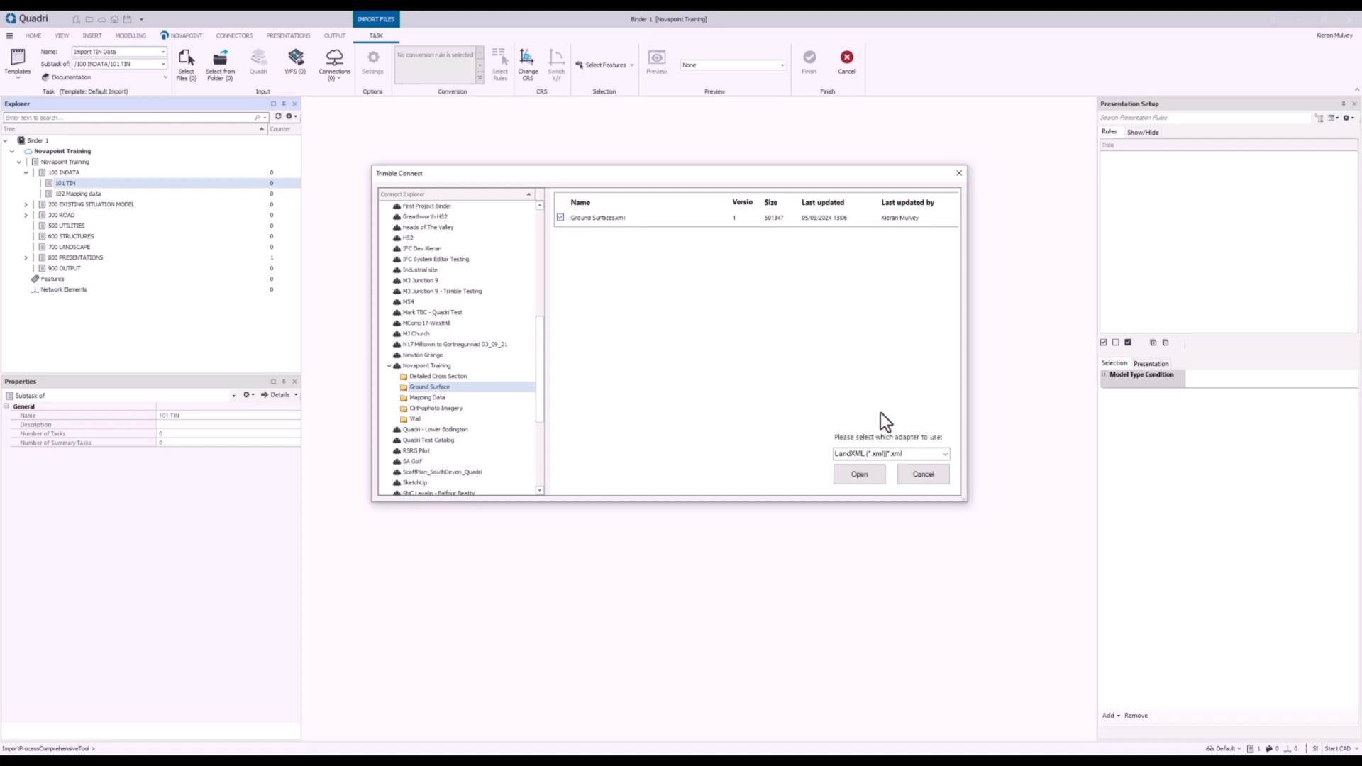
click(859, 474)
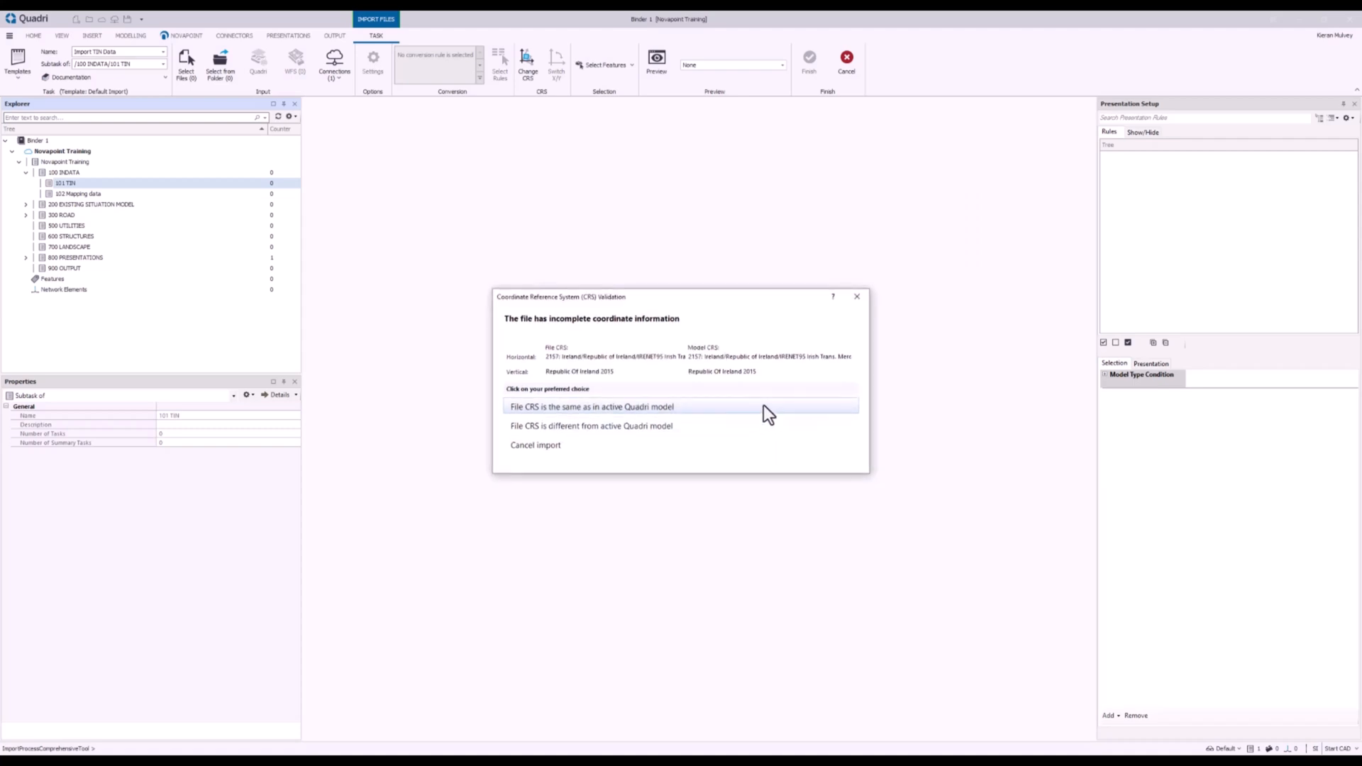
Read the LandXML with the file CRS same as the active Quadri model, as Existing features
click(592, 407)
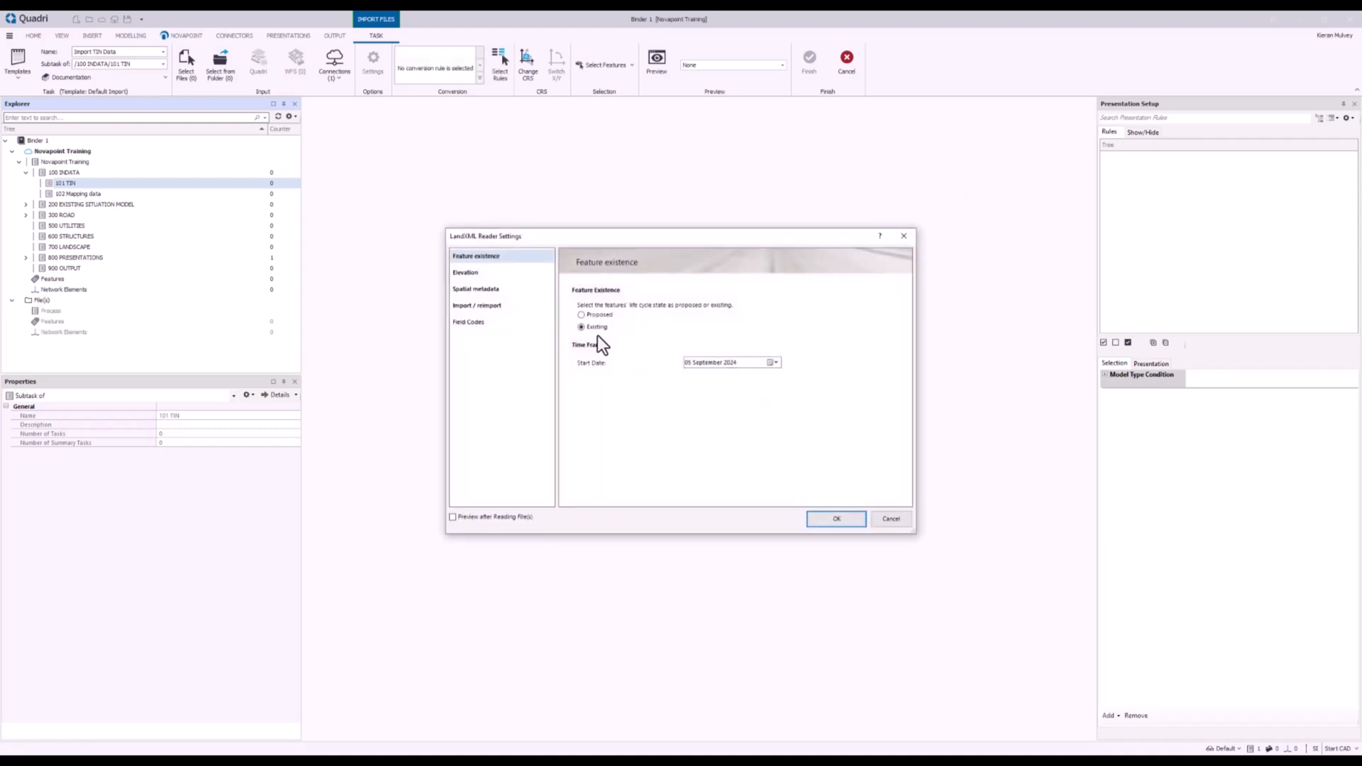
mouse_move(837, 518)
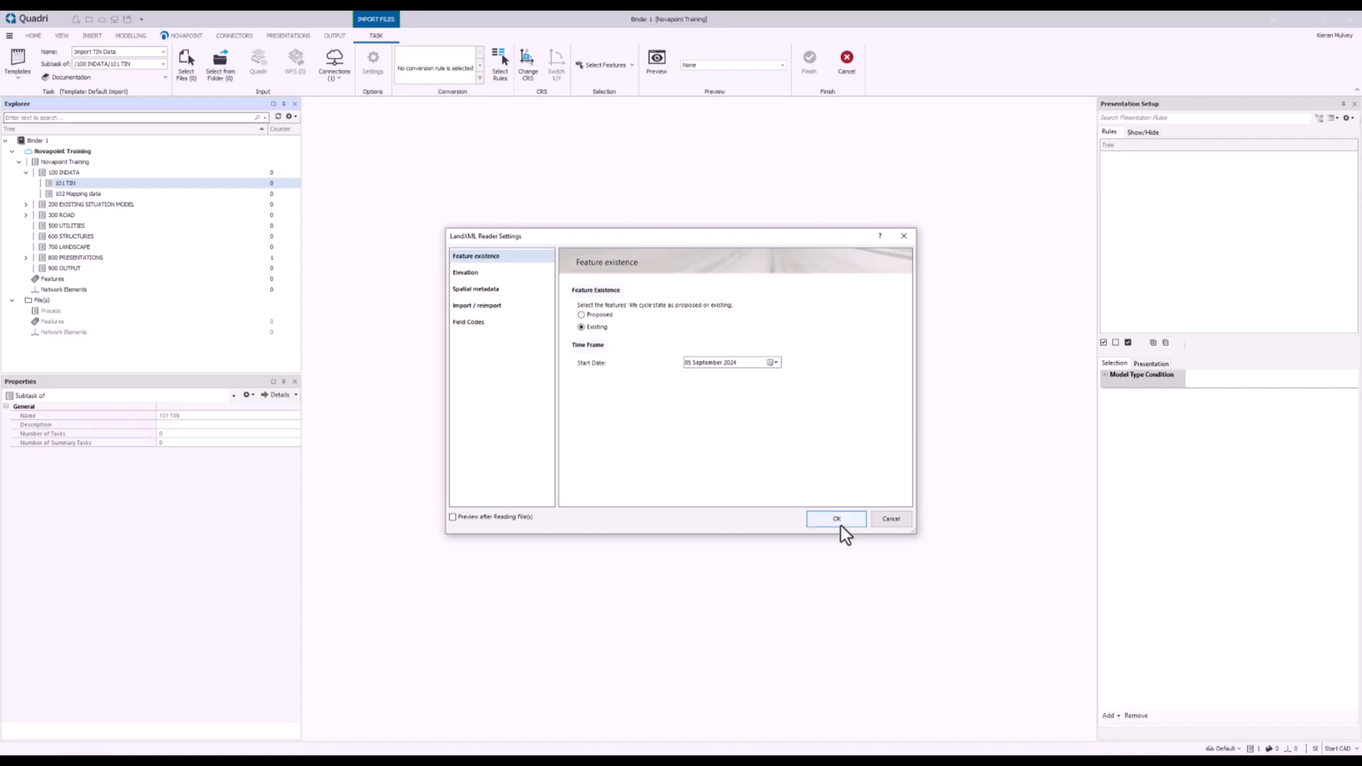
click(836, 519)
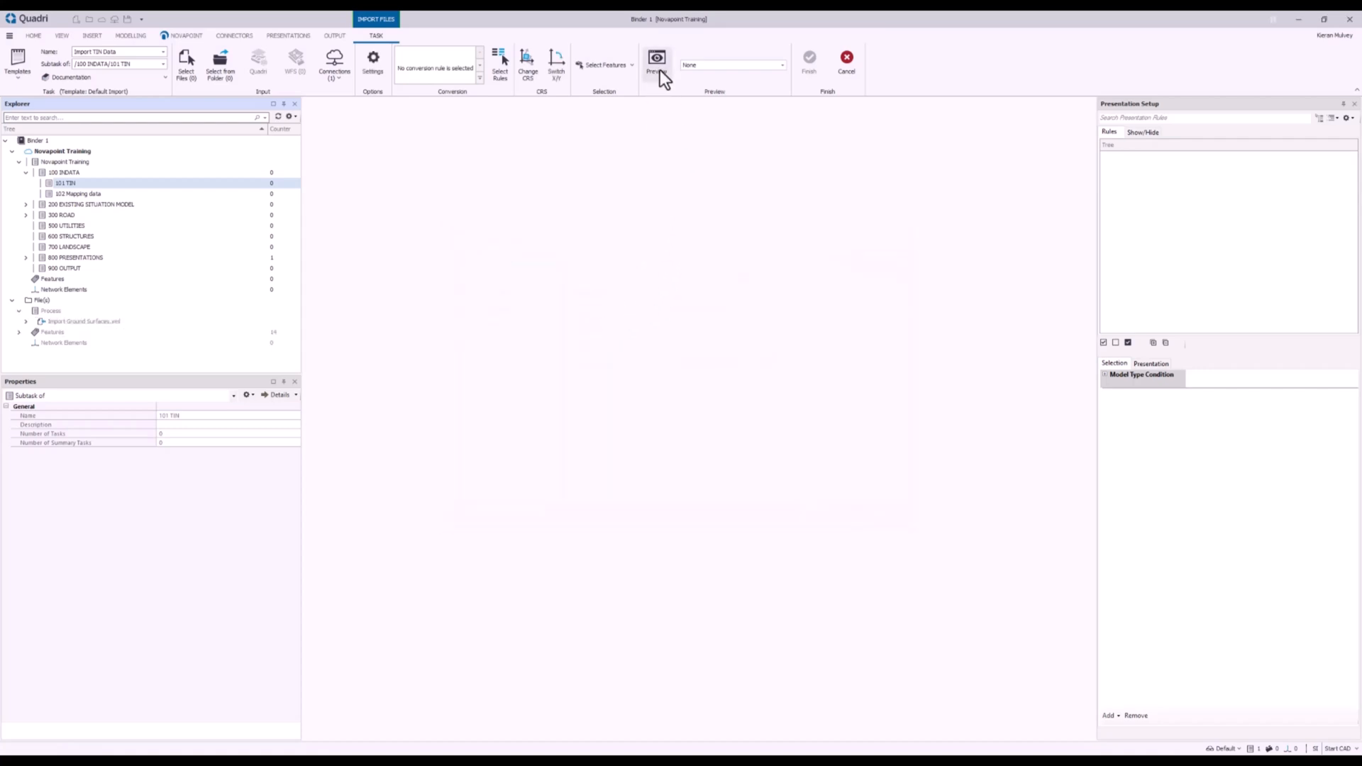
Preview the ground surface outline, expand the import's Features list and bring up the conversion rule choices
click(657, 61)
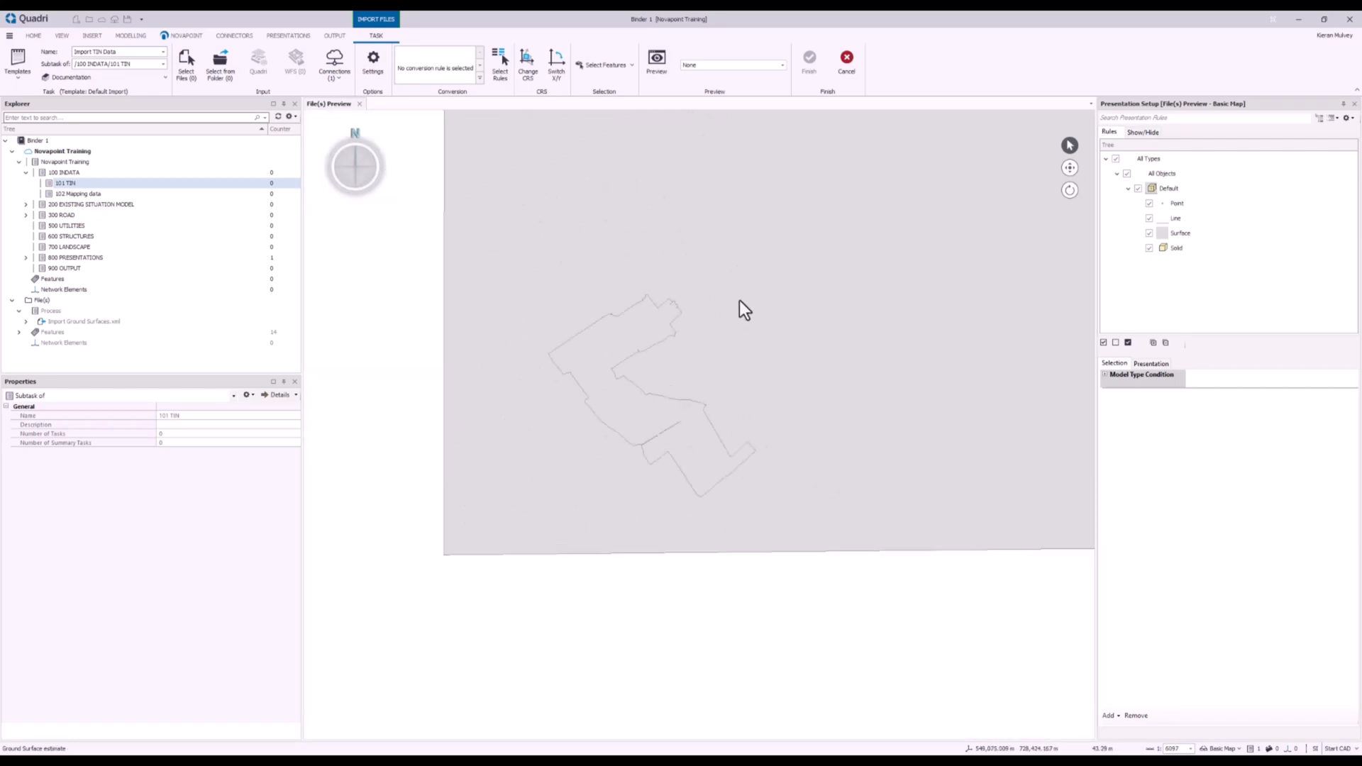
scroll(down, 3)
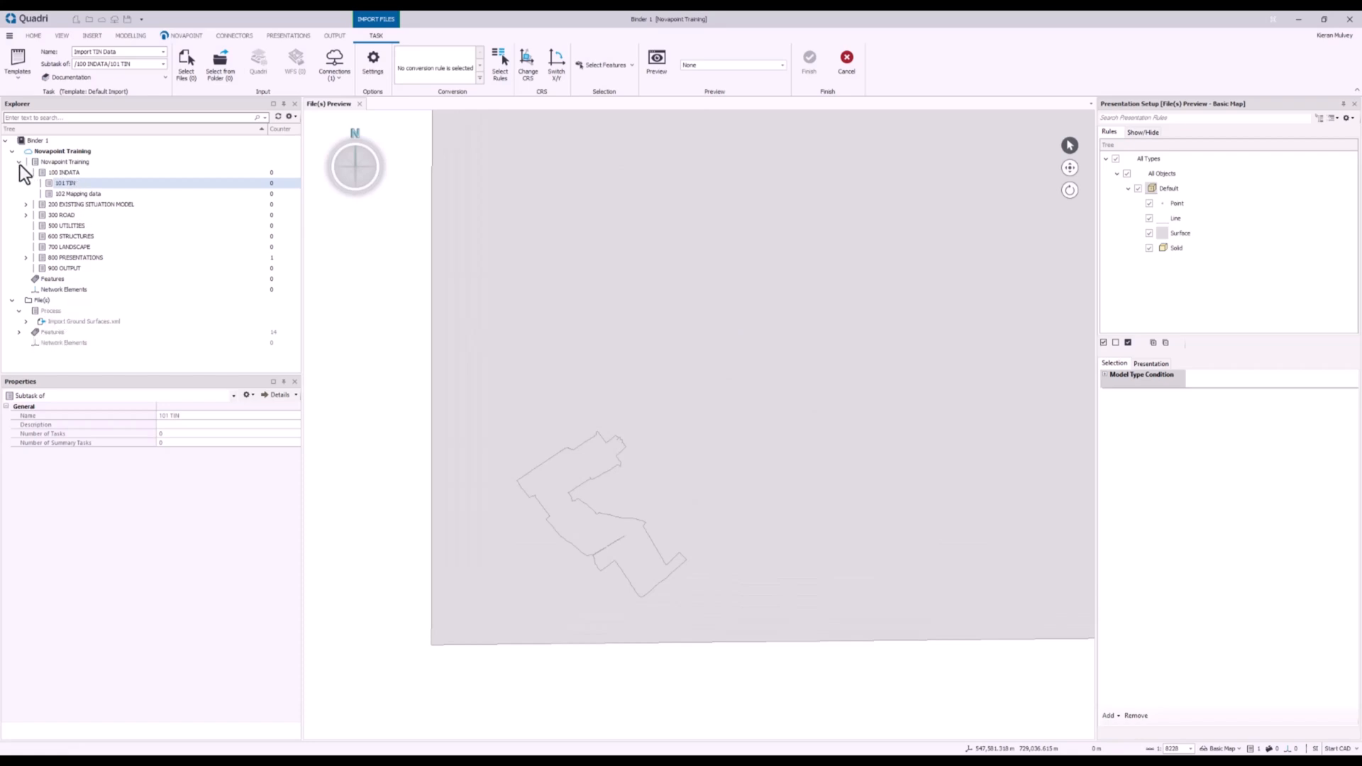
mouse_move(57, 313)
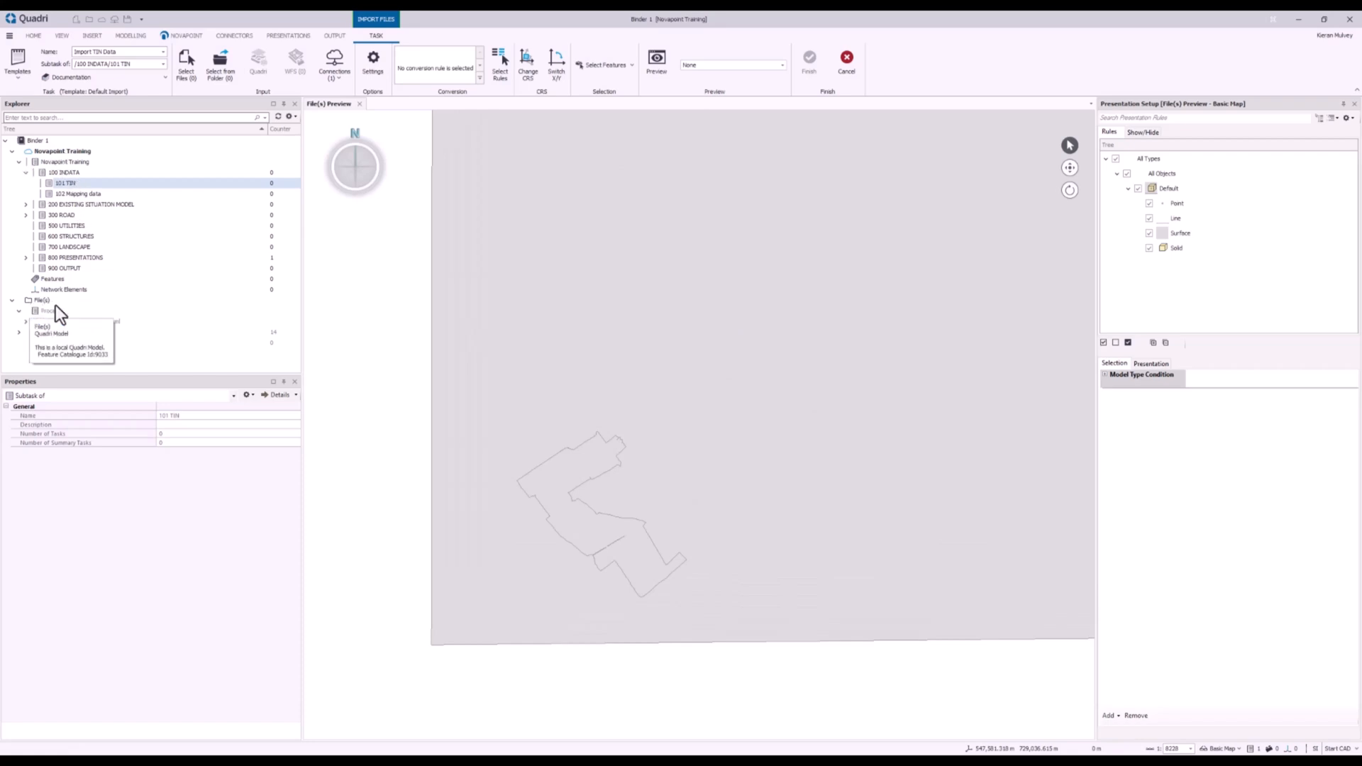
click(83, 322)
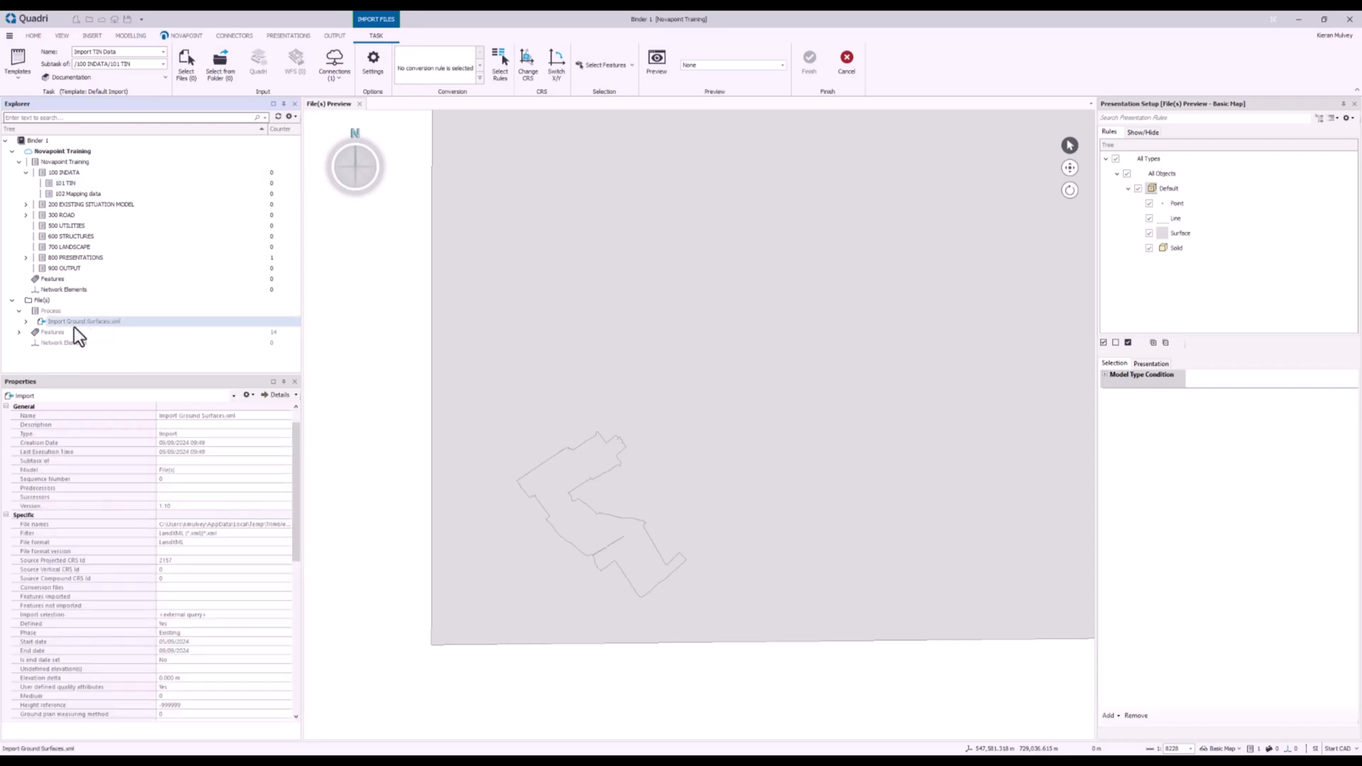
mouse_move(128, 334)
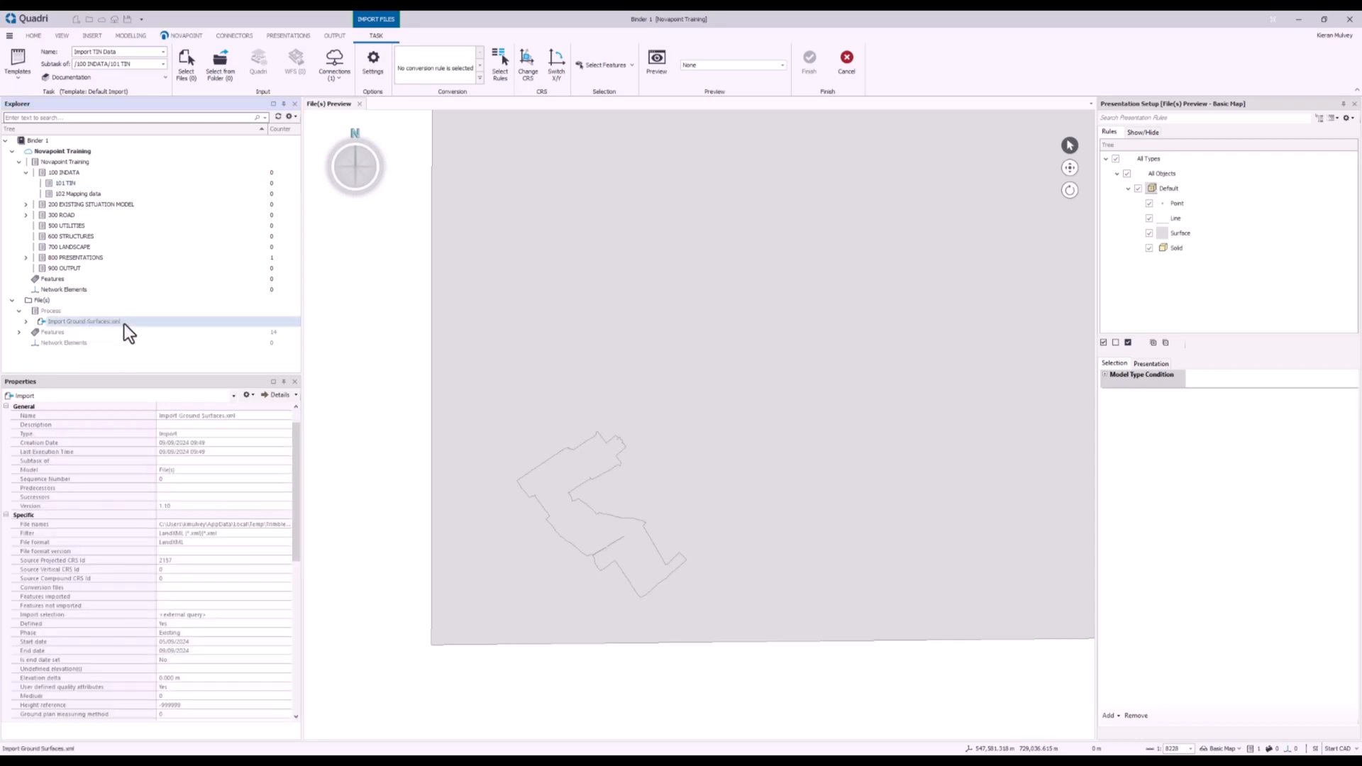
mouse_move(127, 341)
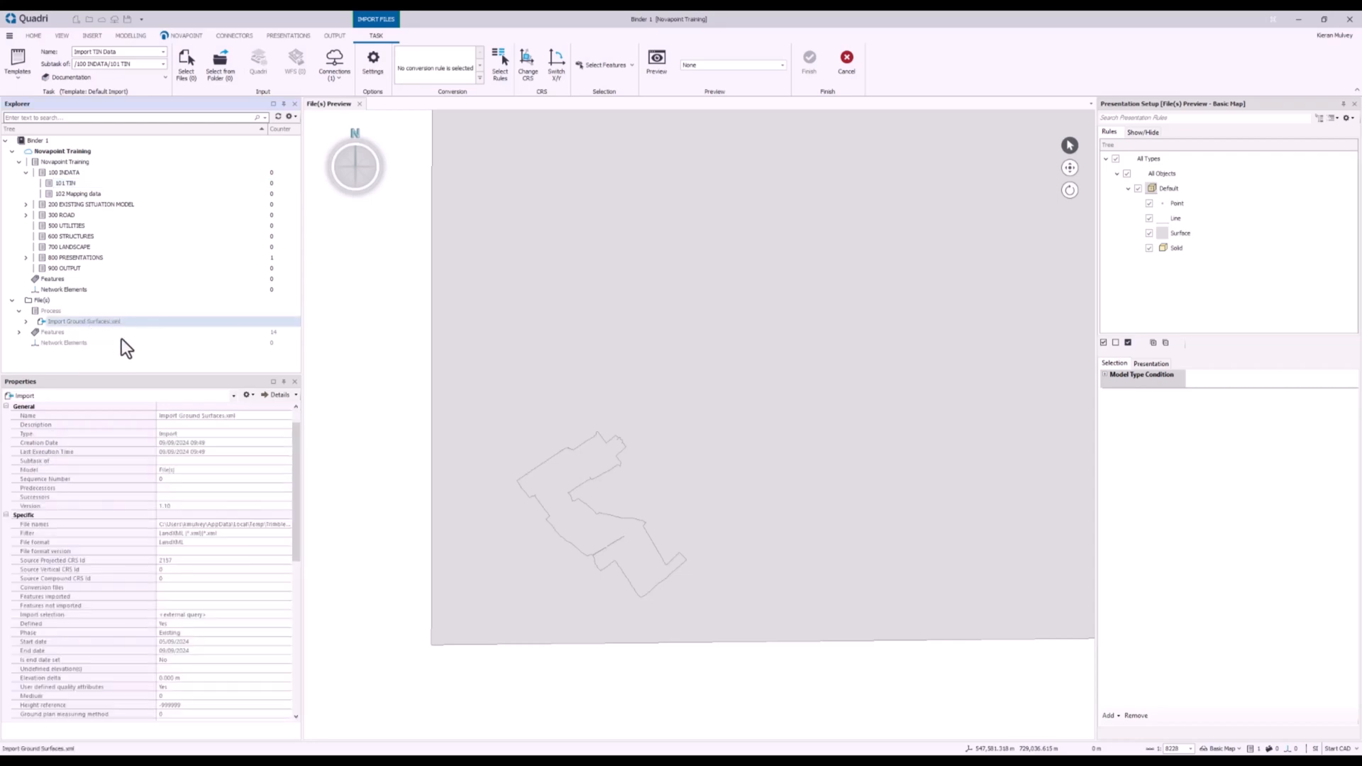
click(19, 332)
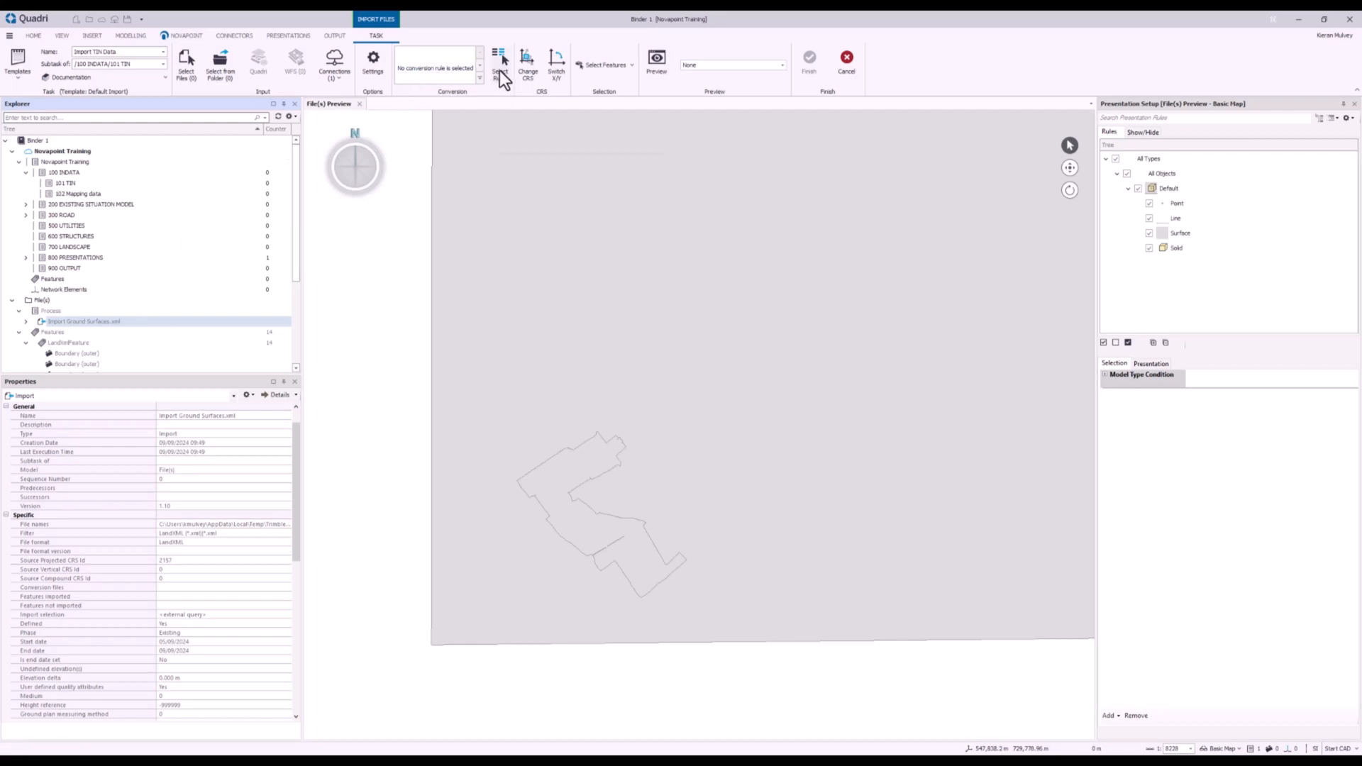
click(500, 65)
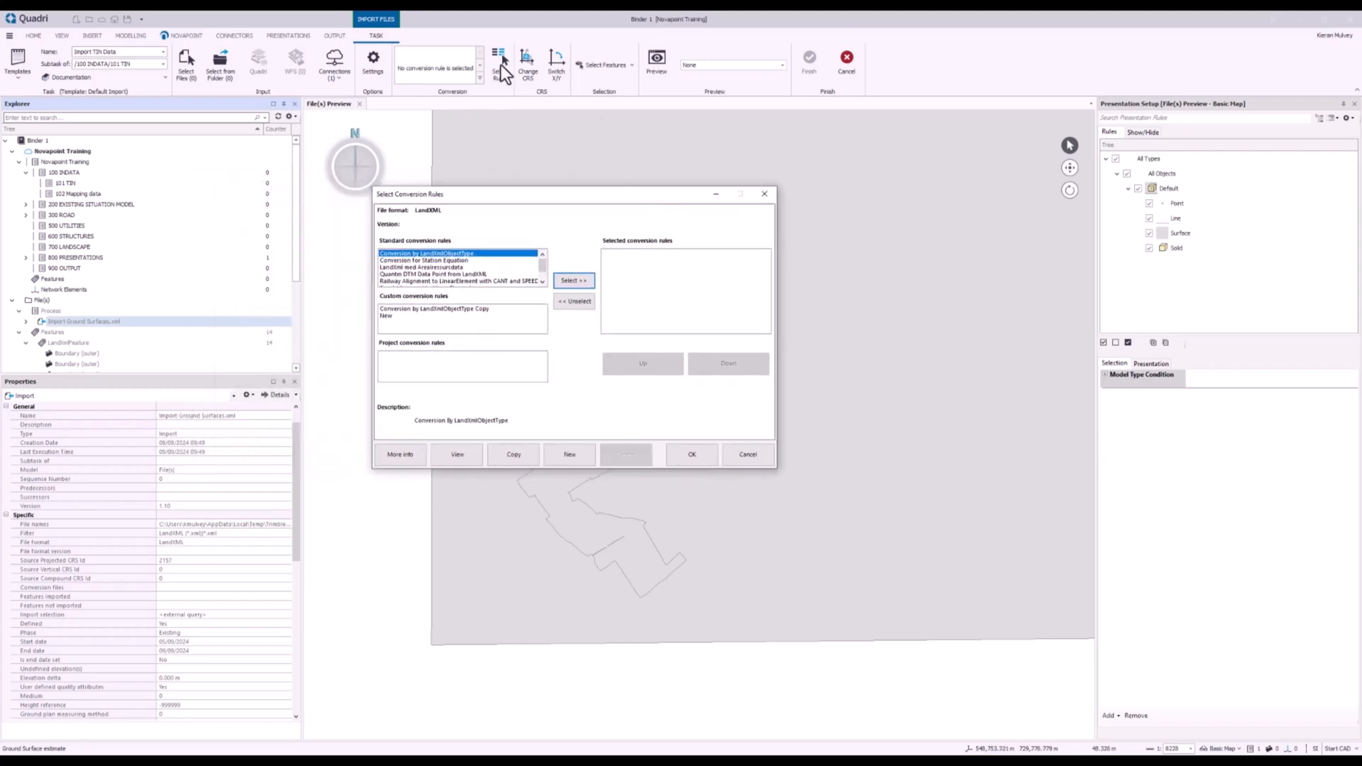
mouse_move(439, 276)
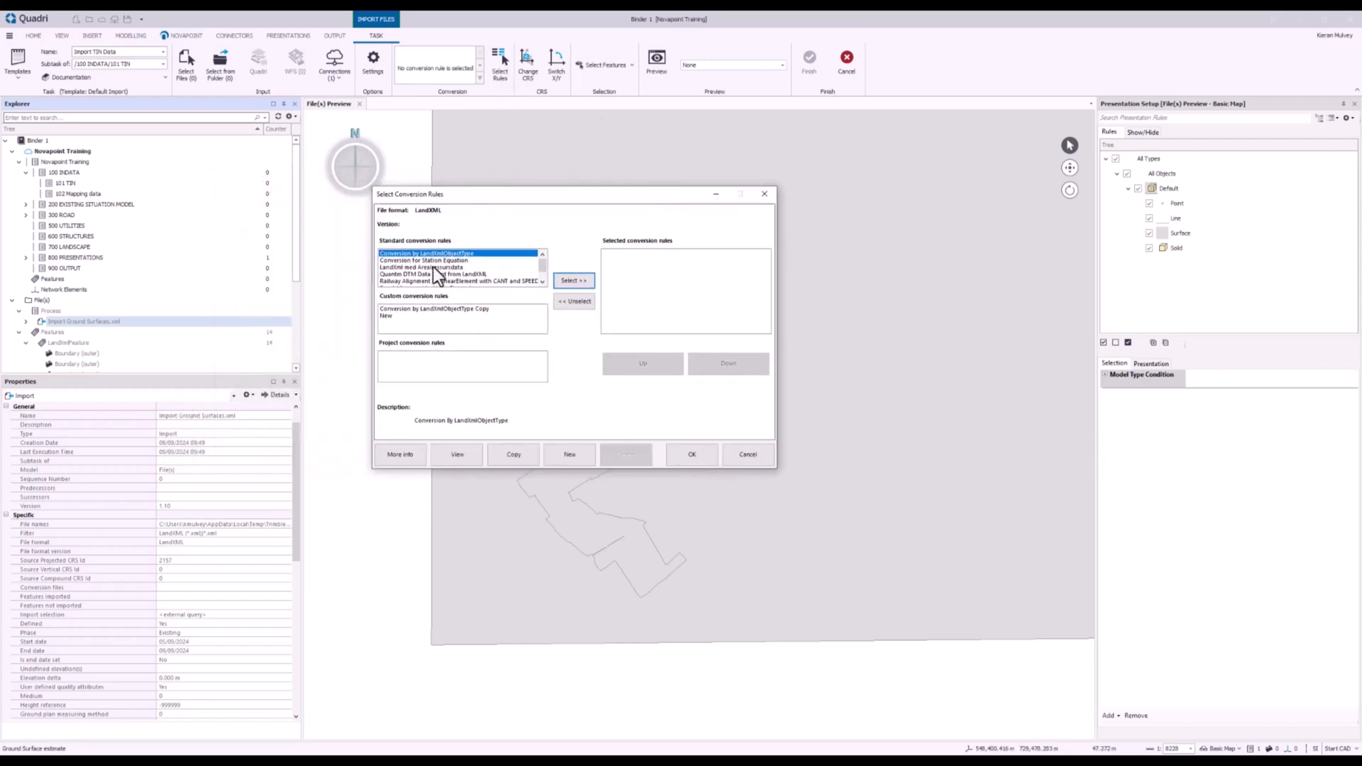
mouse_move(467, 459)
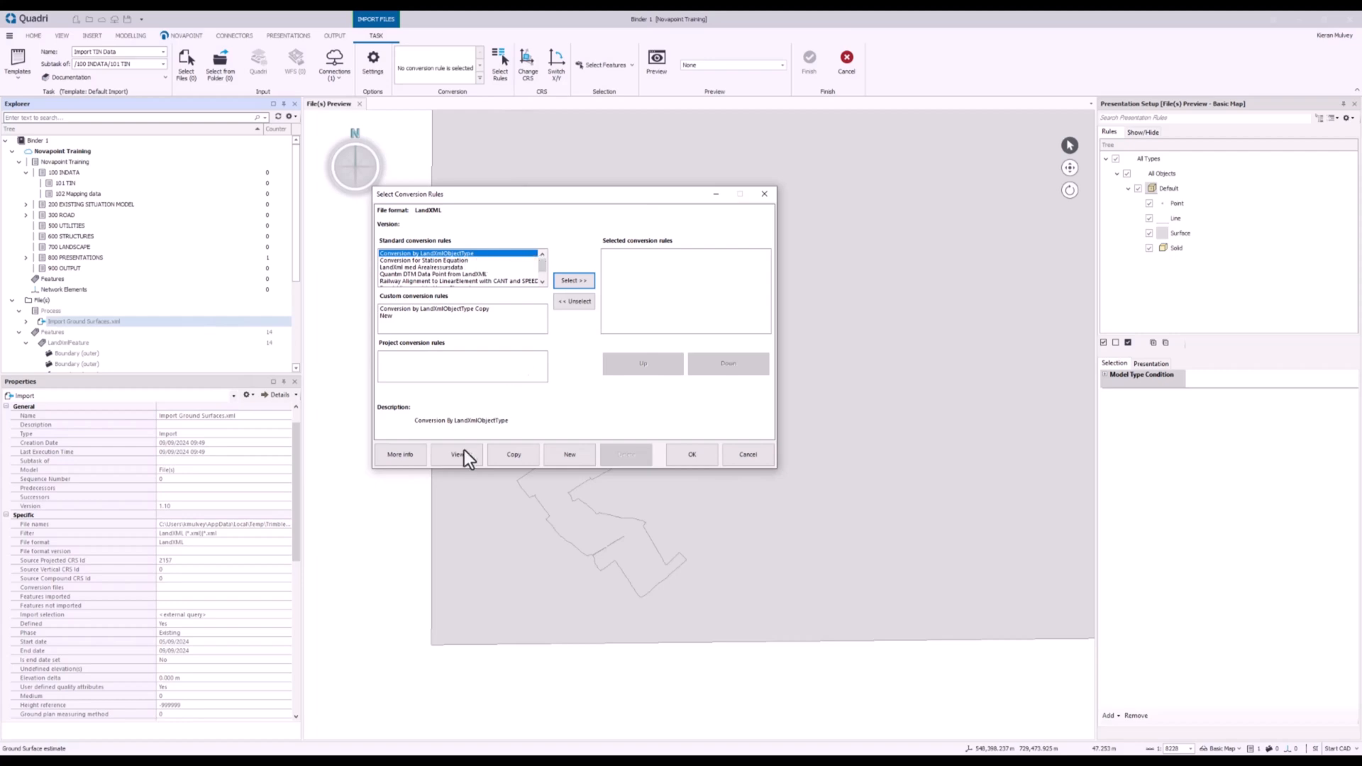
Review the LandXmlObjectType mappings (TinSurface to UnspecifiedLandCoverArea) and confirm that conversion rule
click(457, 454)
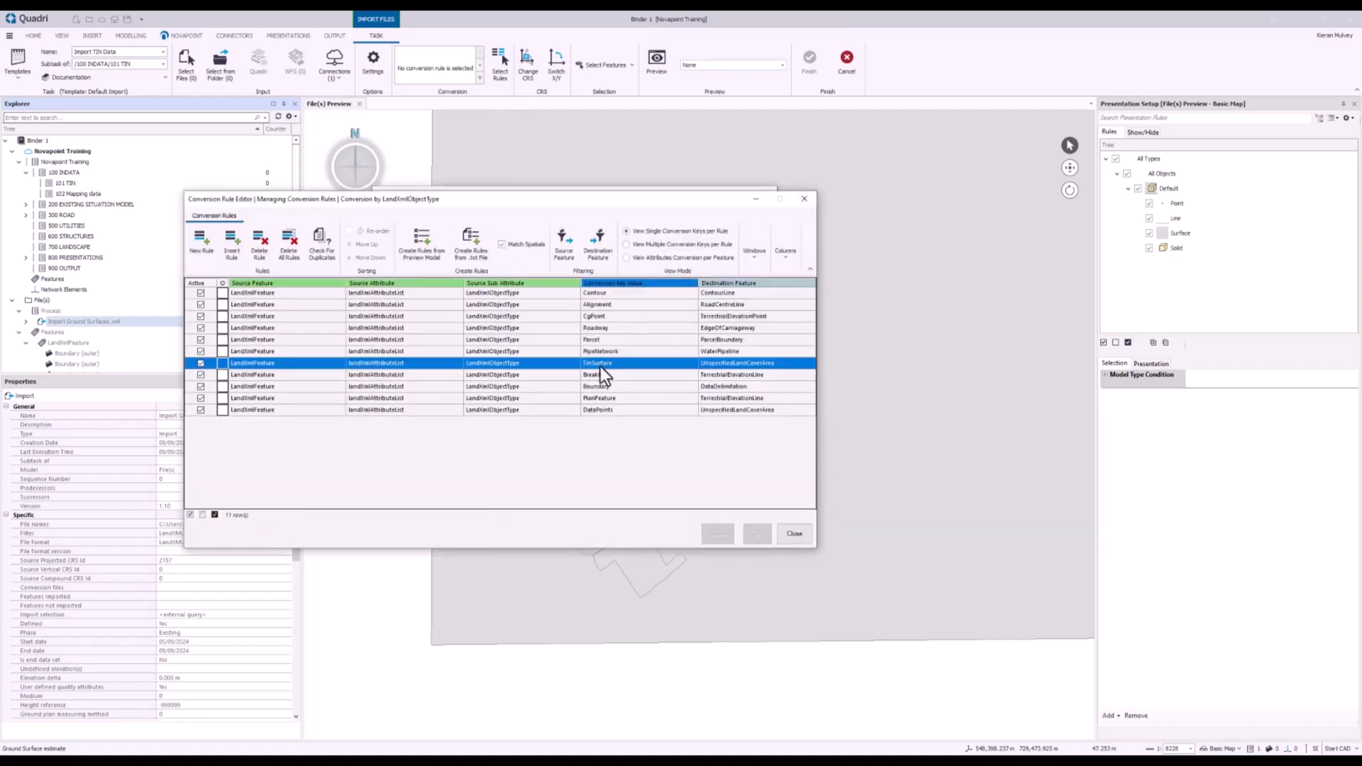
mouse_move(798, 512)
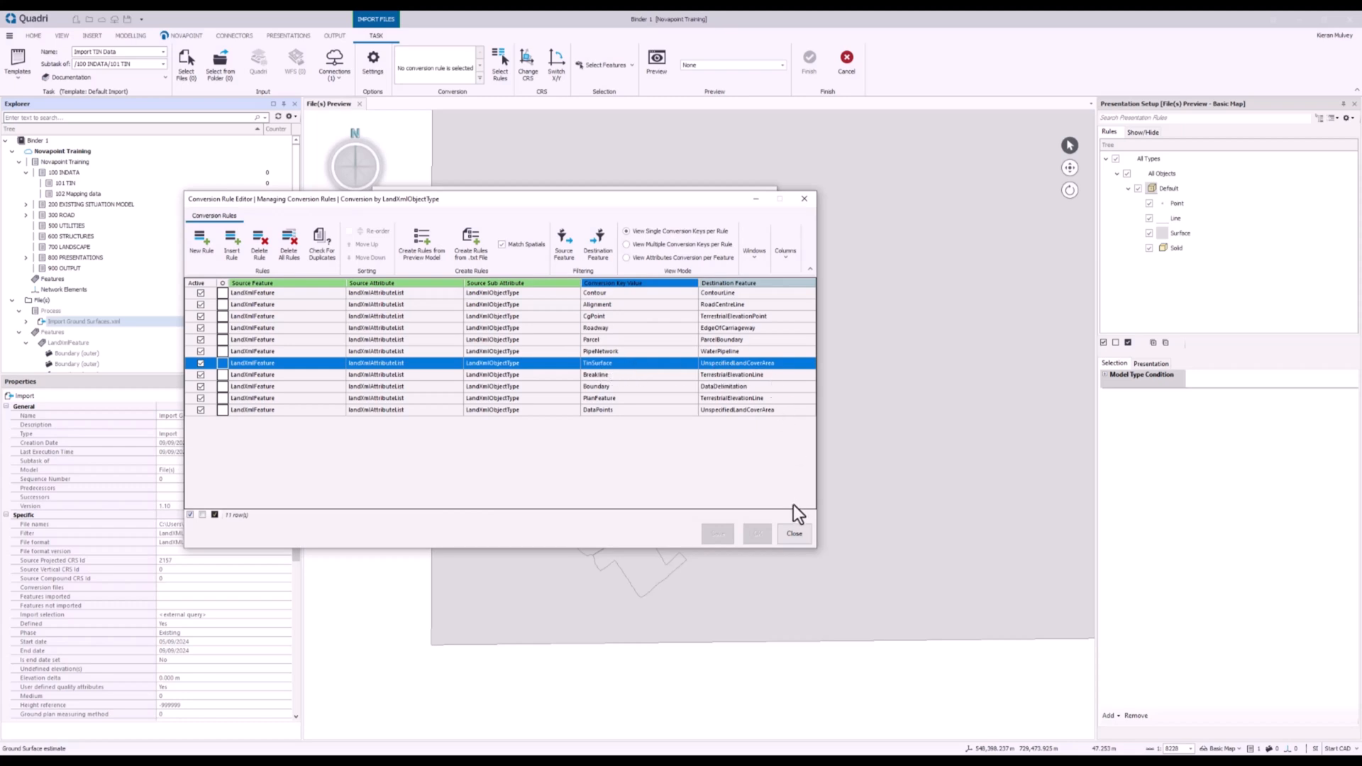
click(793, 533)
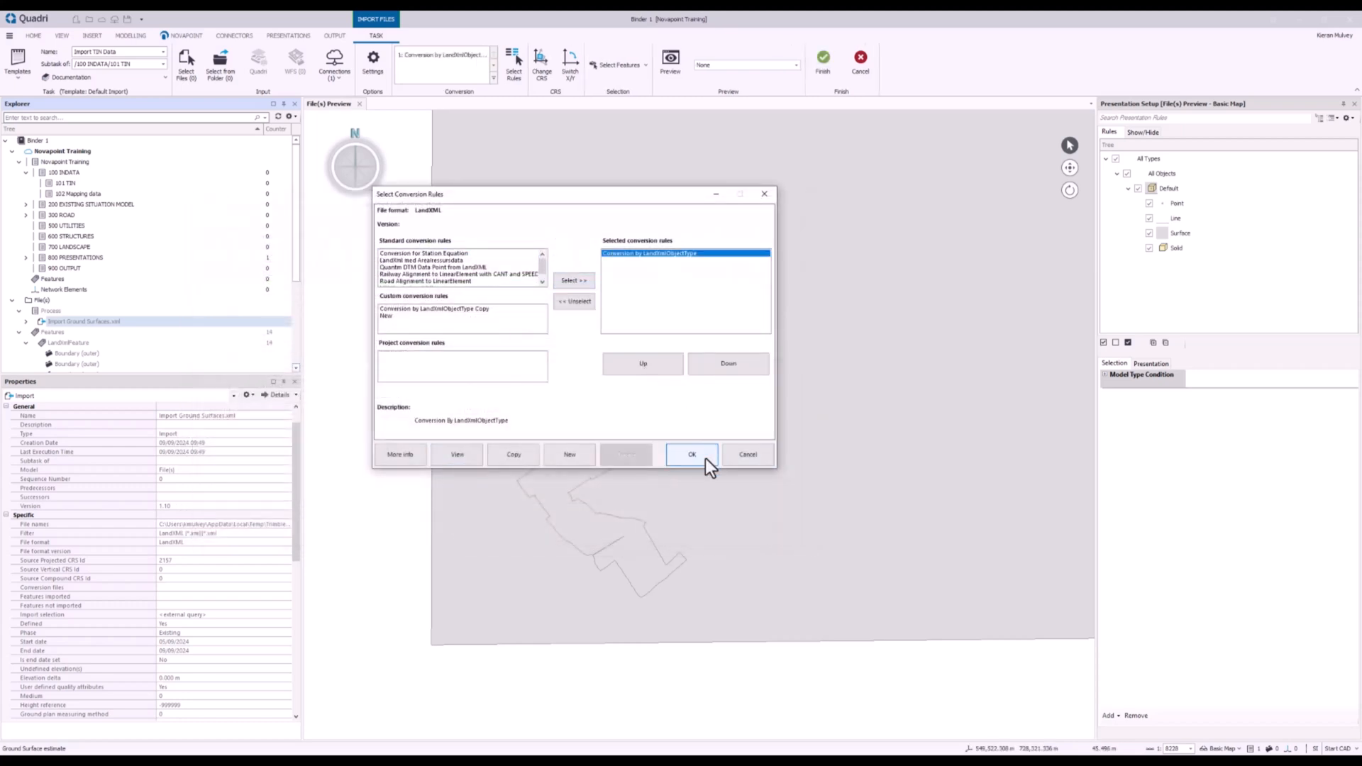
click(692, 454)
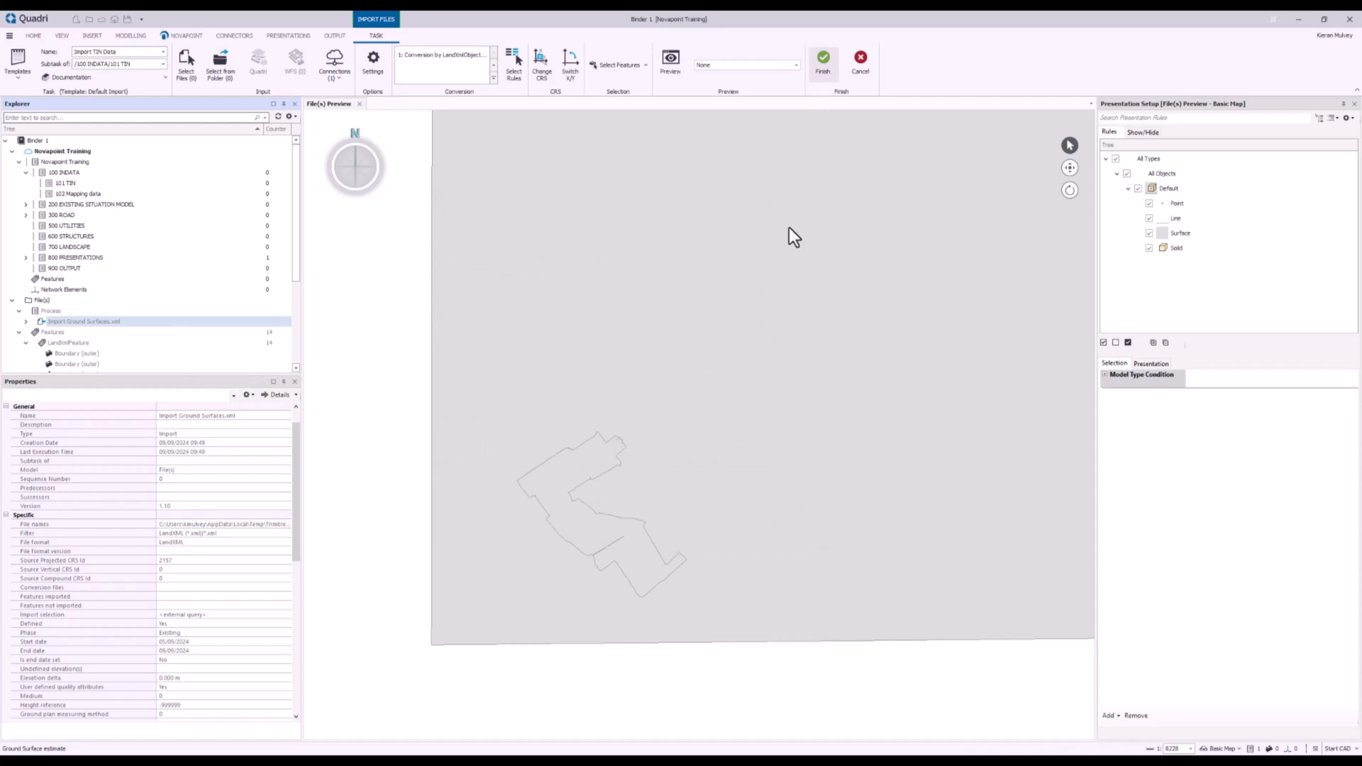
Finish the Import TIN Data task, view its ground surface in 3D, then close the 3D view
click(823, 59)
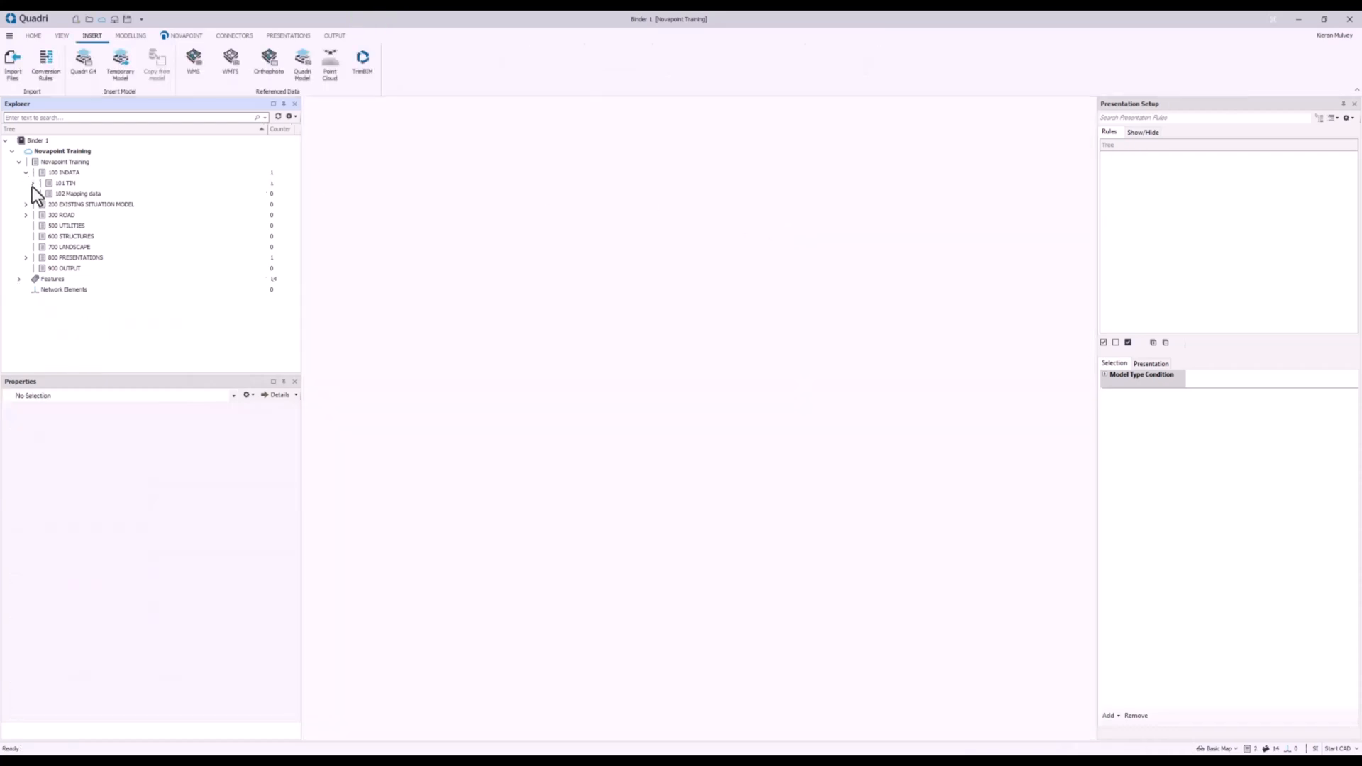
right_click(78, 194)
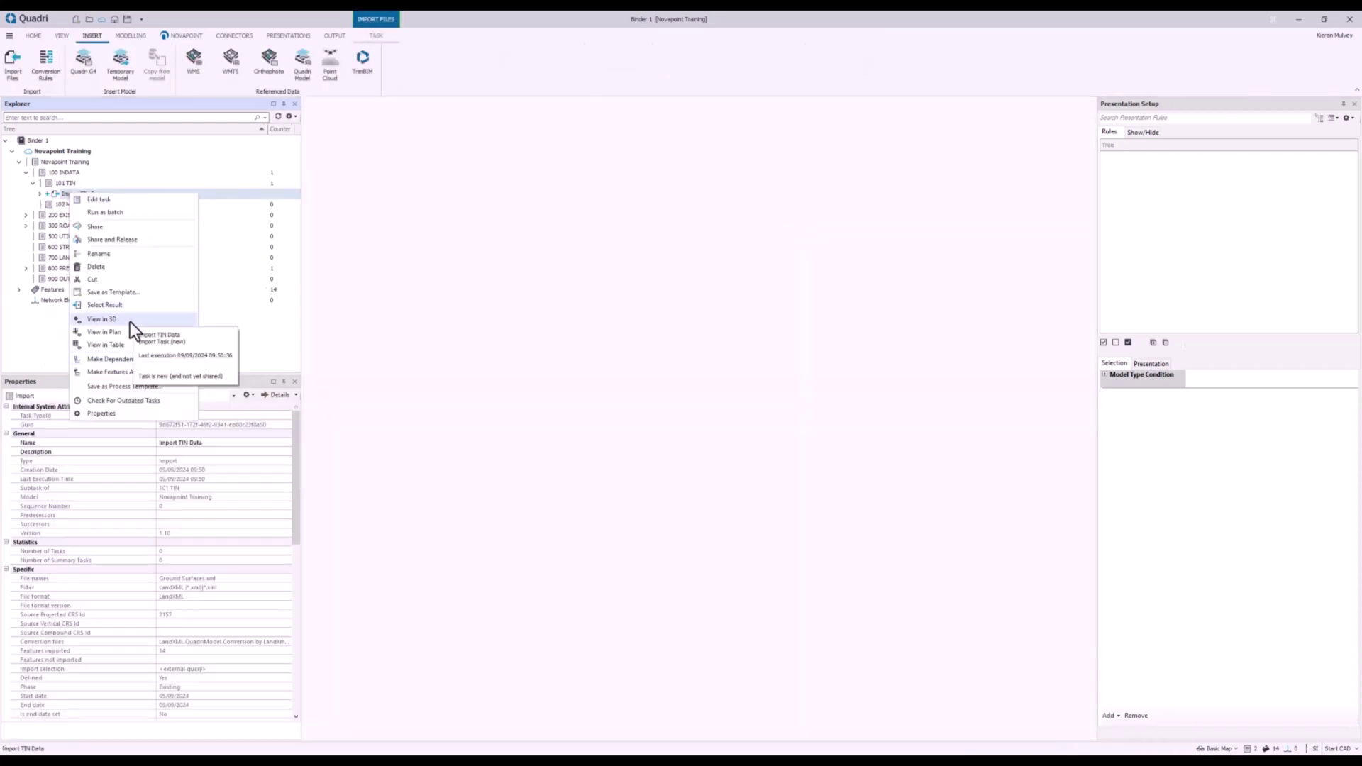
click(102, 319)
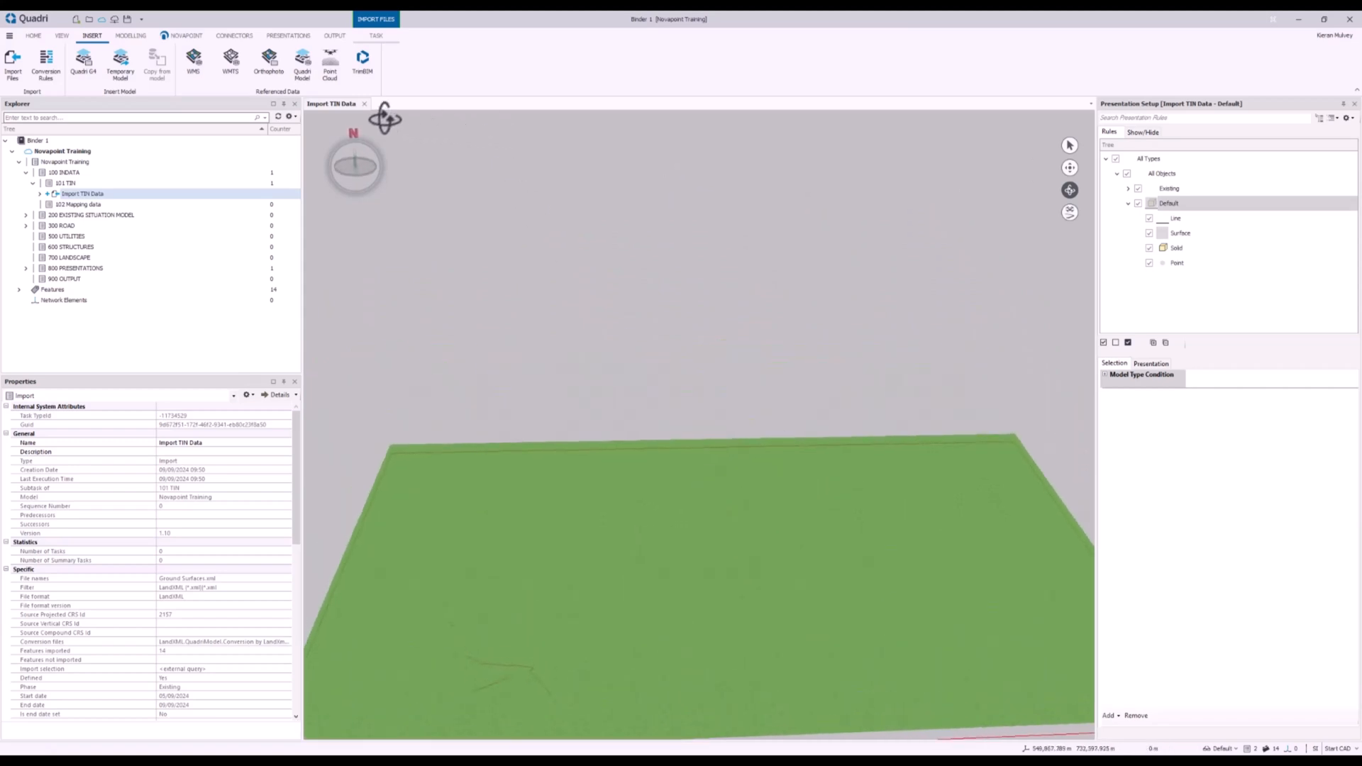
click(364, 103)
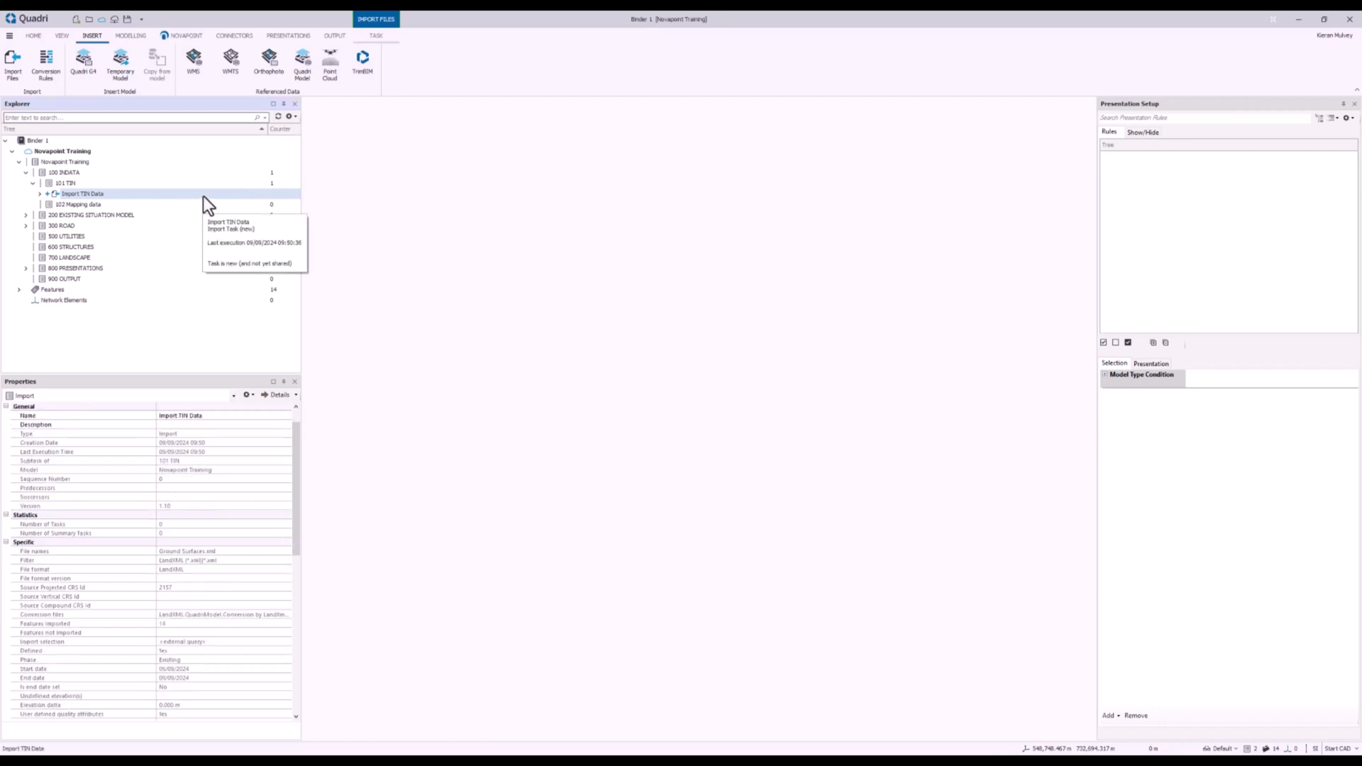
mouse_move(208, 206)
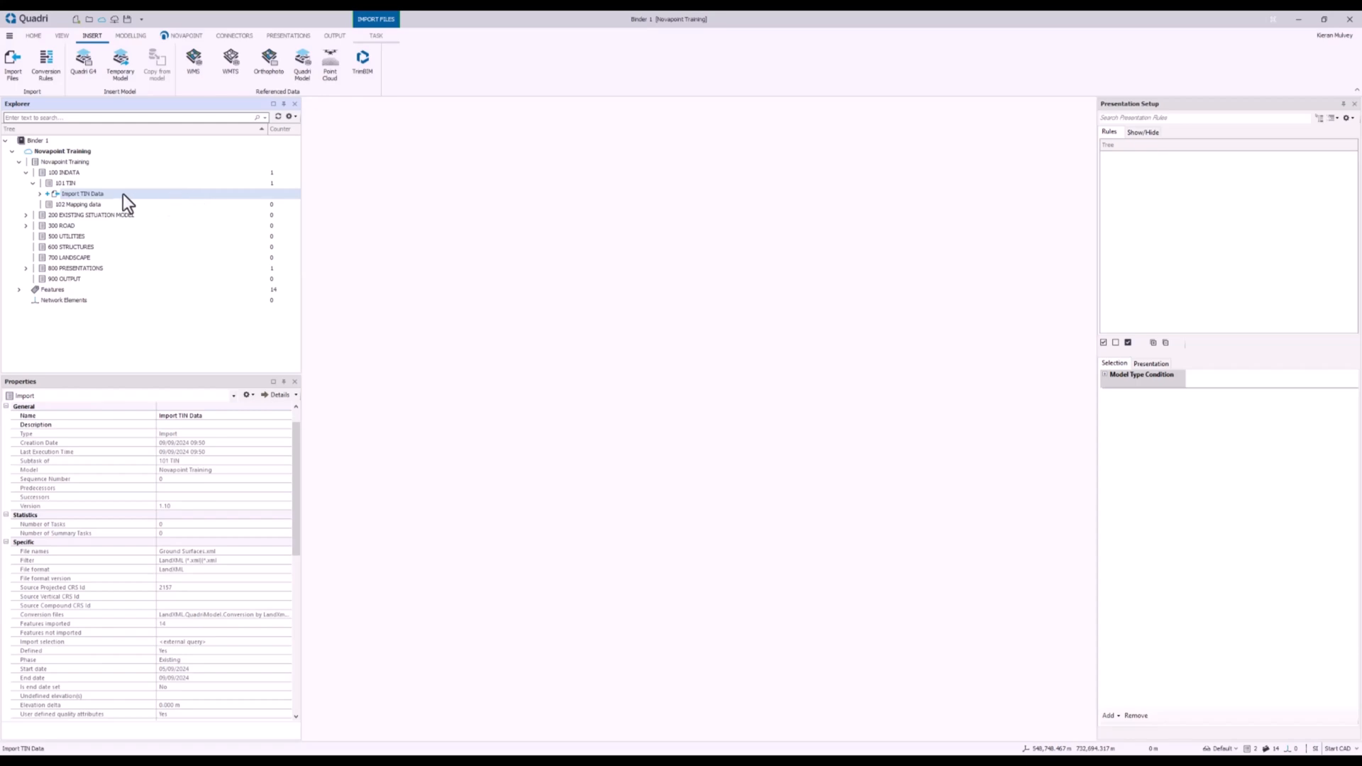
mouse_move(131, 45)
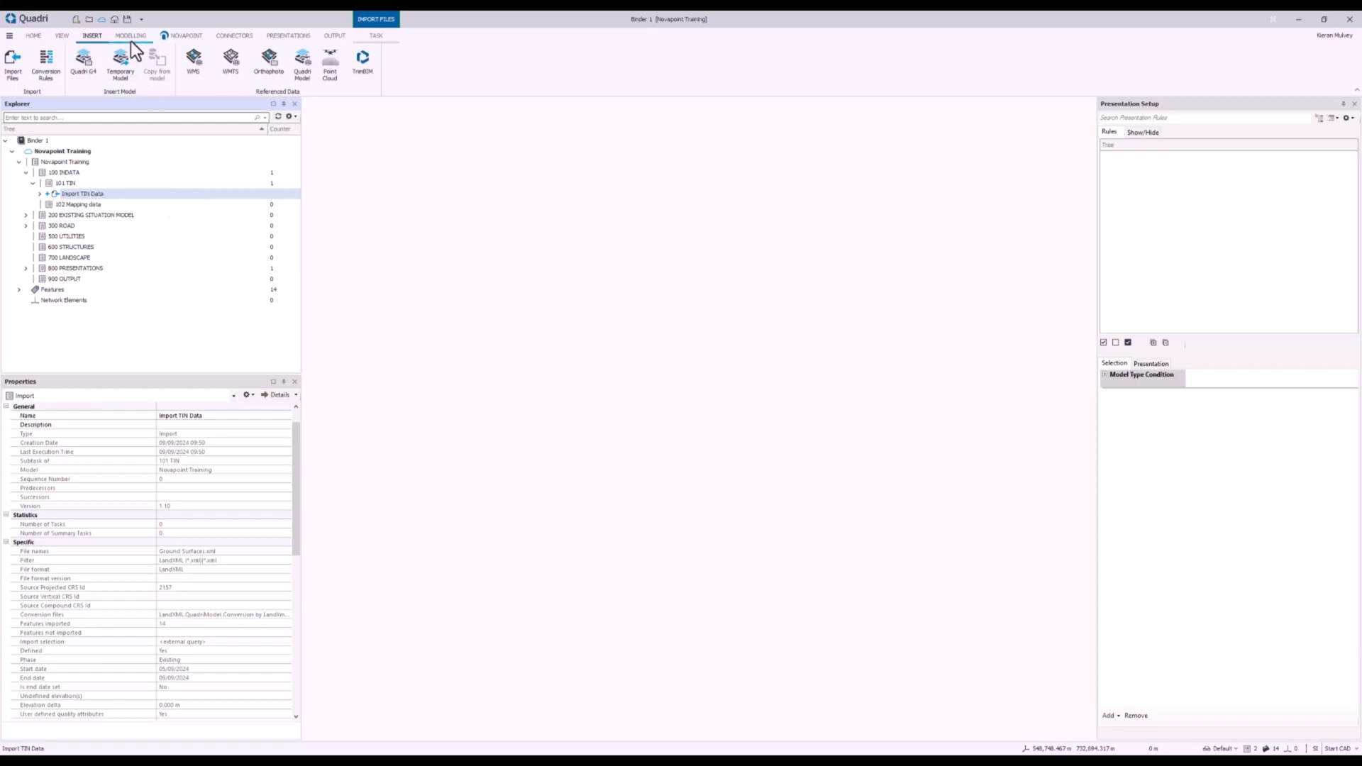
Create a Ground Surface task under 201 Ground Surface and rename it 'Ground Surface Complete'
click(131, 35)
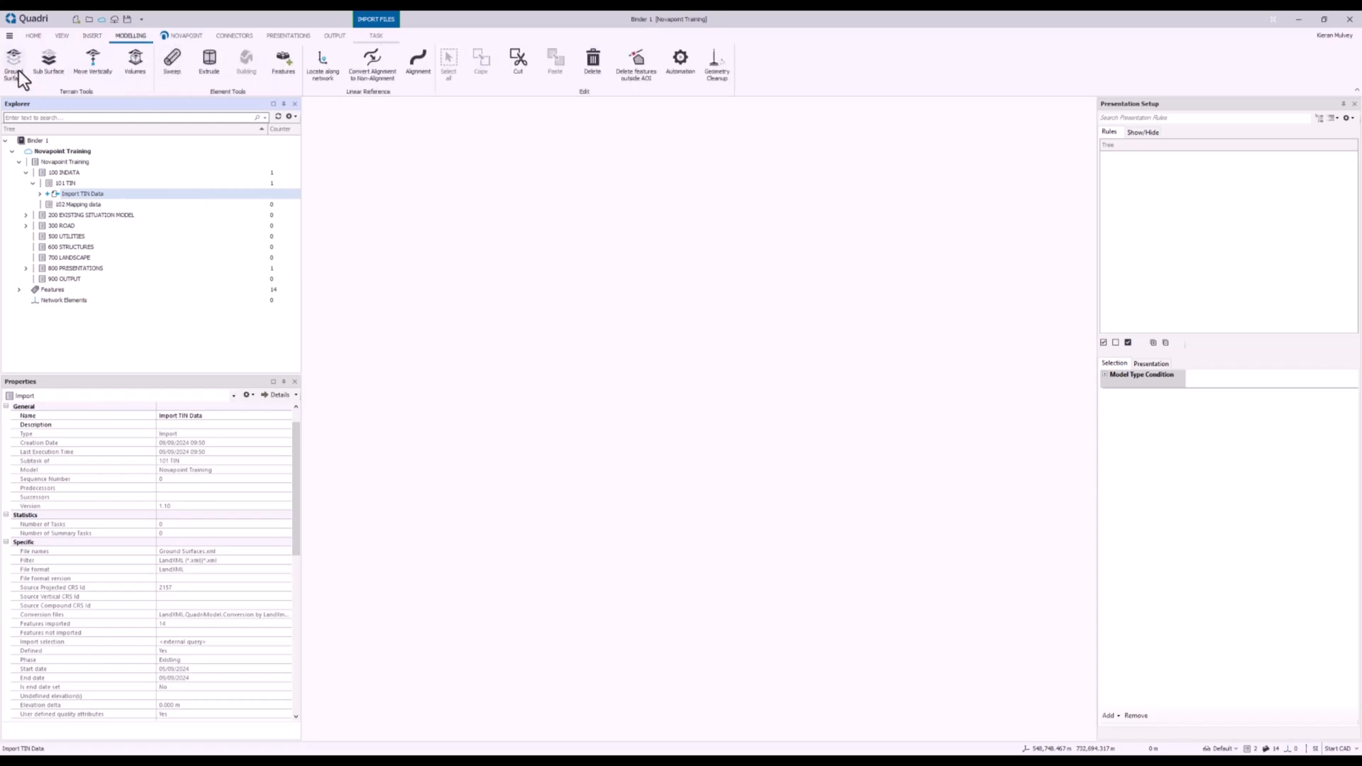
mouse_move(113, 226)
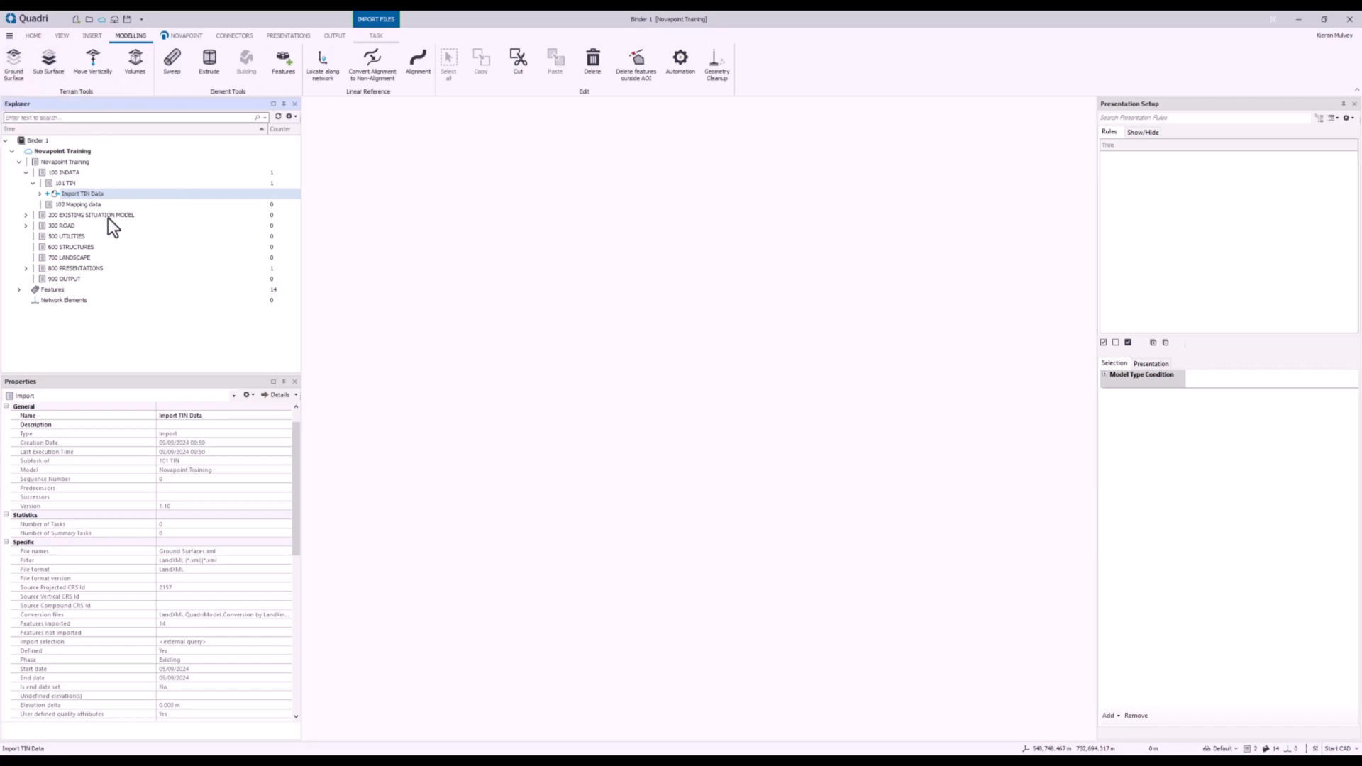
click(26, 215)
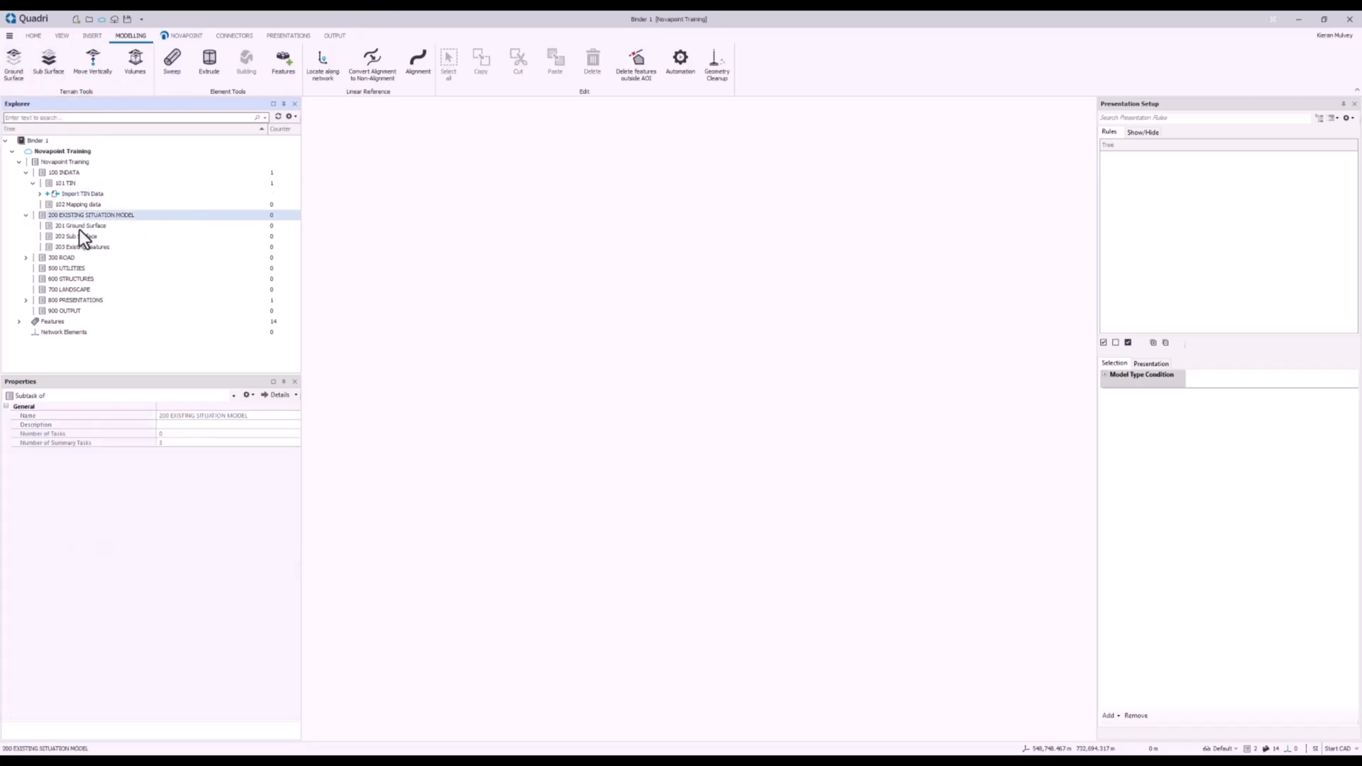
click(81, 225)
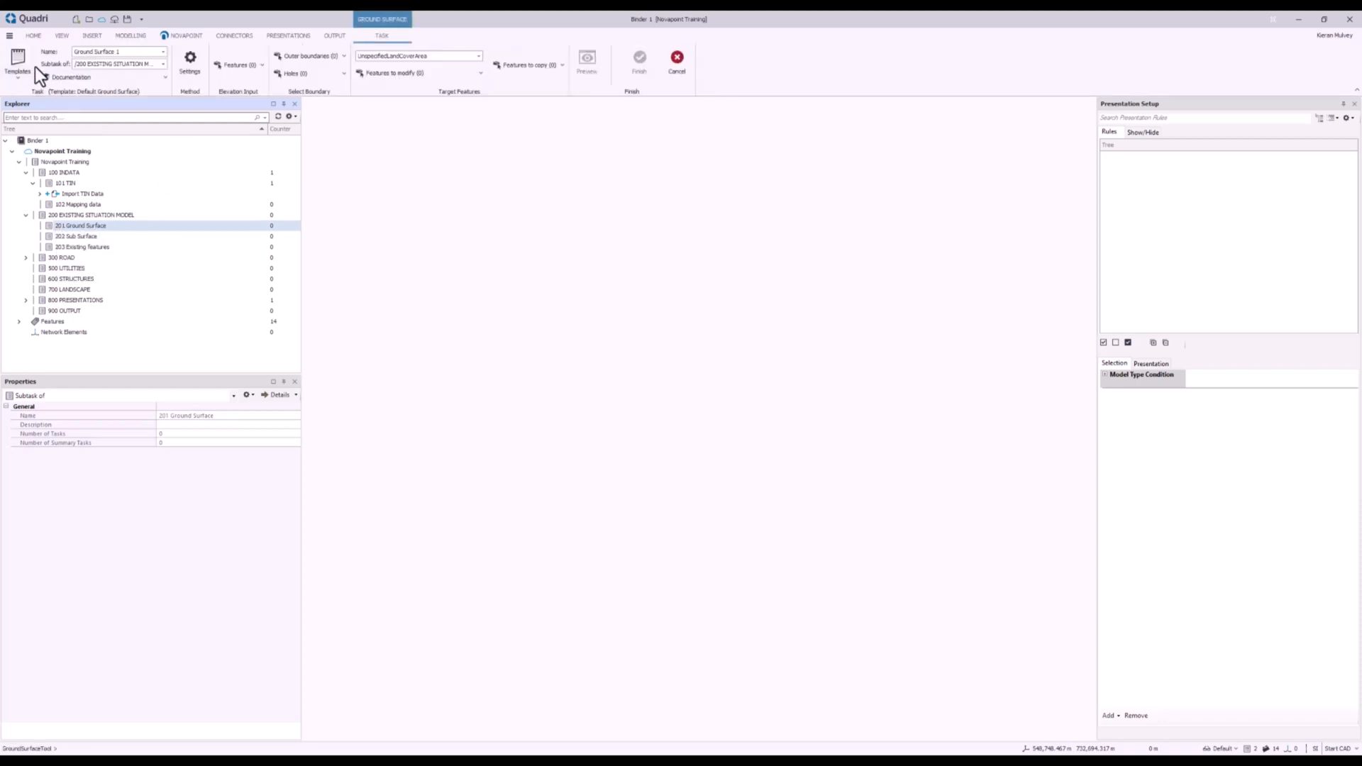
triple_click(117, 51)
text(Complete)
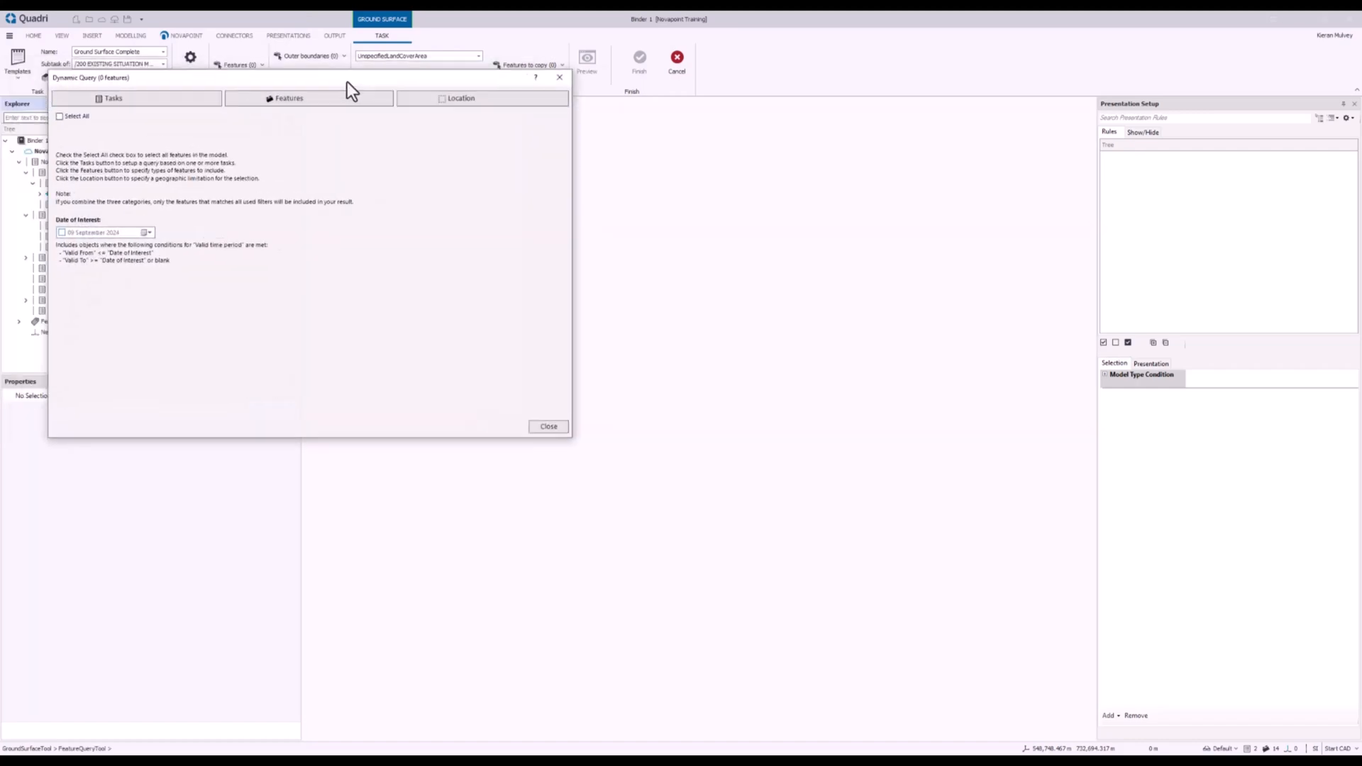
Set the input query to the UnspecifiedLandCoverArea features of the Import TIN Data task
click(136, 97)
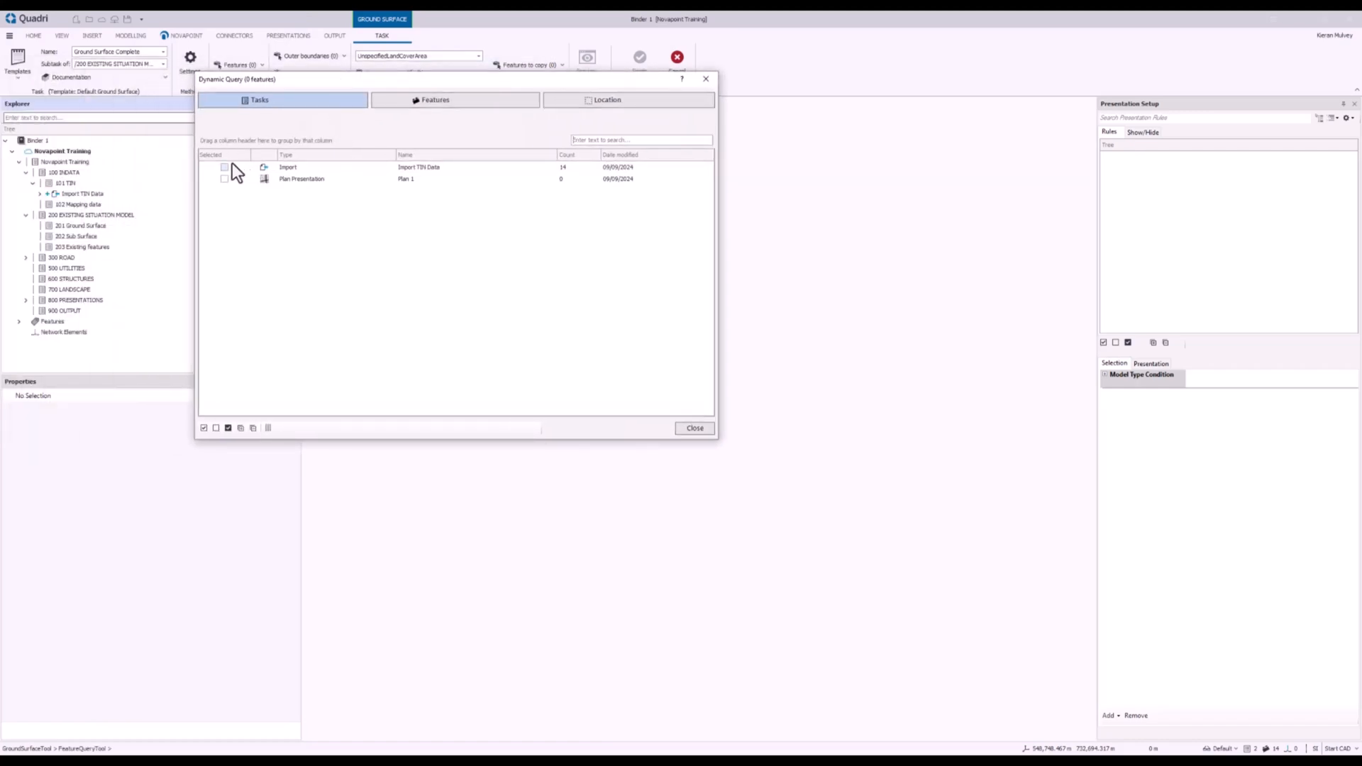
click(224, 167)
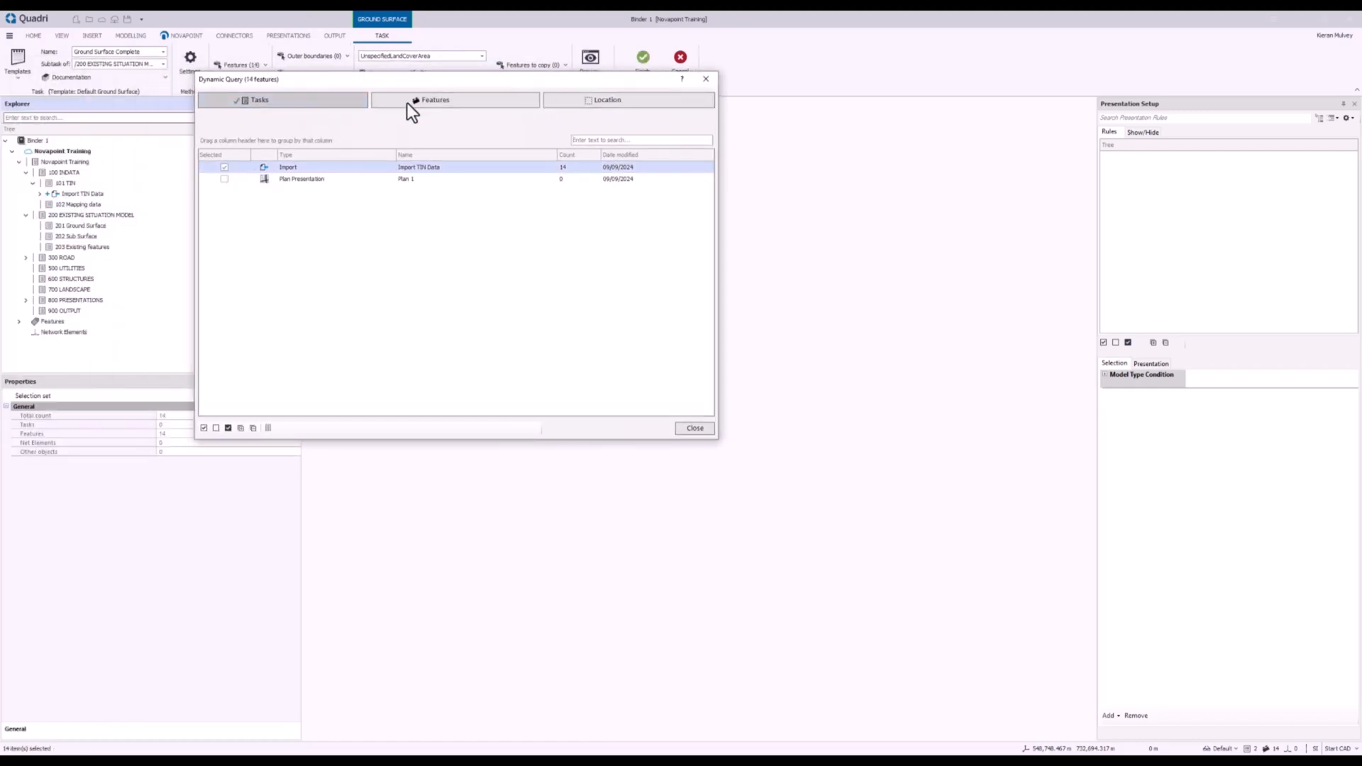
click(434, 100)
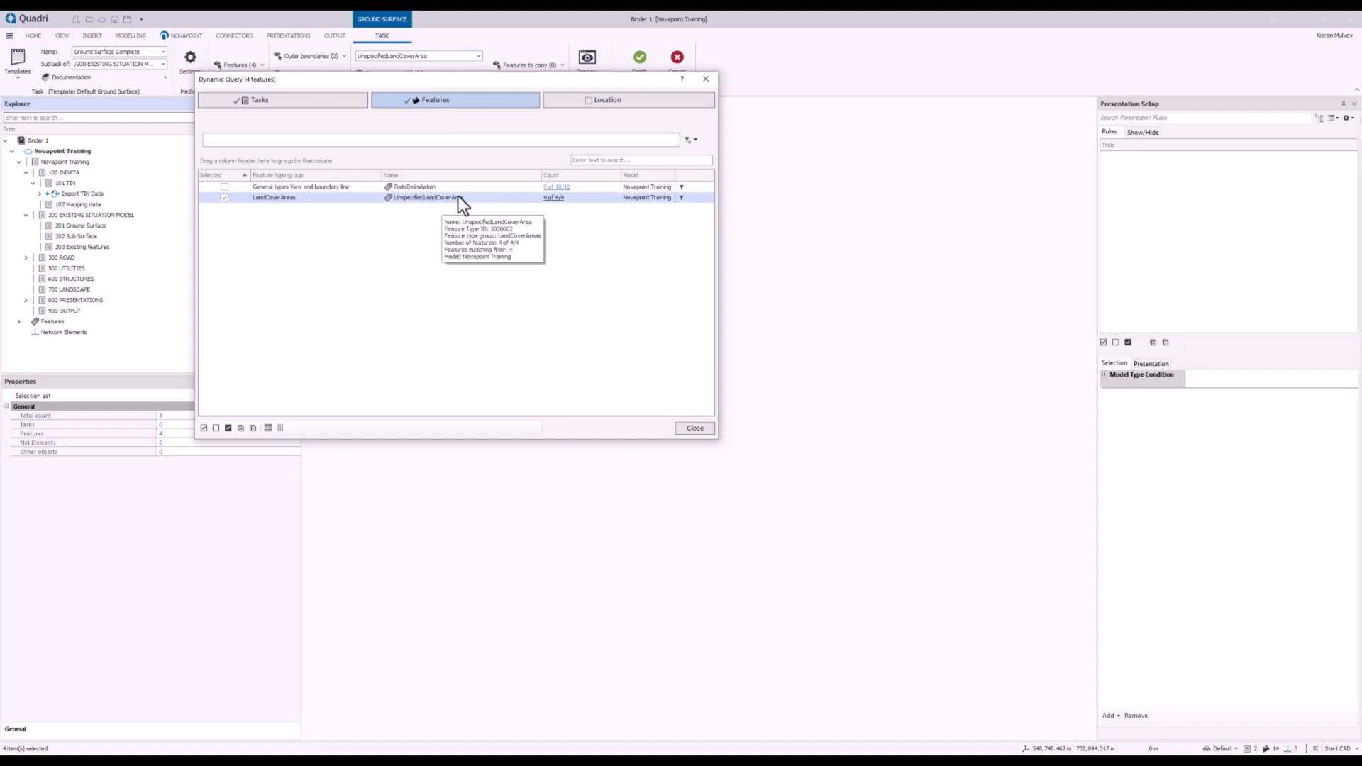
mouse_move(438, 237)
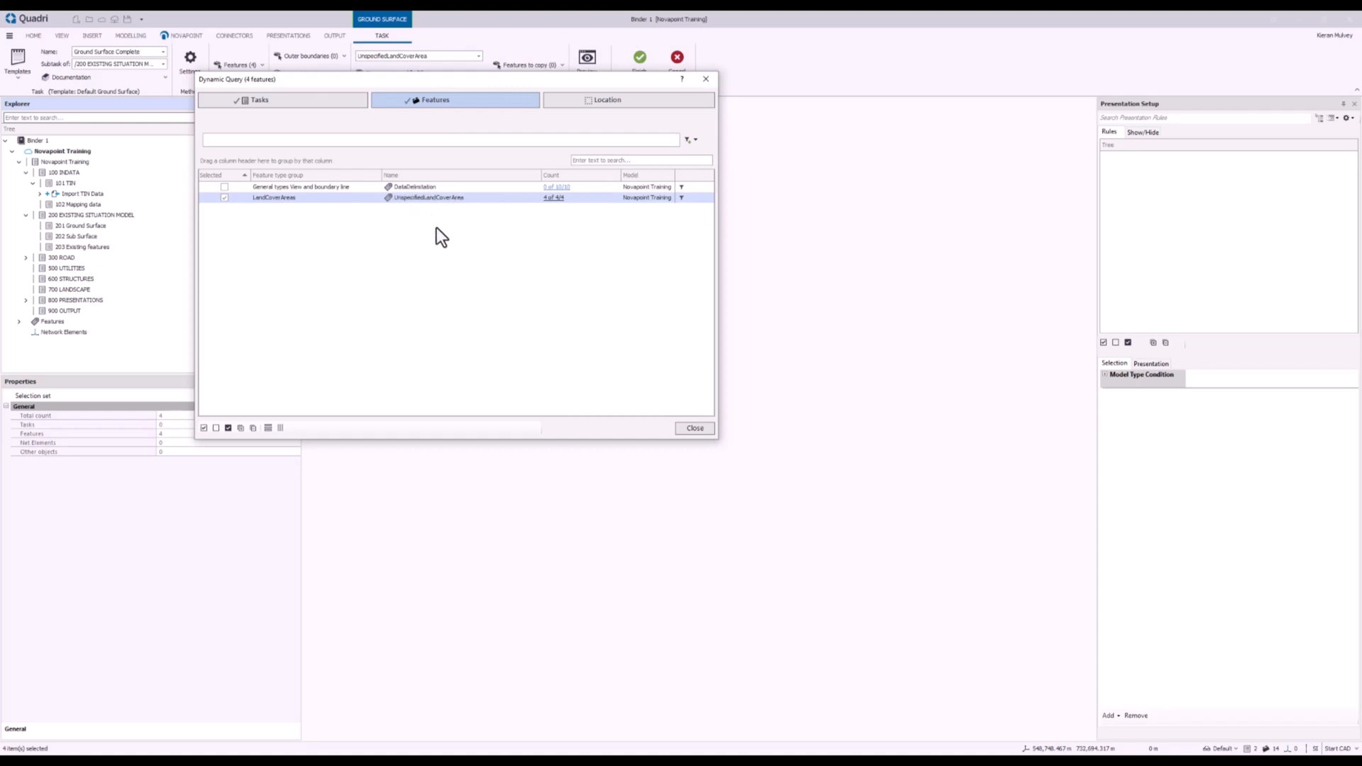
mouse_move(694, 427)
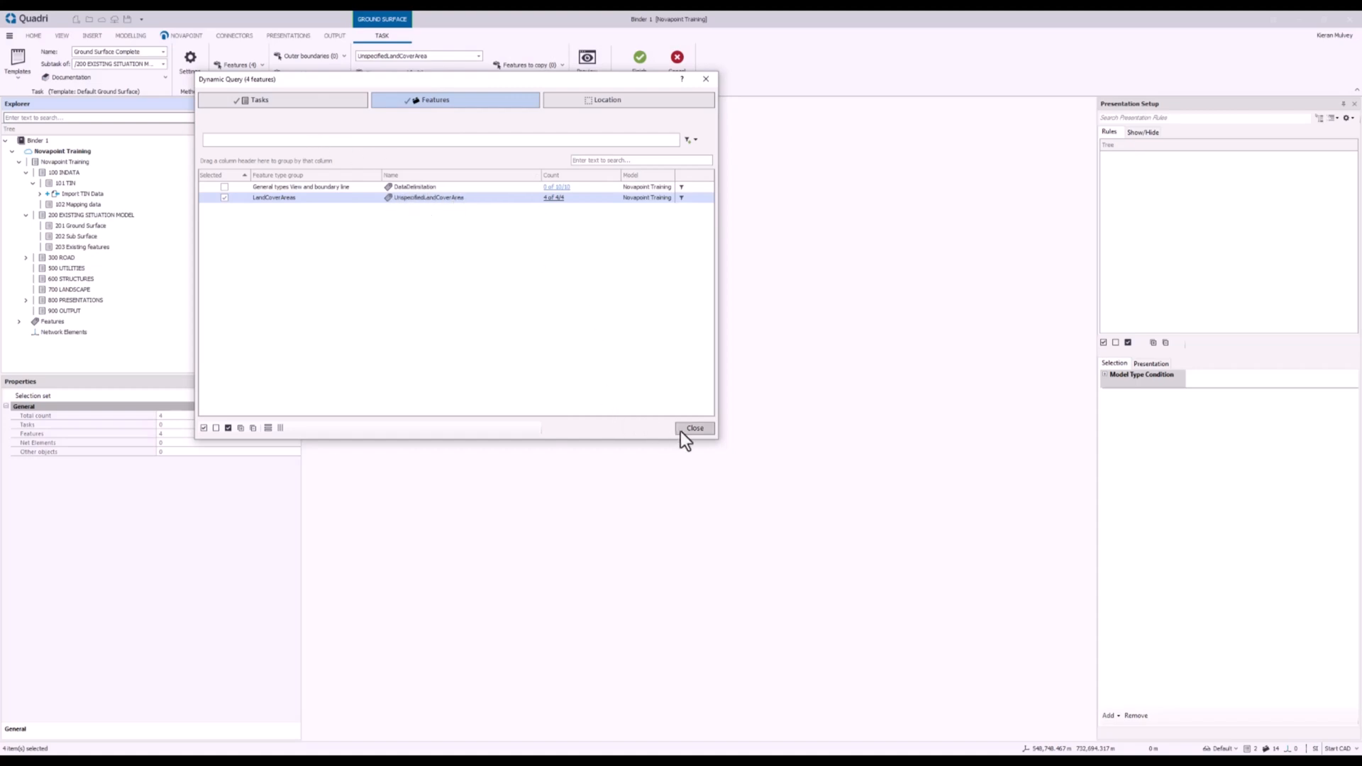
click(696, 427)
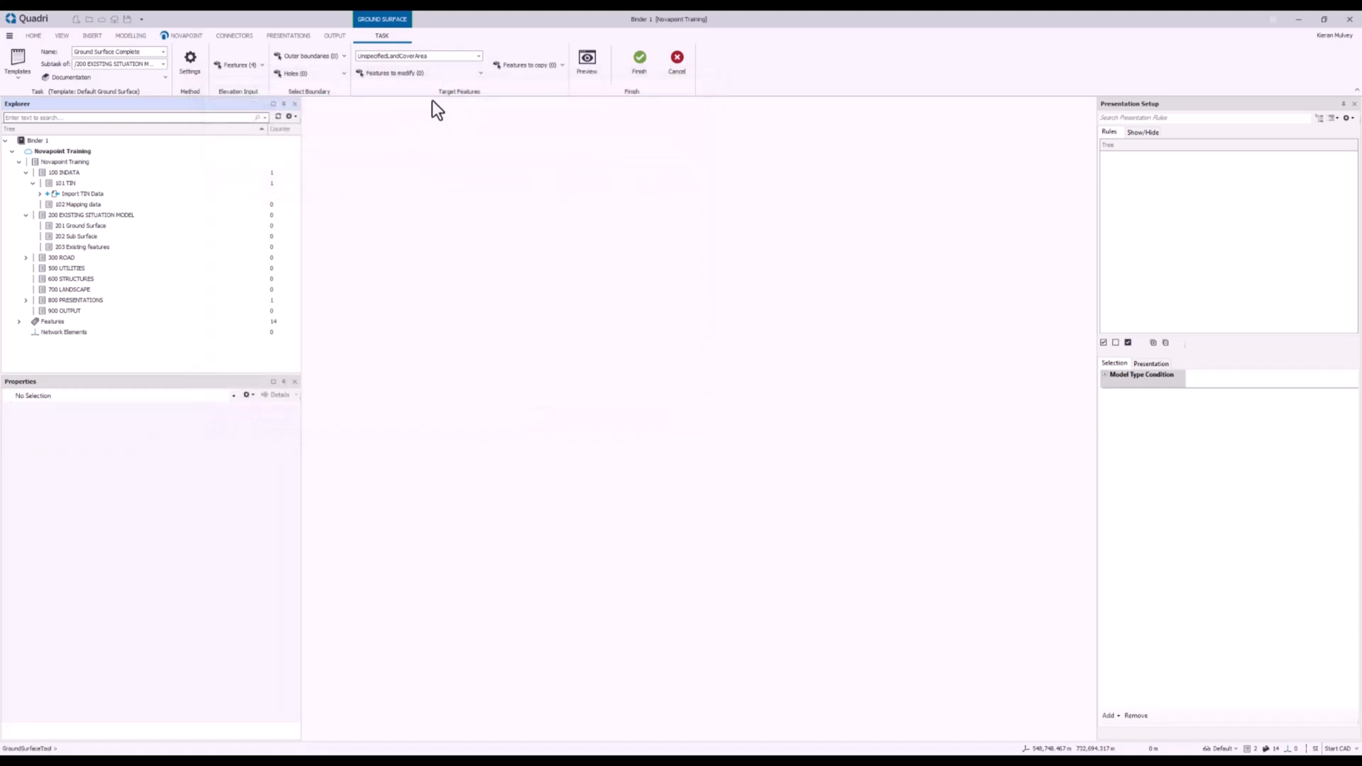
click(587, 57)
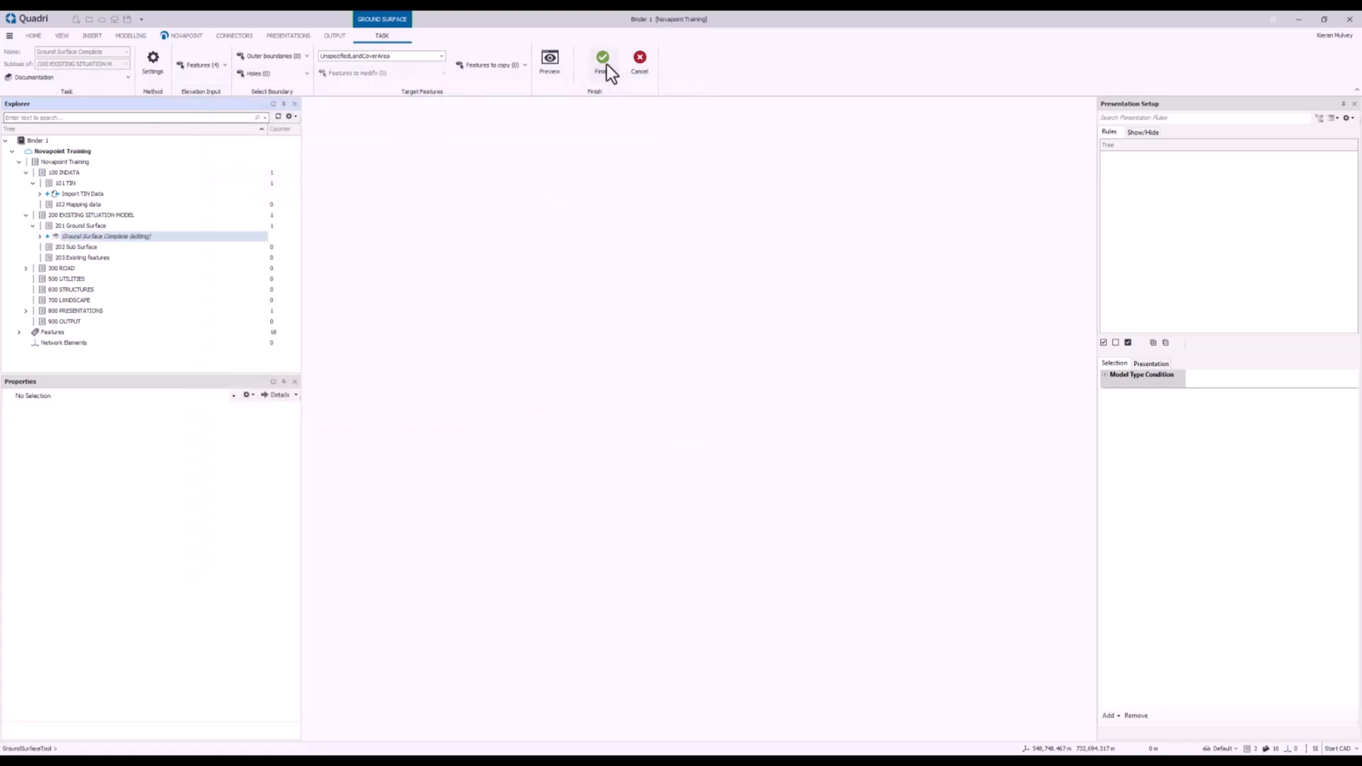
Run Ground Surface Complete, view its result in 3D and list its result features
click(603, 57)
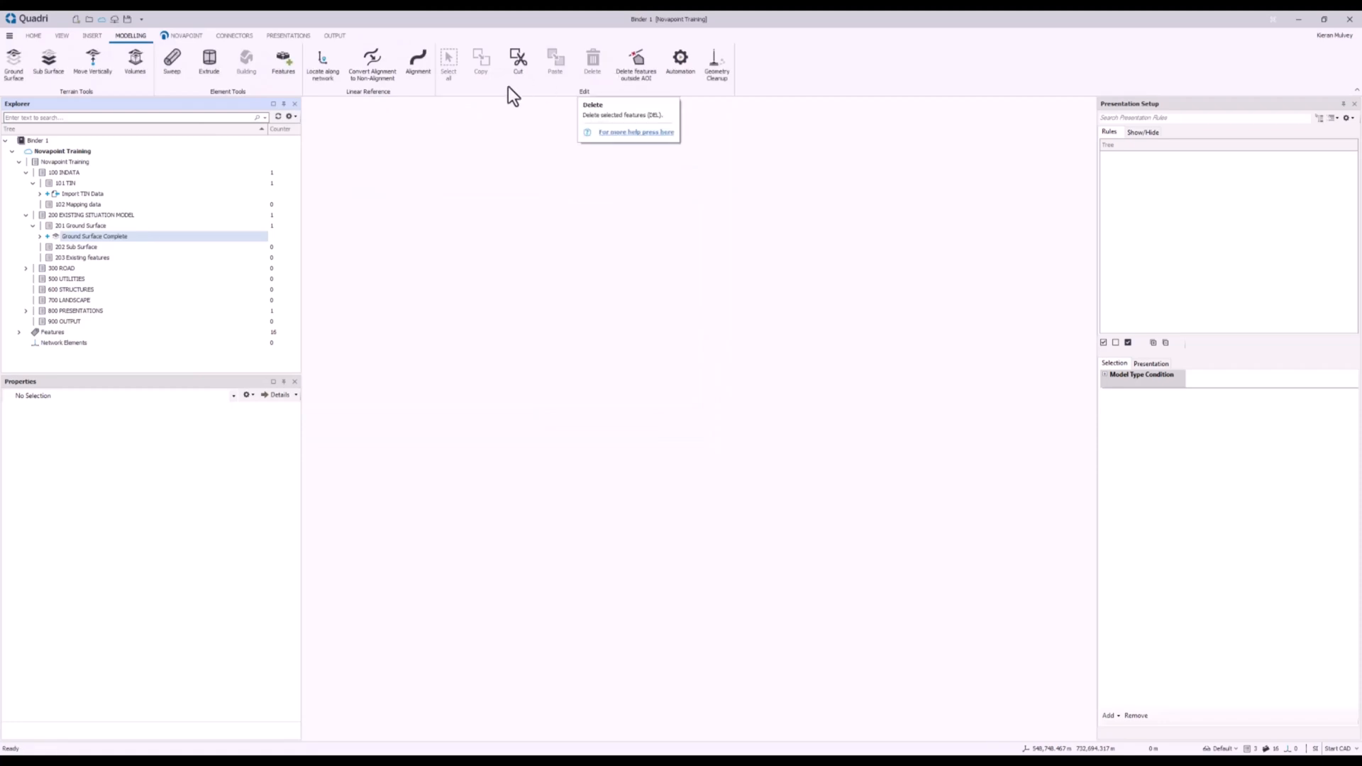
right_click(94, 235)
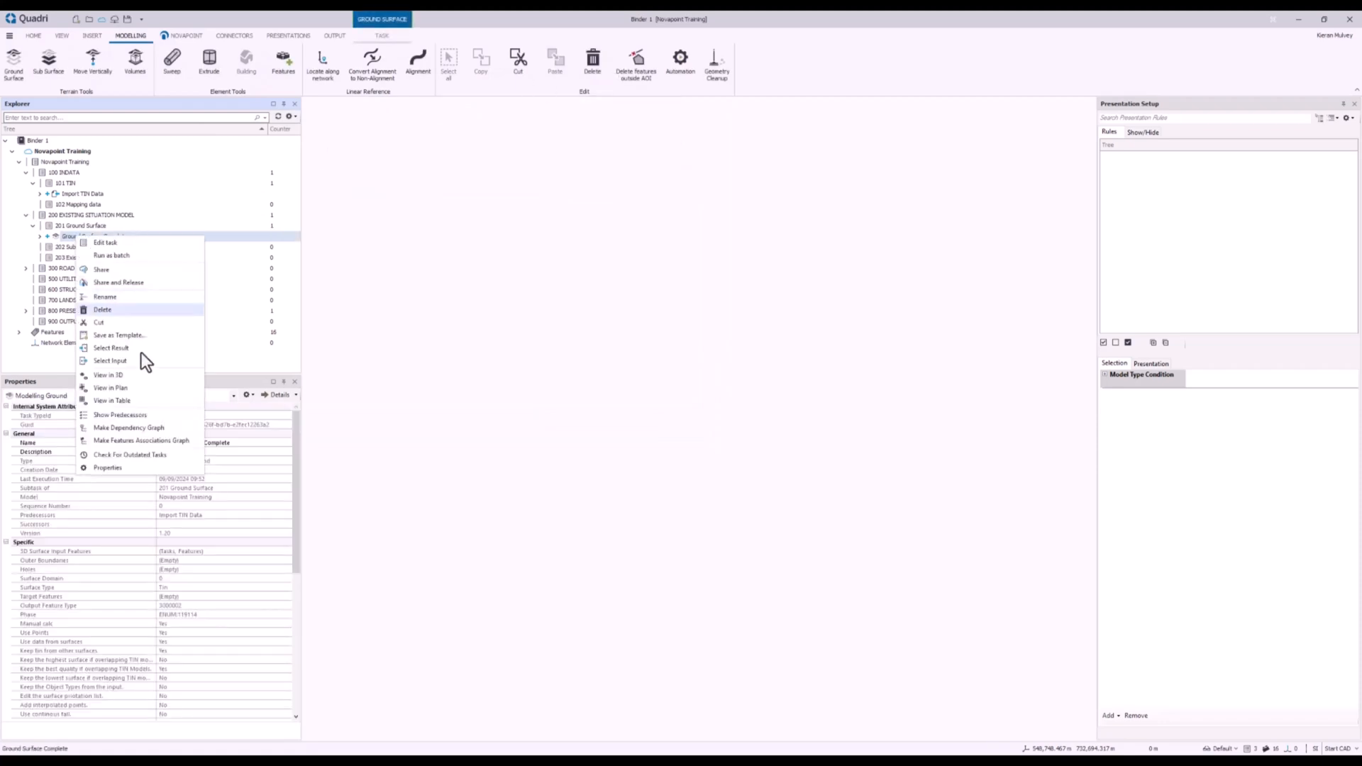
click(109, 375)
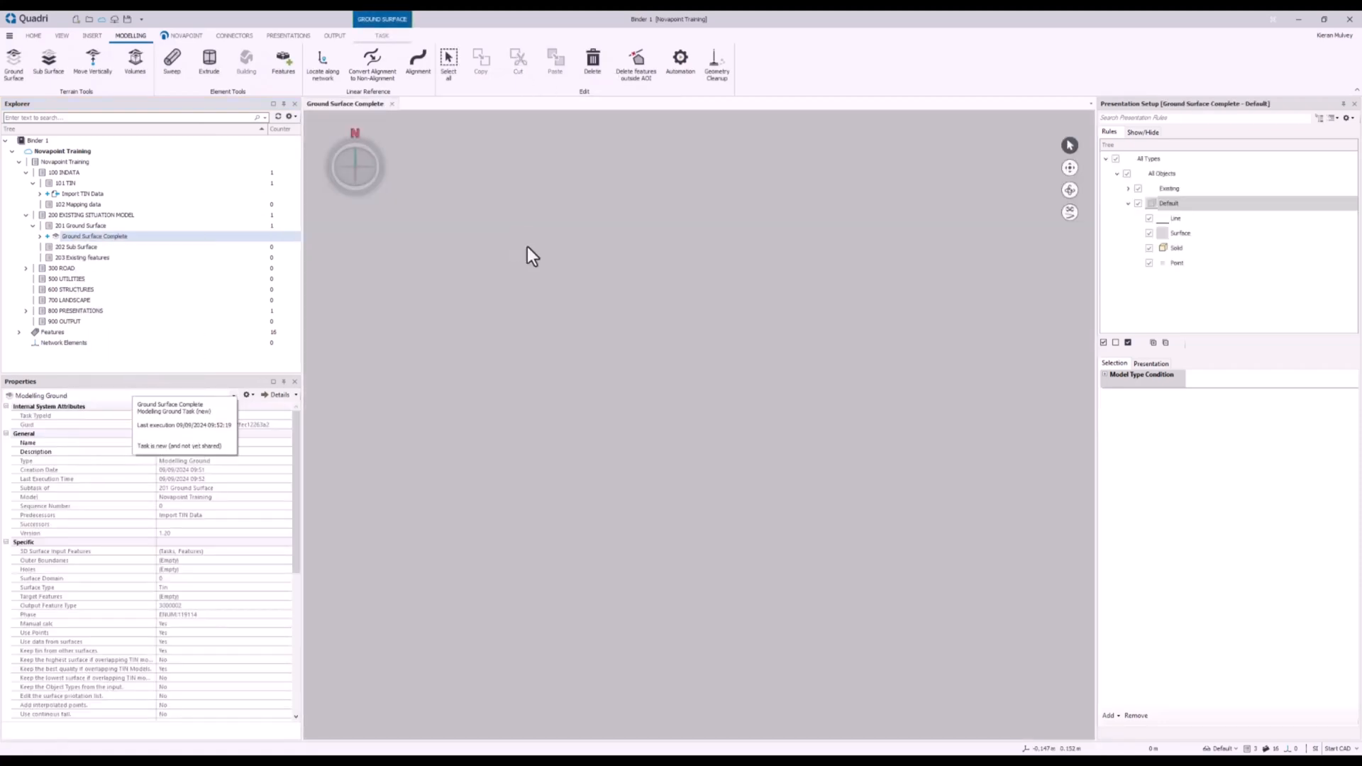
click(94, 236)
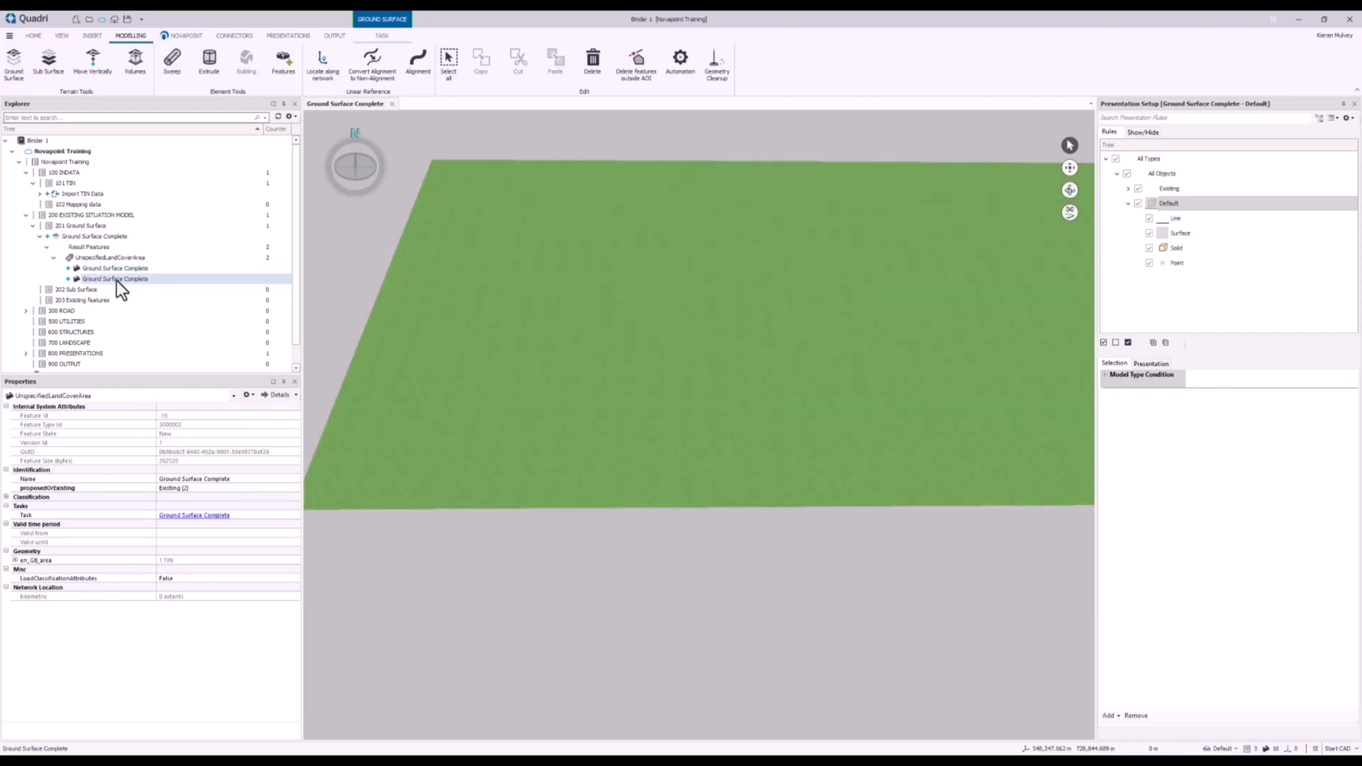
Inspect the first result surface's geometry details, then reopen the task for editing
click(115, 268)
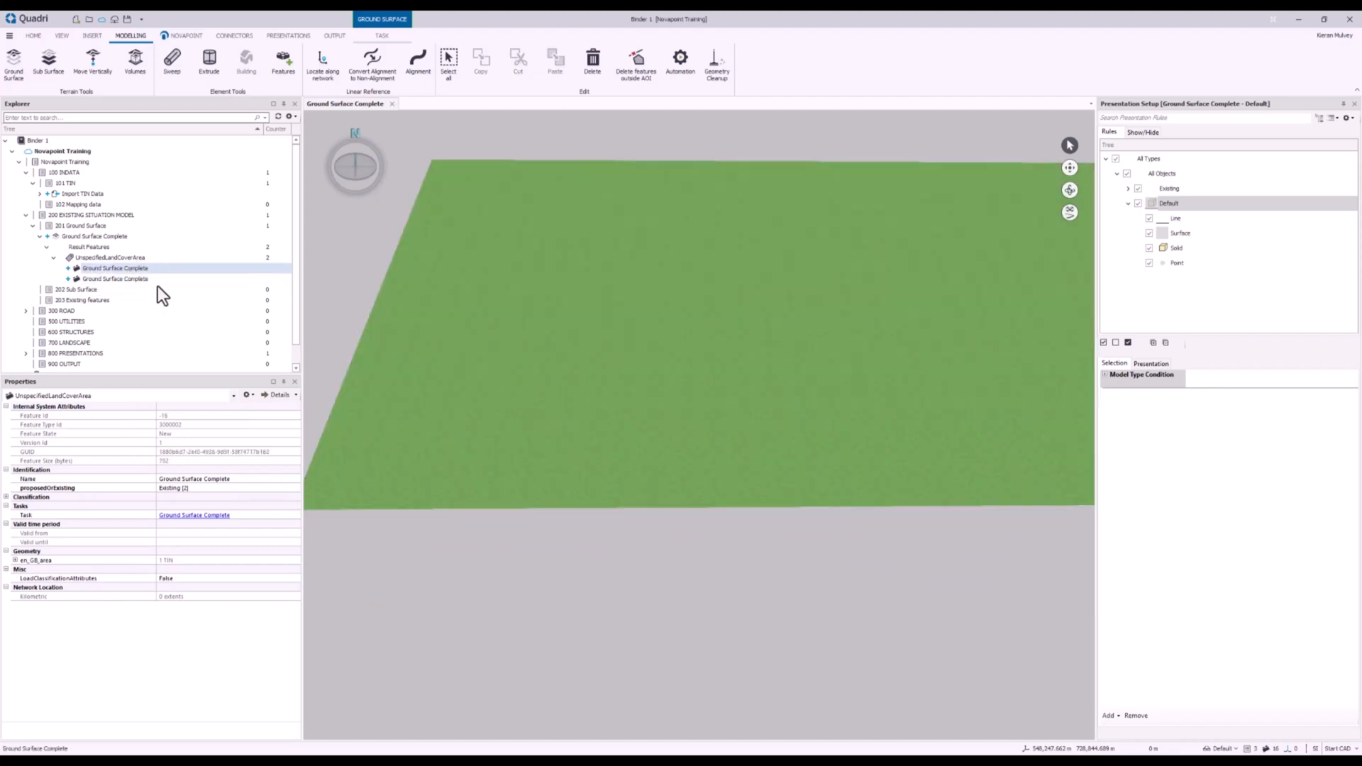
click(15, 560)
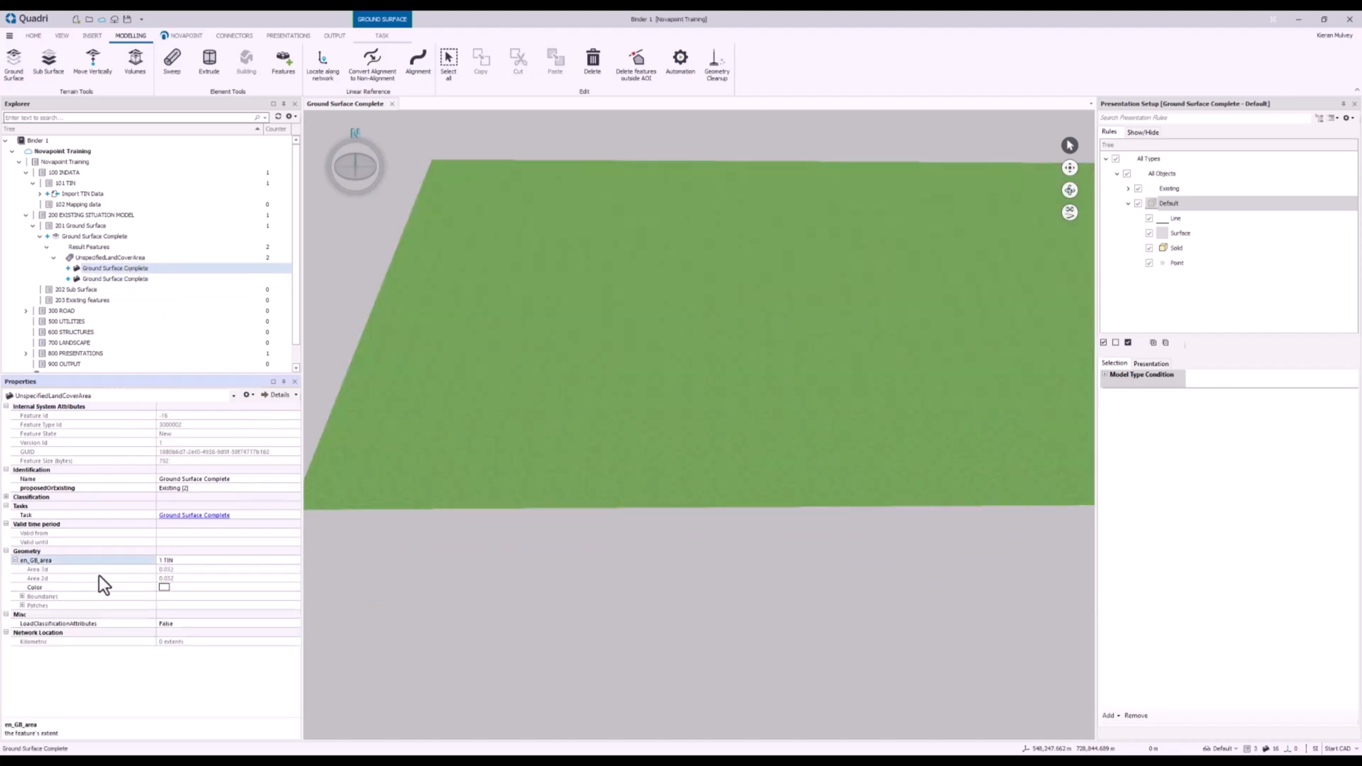
click(16, 560)
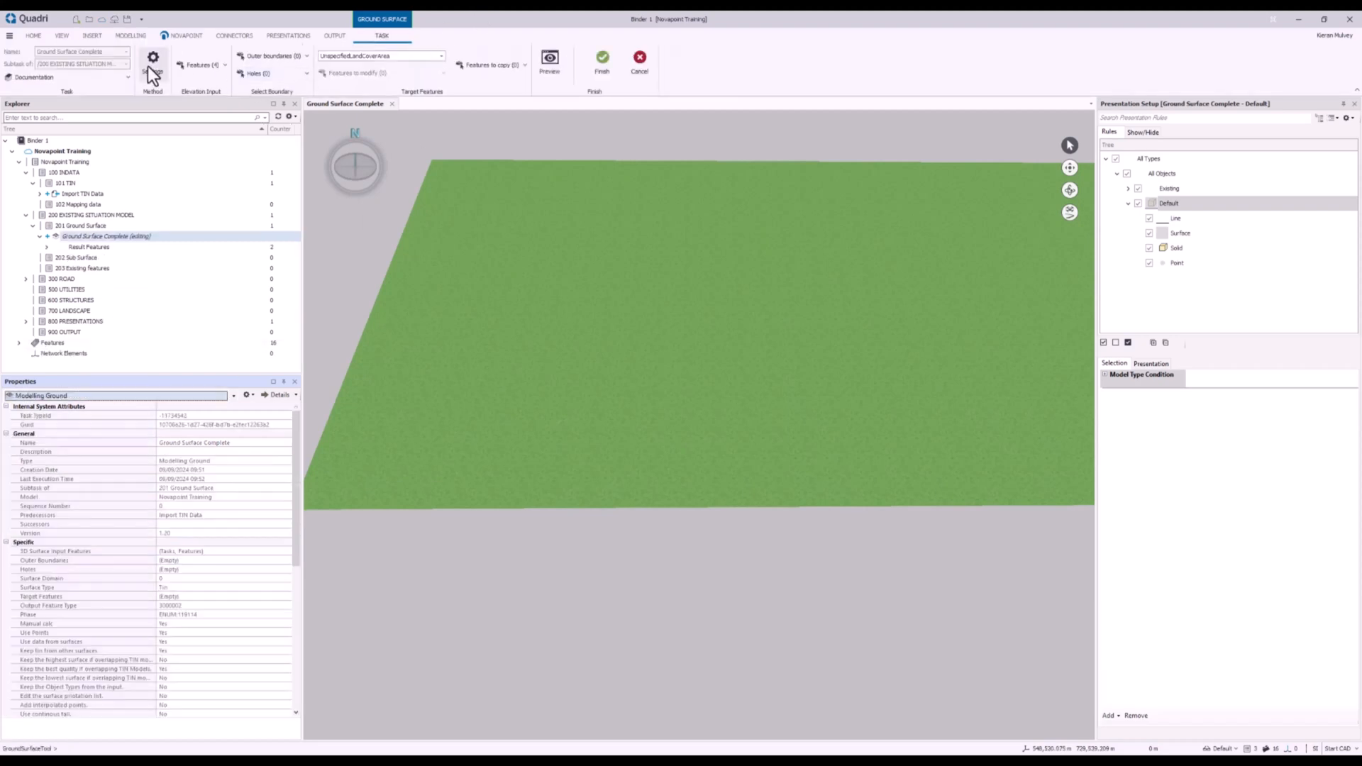
Keep 'Keep TIN structure' under TIN priority, save it to the task and rerun
click(152, 57)
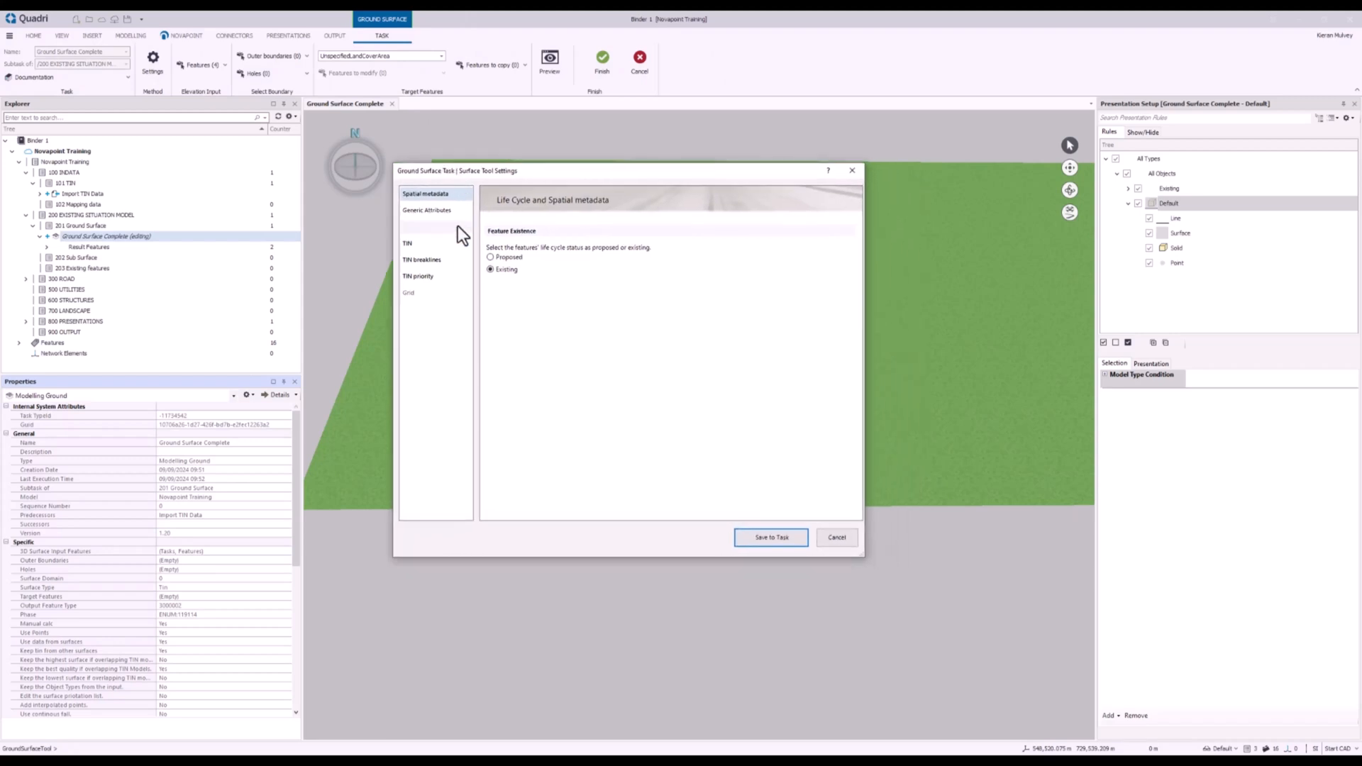
click(419, 276)
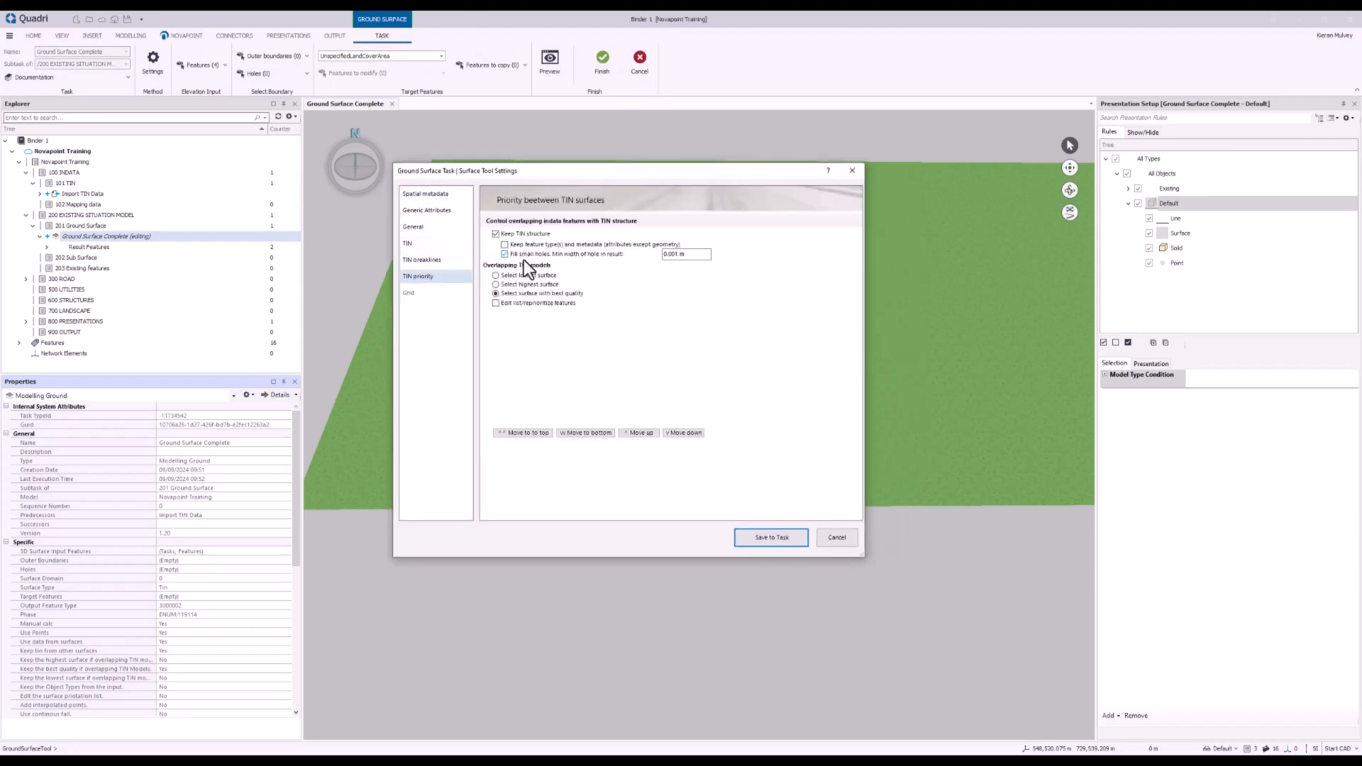
click(770, 537)
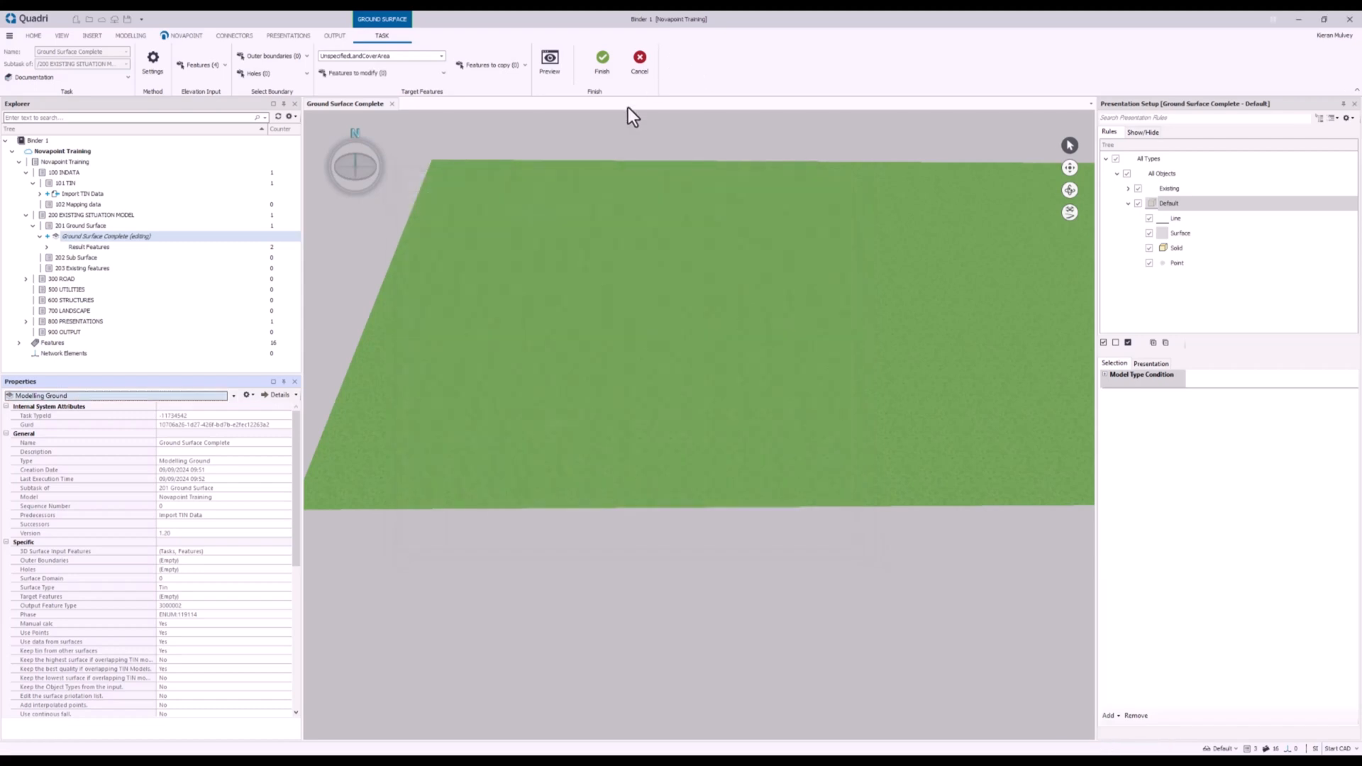
click(601, 59)
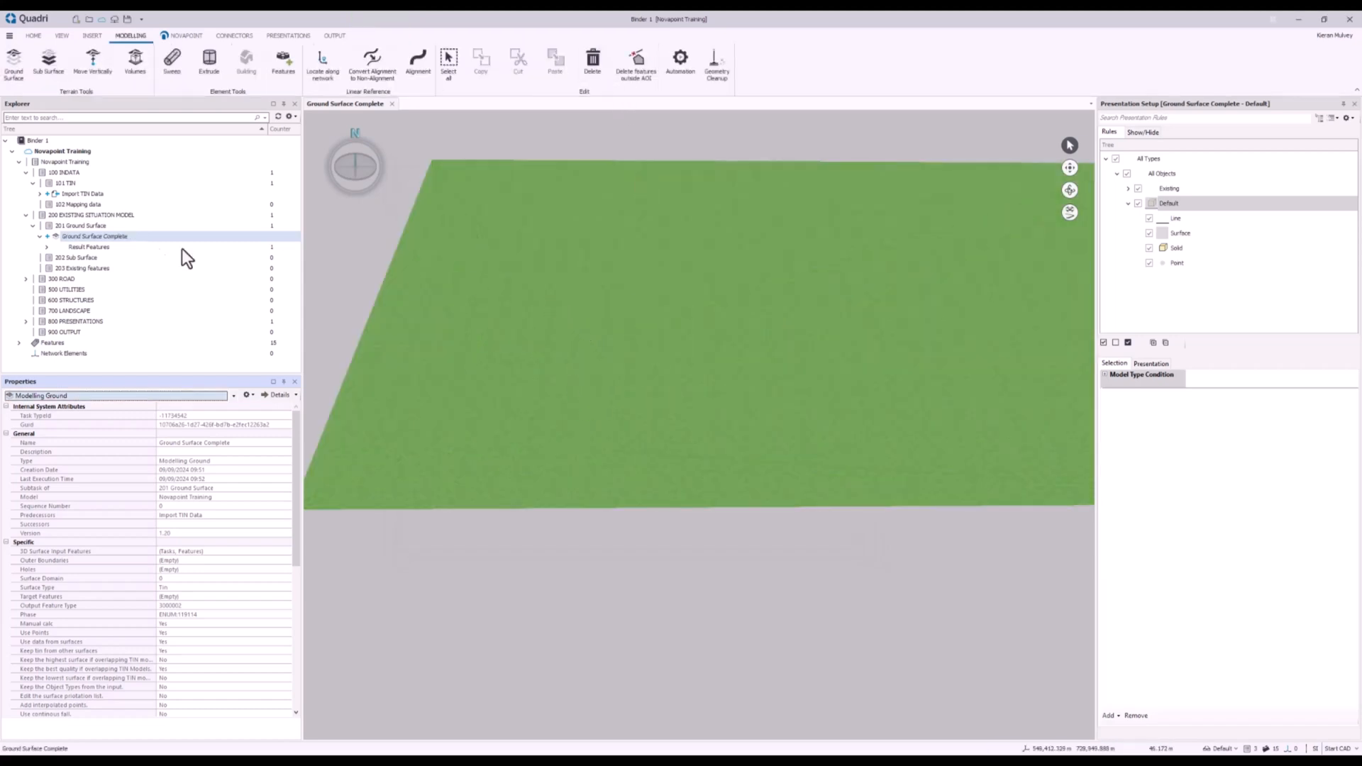
Expand Result Features to see the single UnspecifiedLandCoverArea surface, then close the 3D view
click(47, 247)
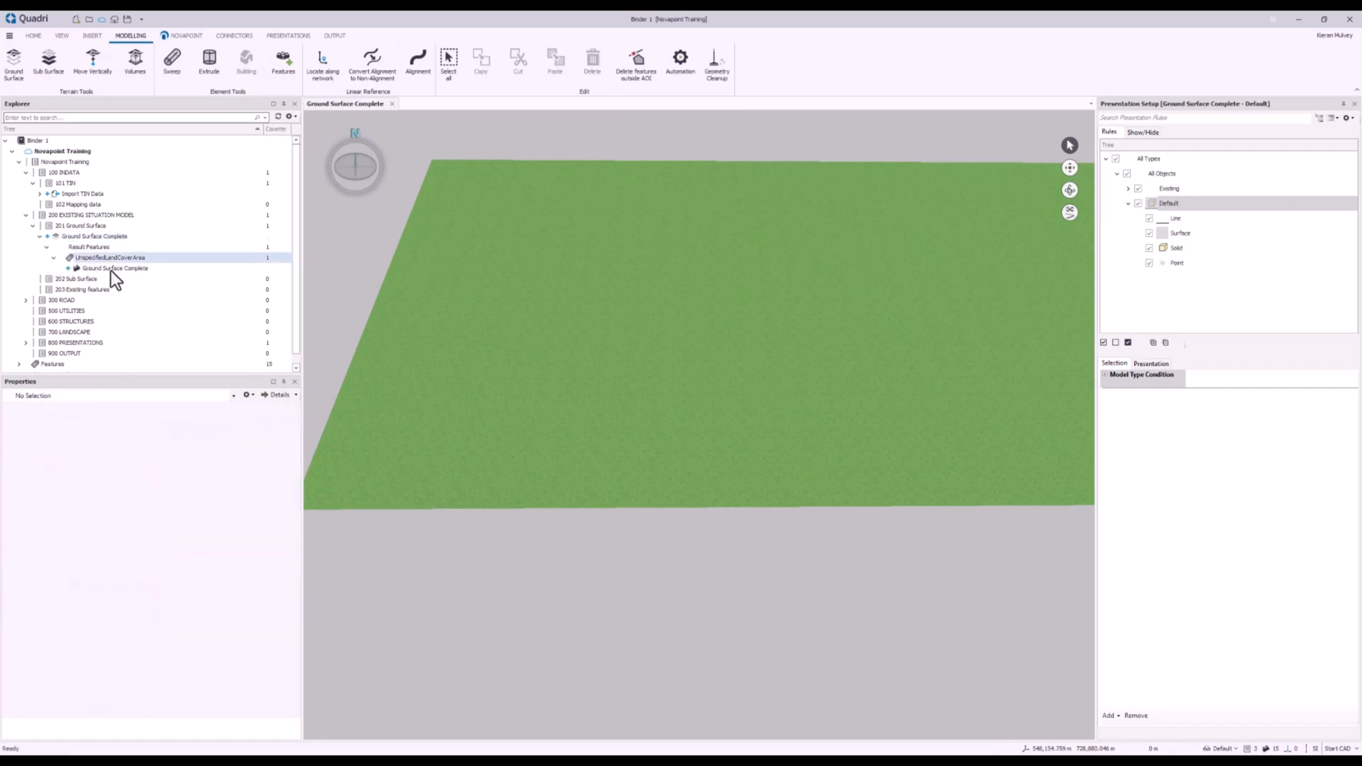
click(116, 267)
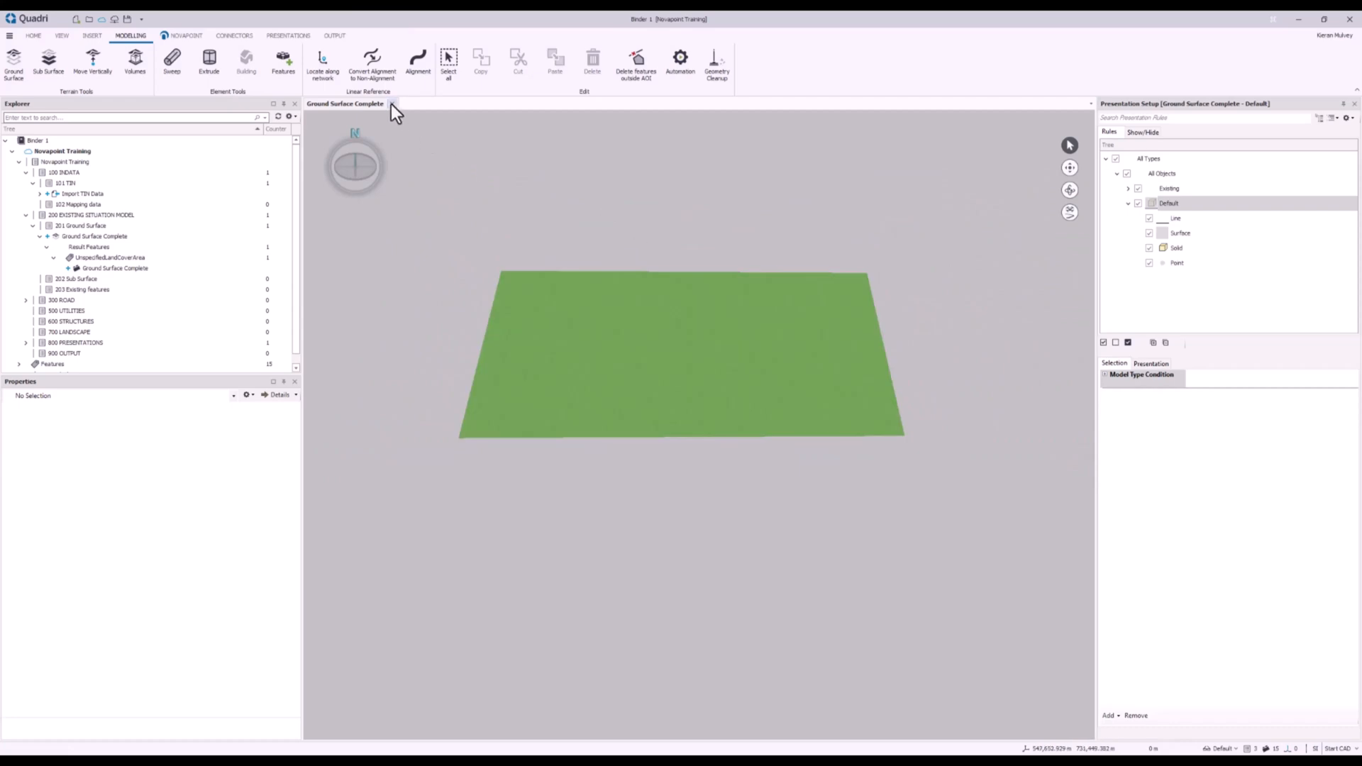
click(393, 104)
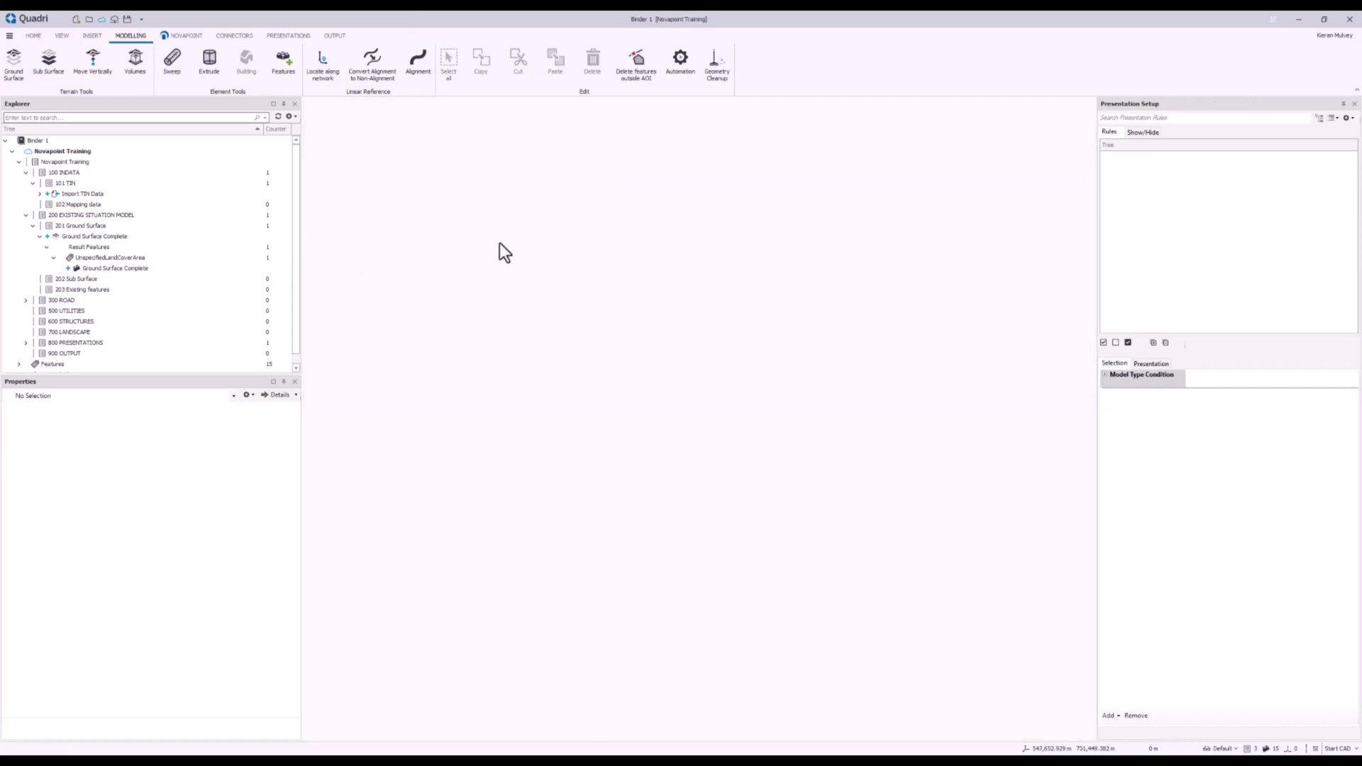
mouse_move(498, 238)
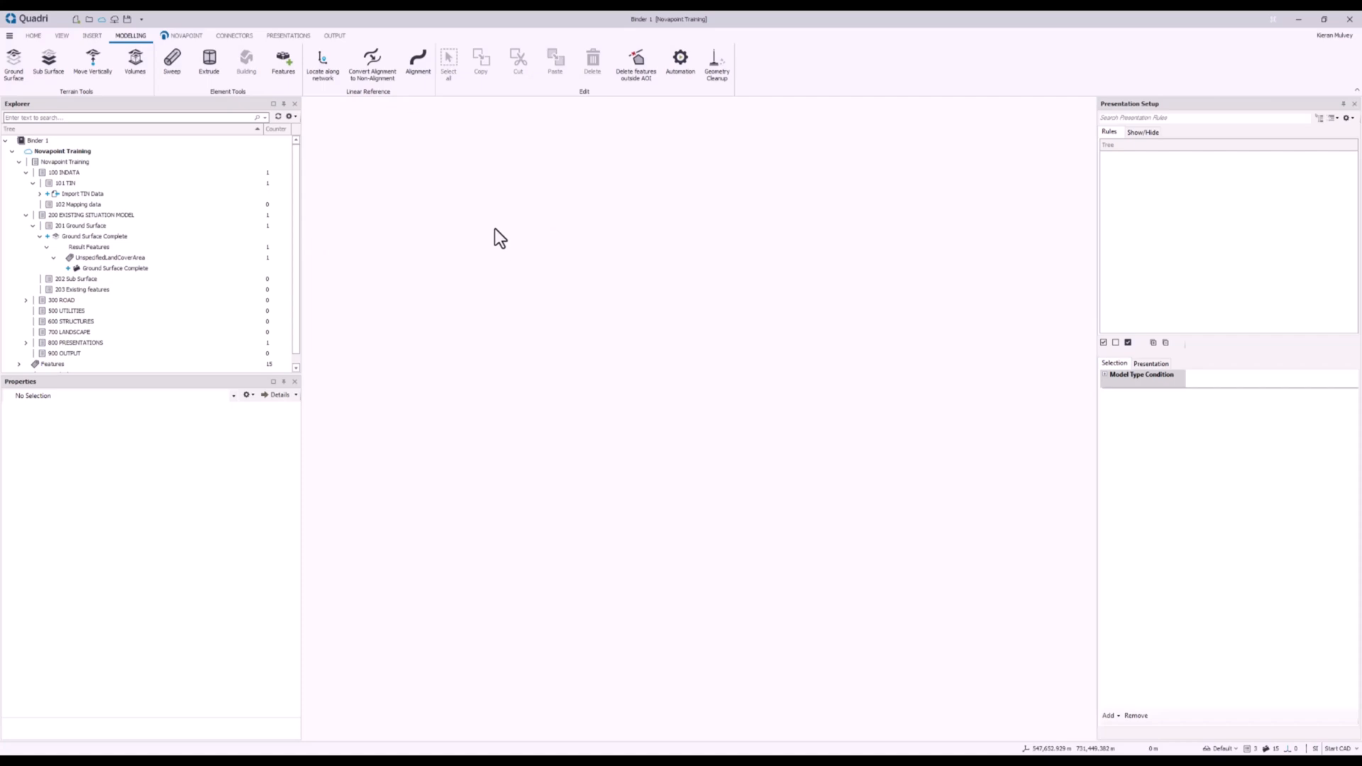